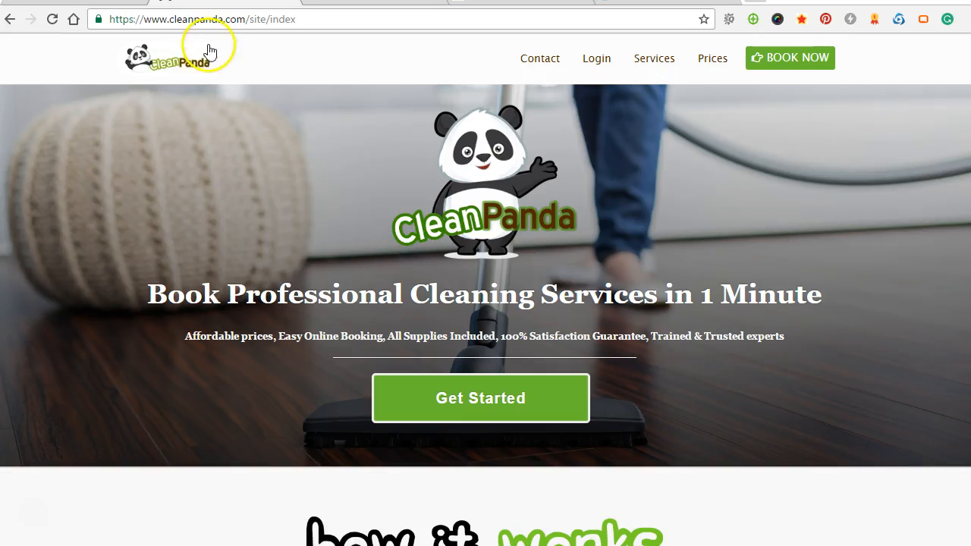
mouse_move(297, 187)
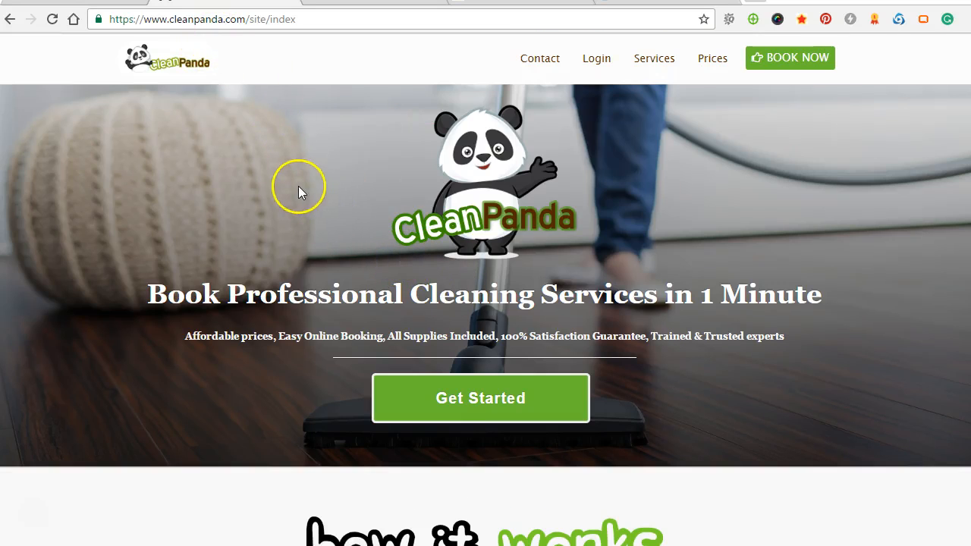
Scan down and back up the Domain Overview for cleanpanda.com to reach Organic Keywords
scroll(down, 3)
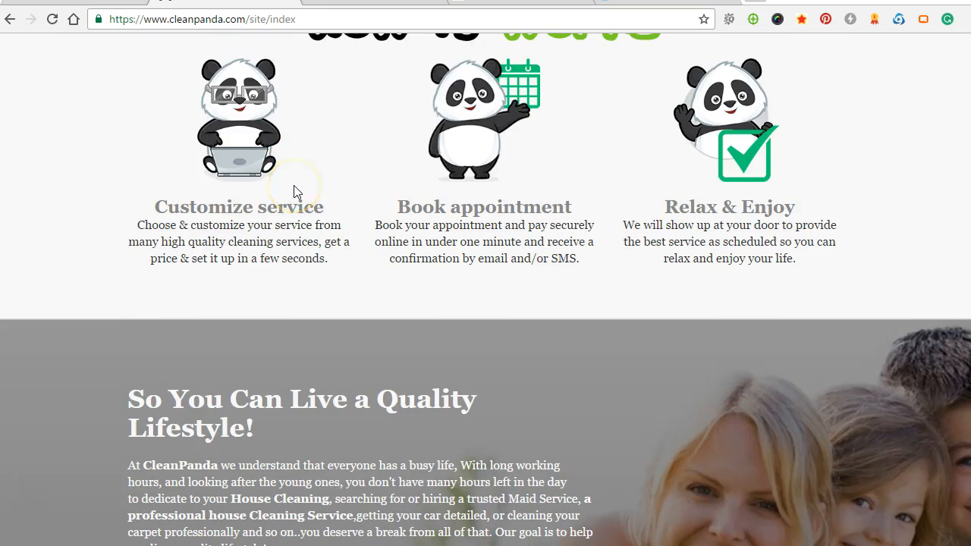
scroll(down, 3)
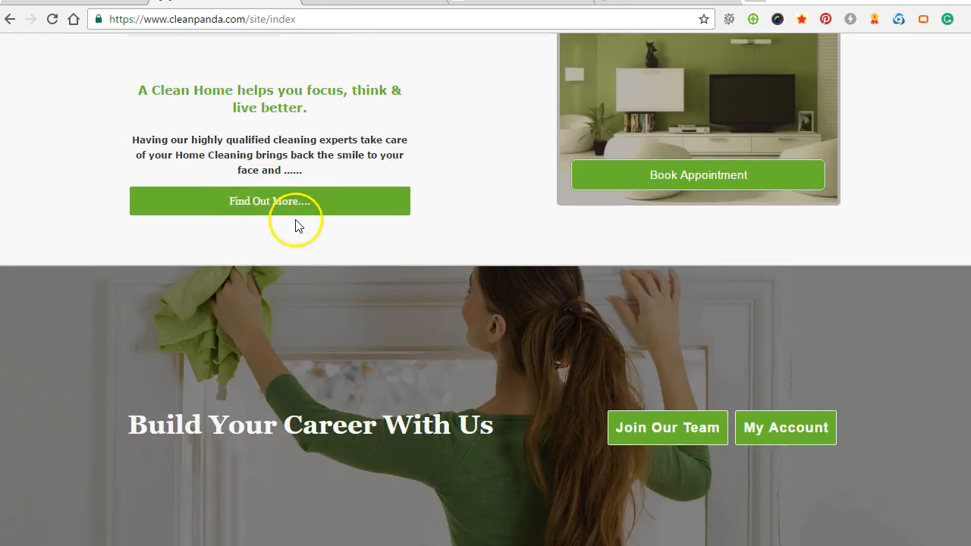
scroll(down, 3)
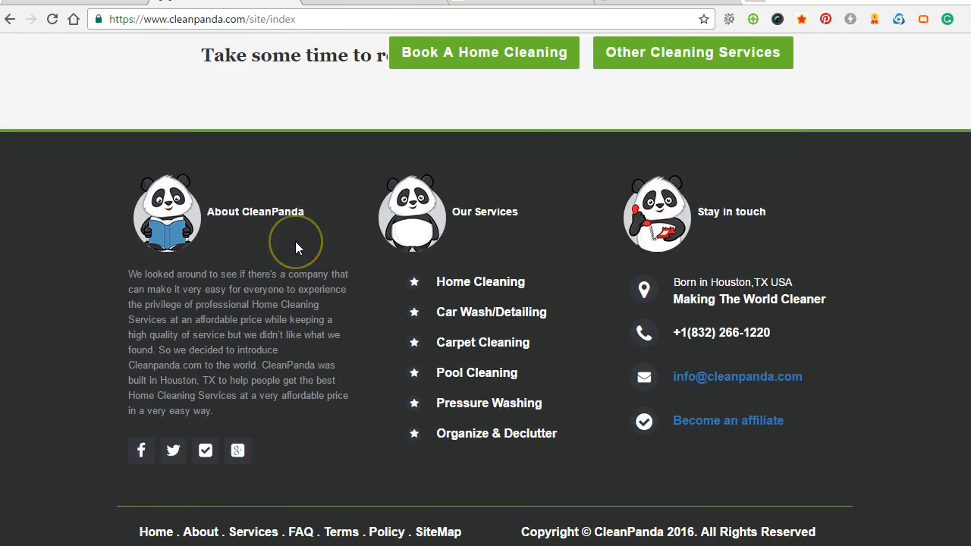
scroll(up, 3)
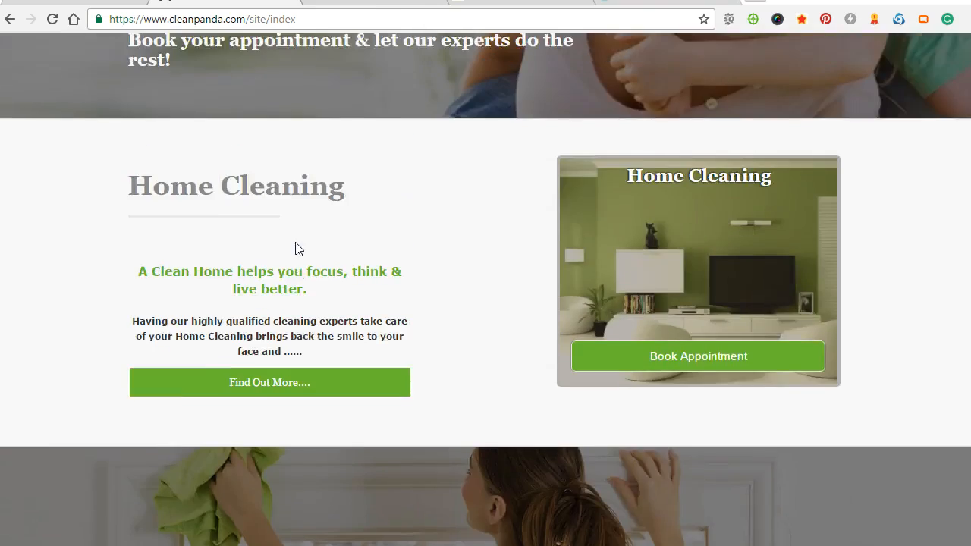
scroll(up, 3)
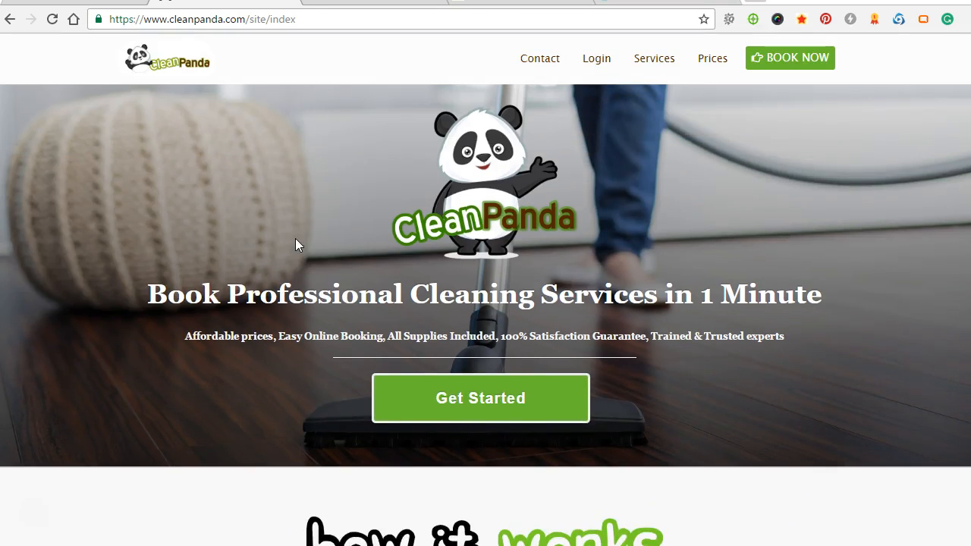
mouse_move(366, 15)
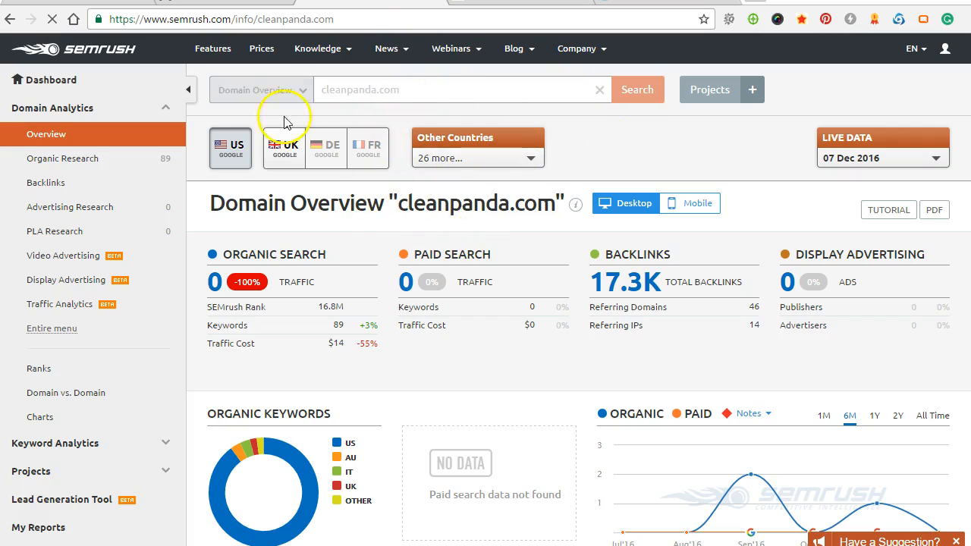
click(637, 90)
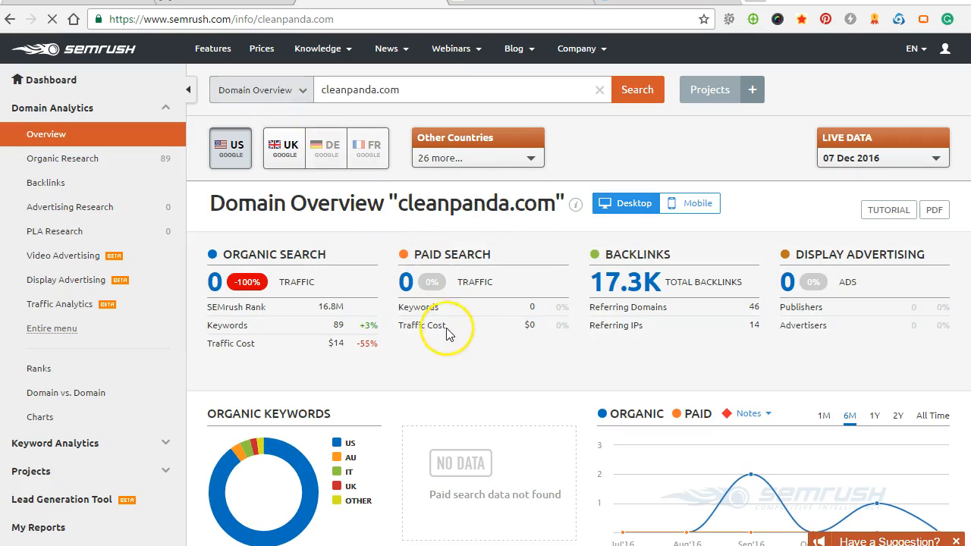
mouse_move(337, 349)
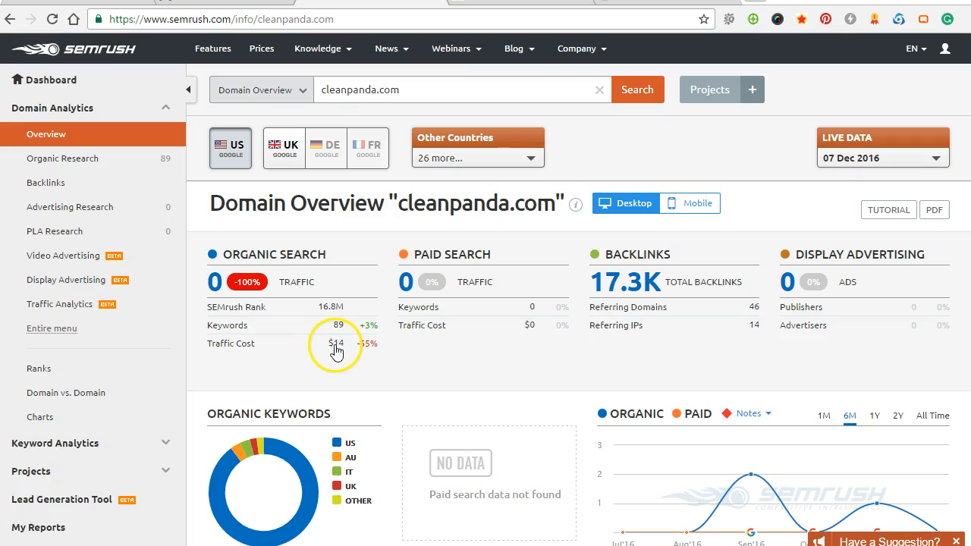
mouse_move(345, 333)
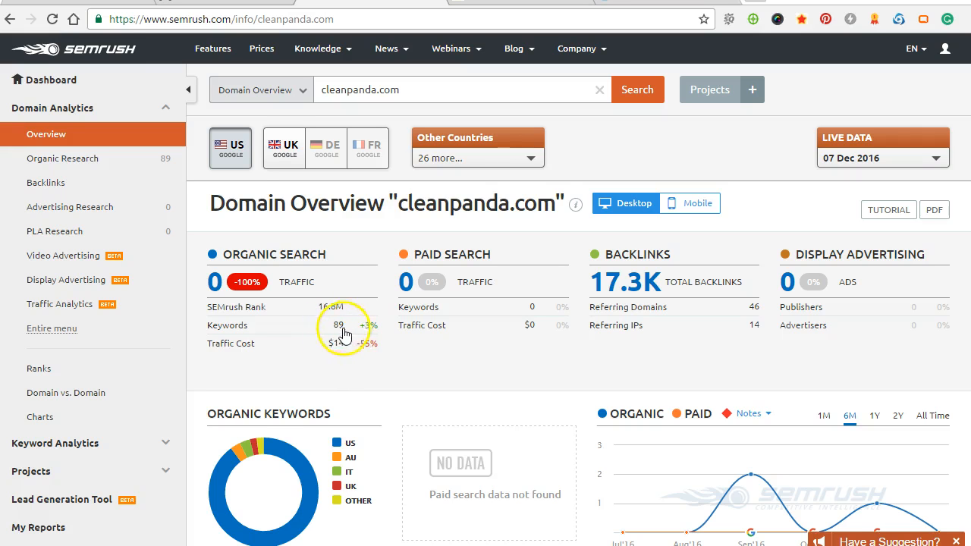
View the full organic positions report listing all 89 ranking keywords
scroll(down, 3)
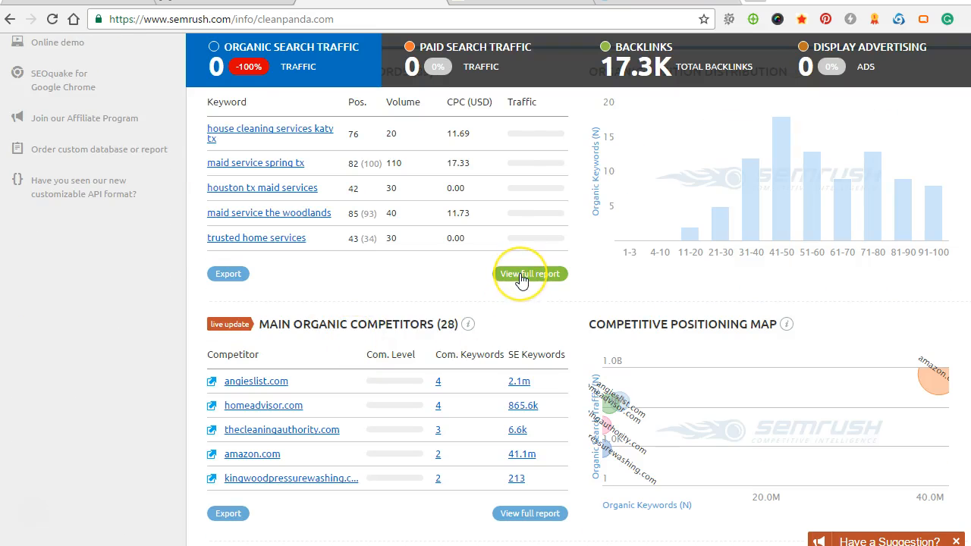
click(529, 273)
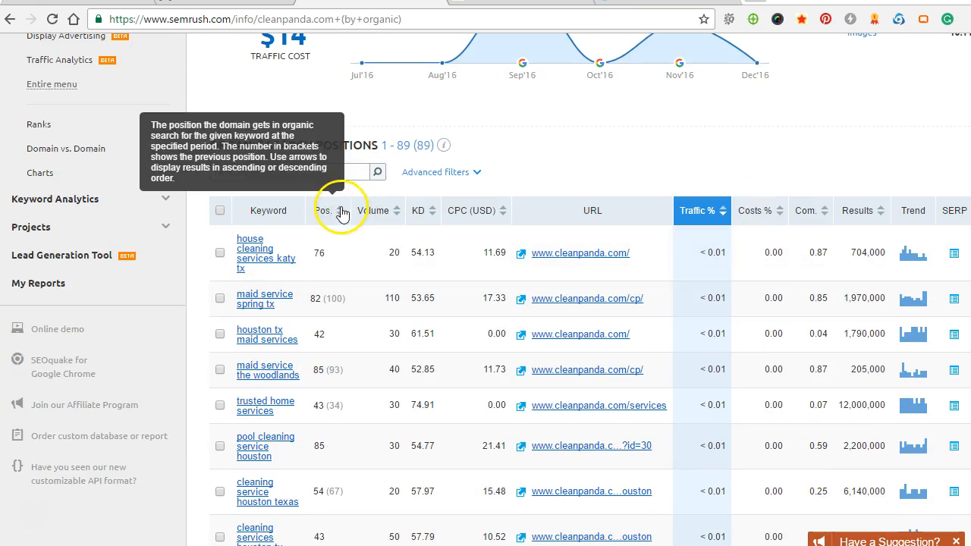
Sort the 89 keywords by position ascending and chart keyword counts by ranking range
click(343, 210)
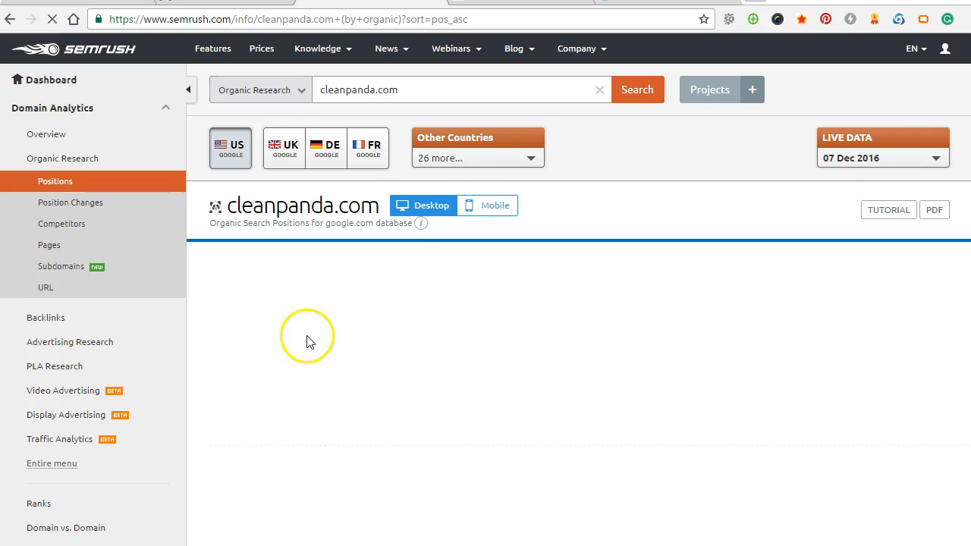
scroll(down, 3)
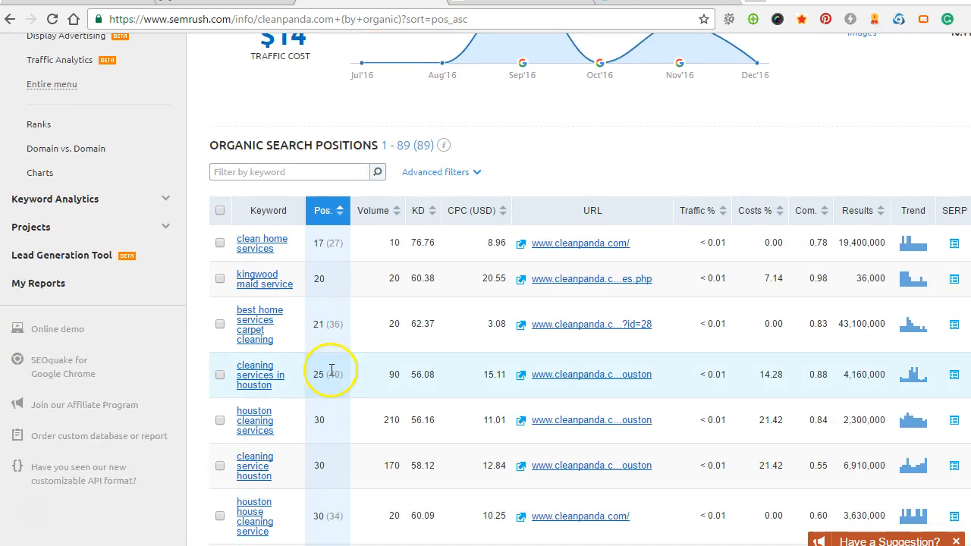
scroll(up, 3)
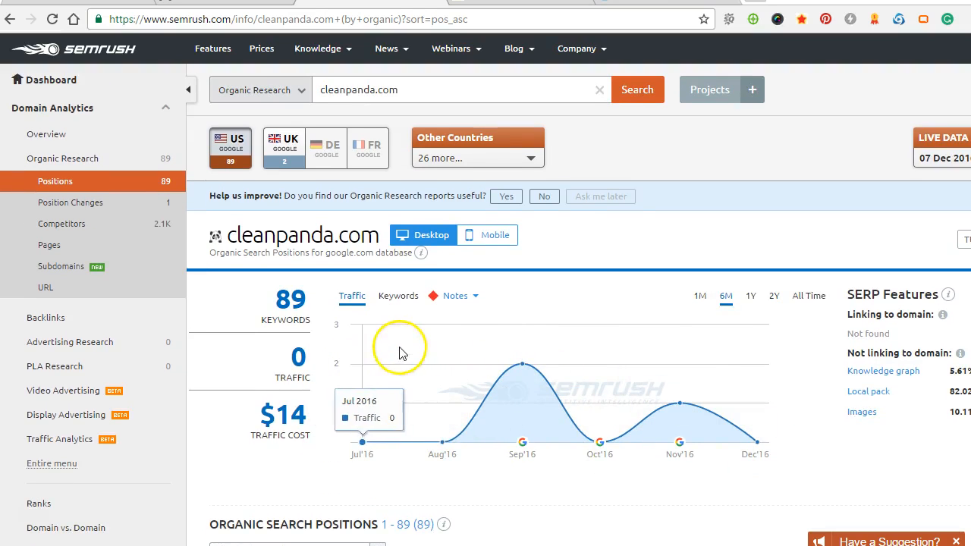
mouse_move(640, 421)
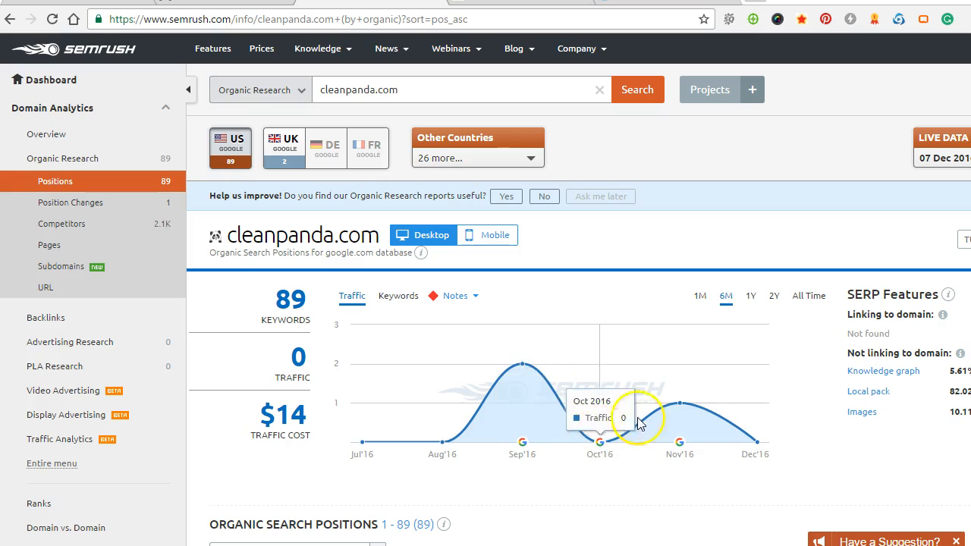
click(397, 296)
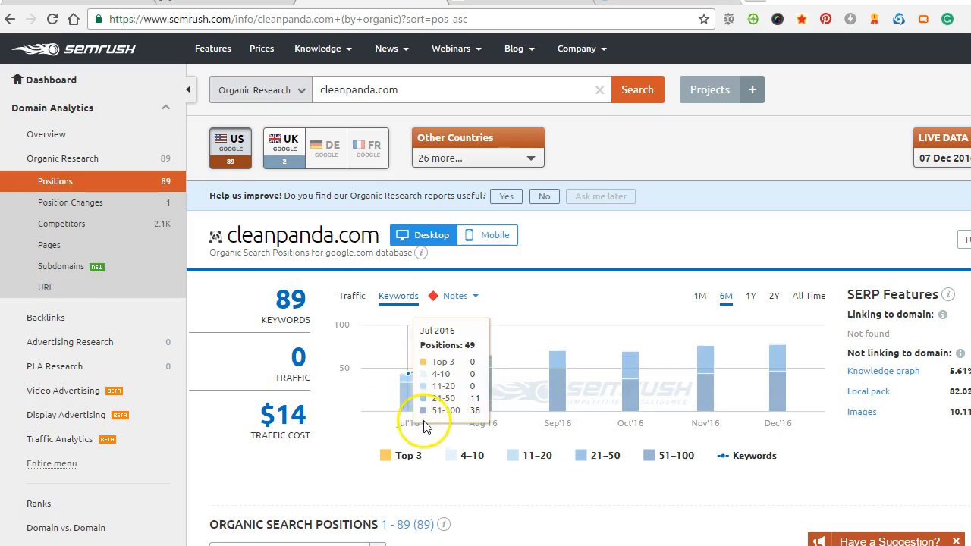
mouse_move(777, 333)
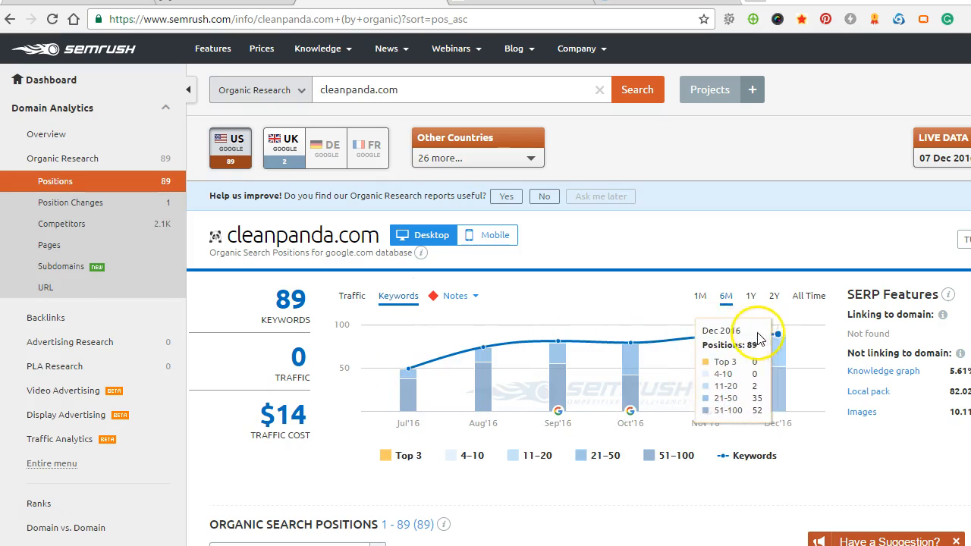
scroll(down, 3)
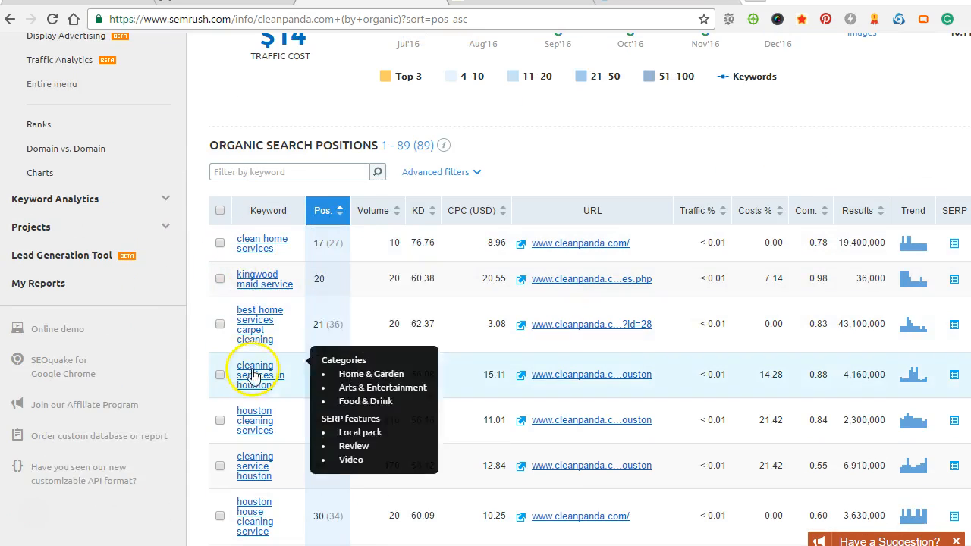
scroll(down, 3)
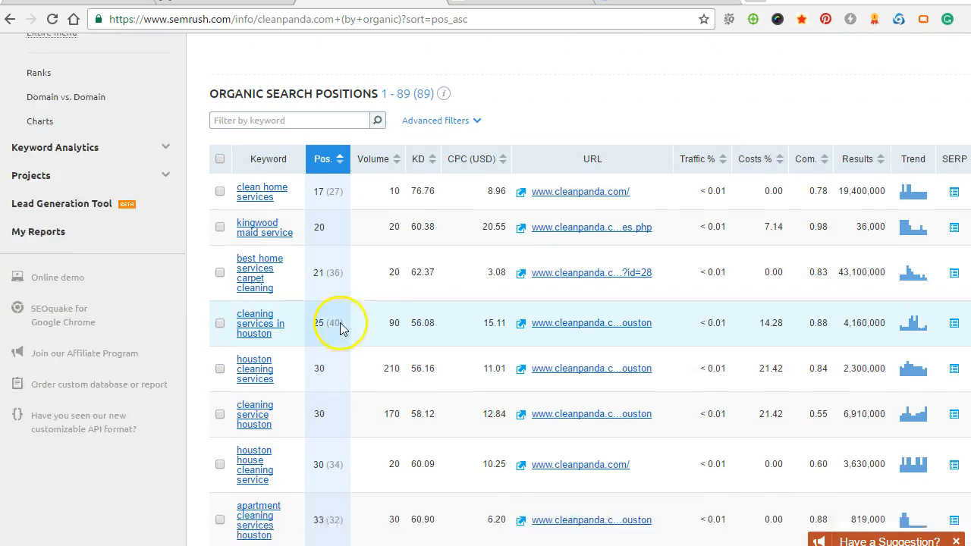
scroll(up, 3)
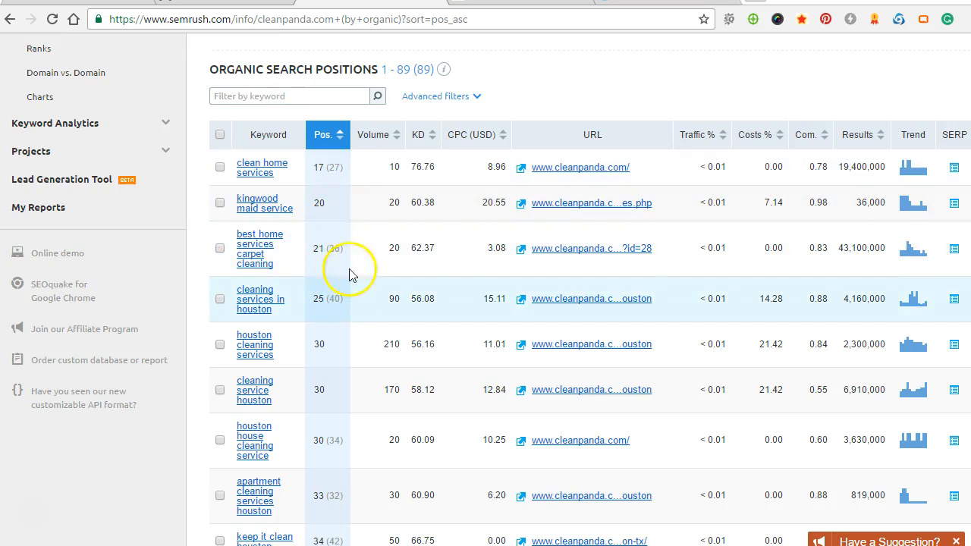
scroll(down, 3)
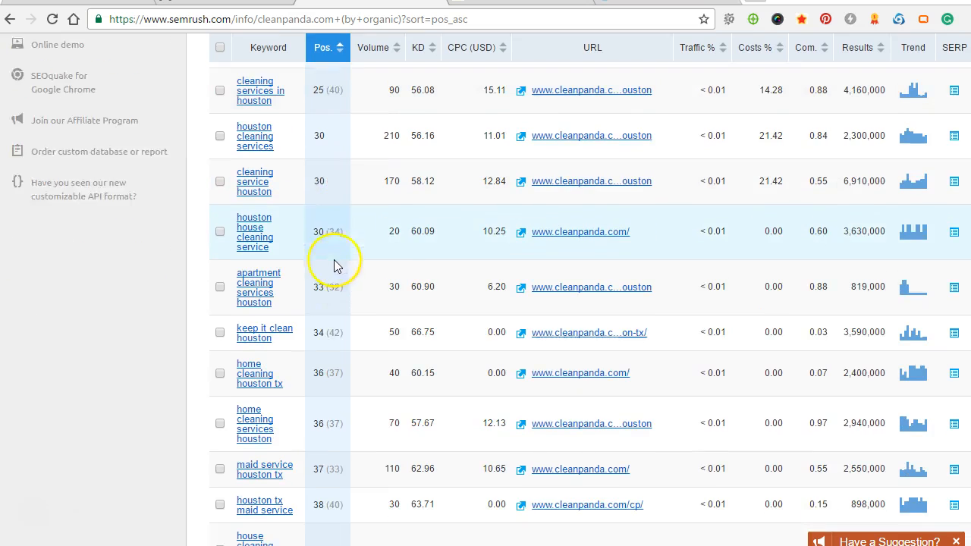
scroll(down, 3)
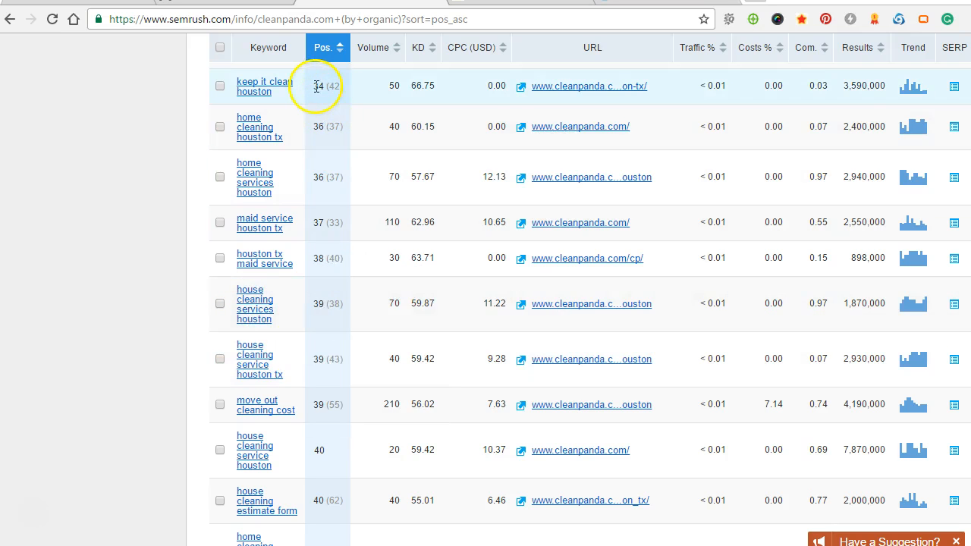
scroll(up, 3)
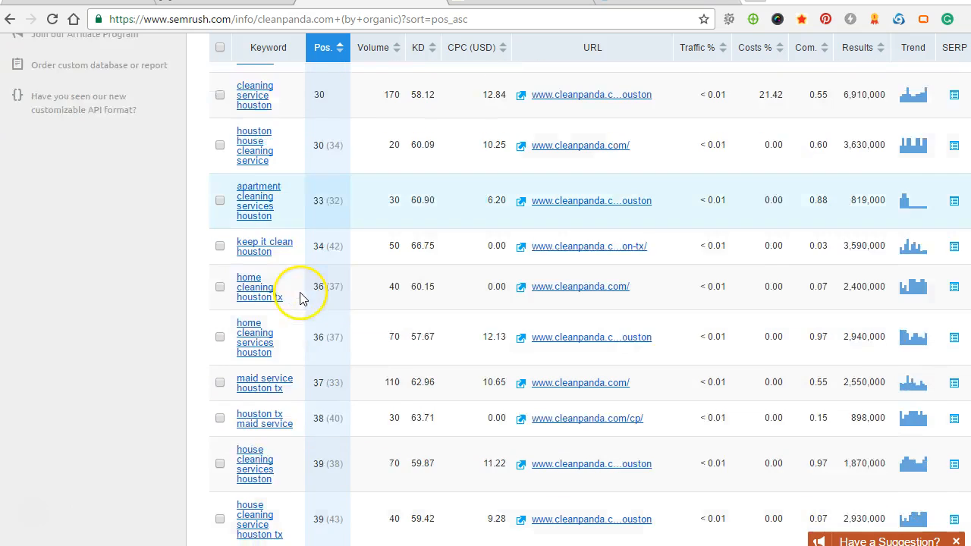
scroll(down, 3)
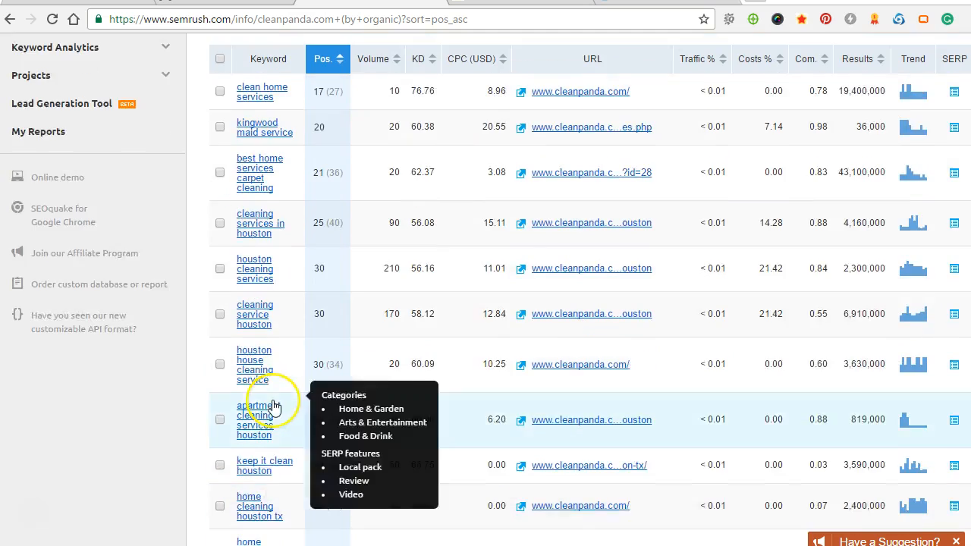
scroll(down, 3)
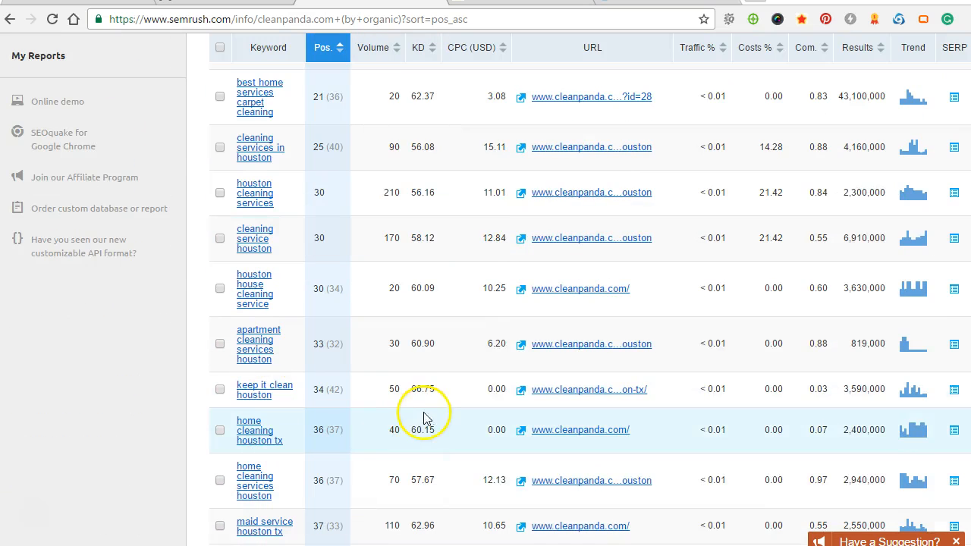
mouse_move(716, 78)
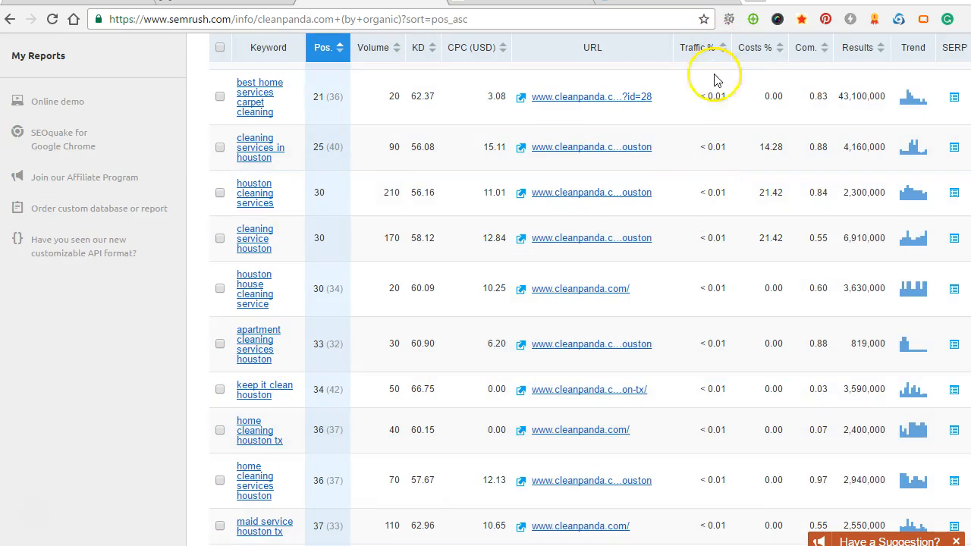
scroll(down, 3)
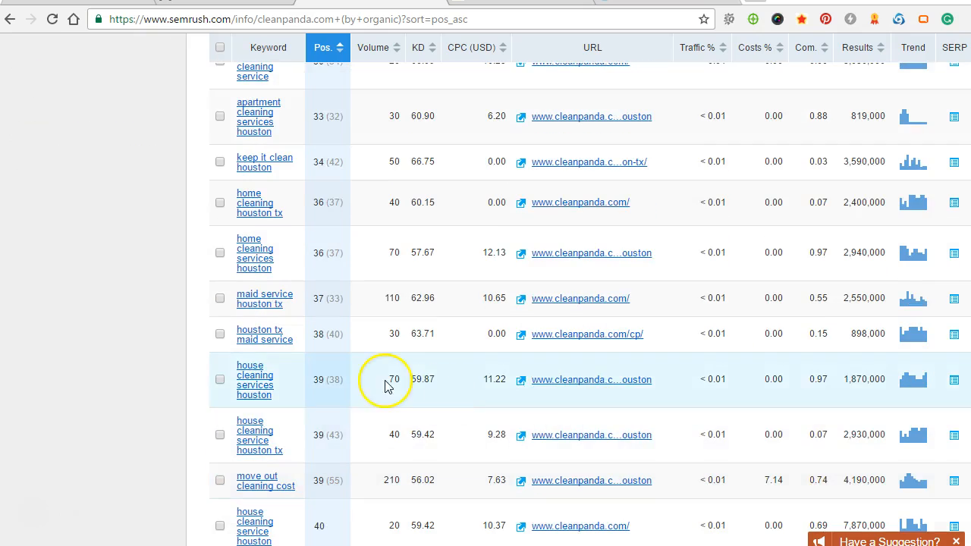
scroll(down, 3)
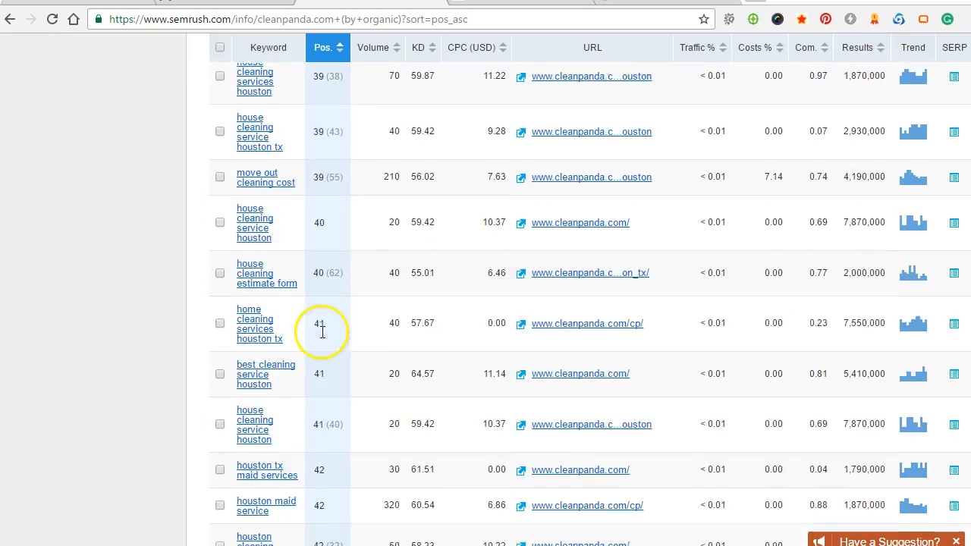
scroll(up, 3)
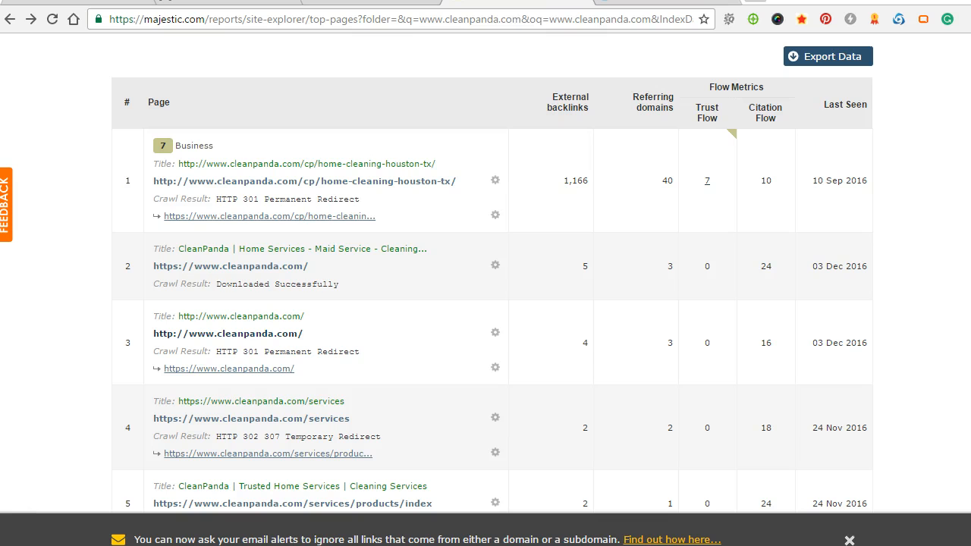
scroll(up, 3)
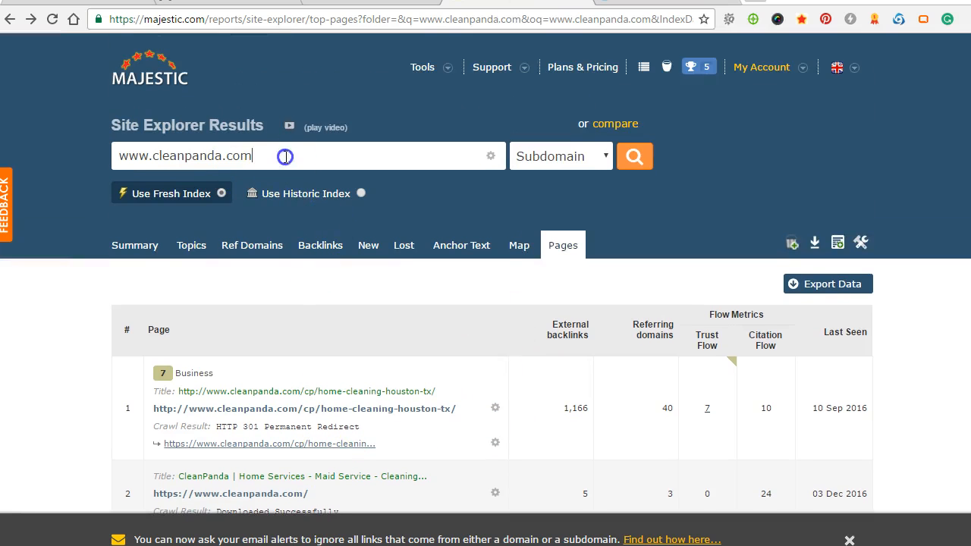
click(634, 157)
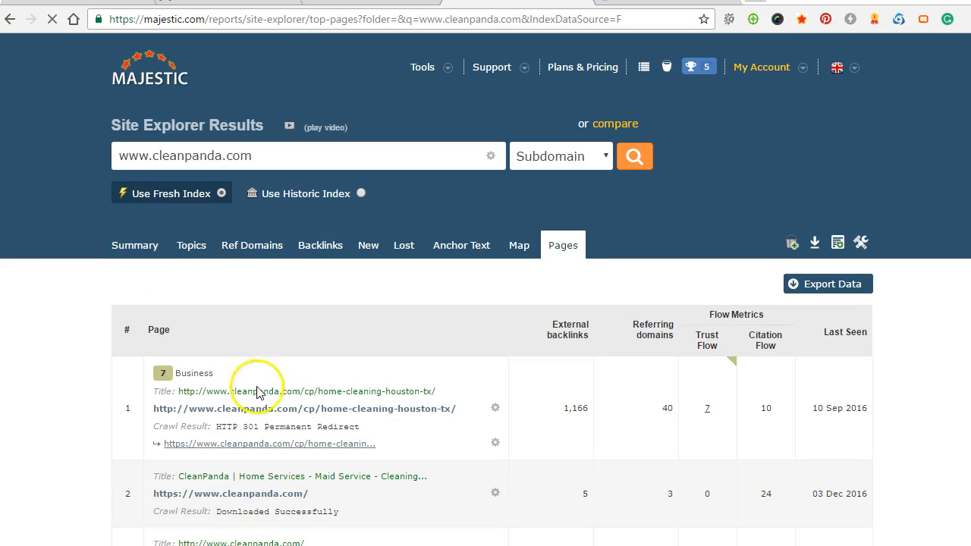
click(135, 245)
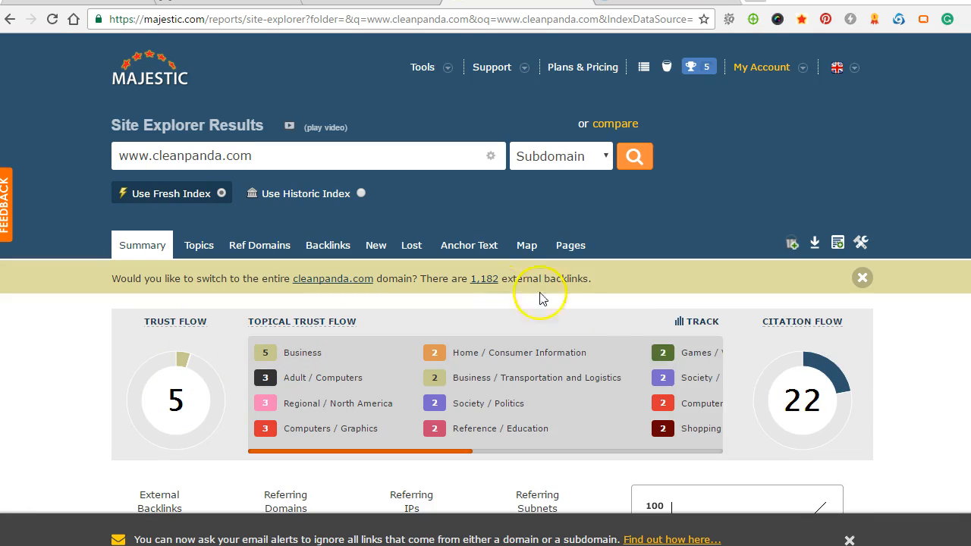
mouse_move(176, 404)
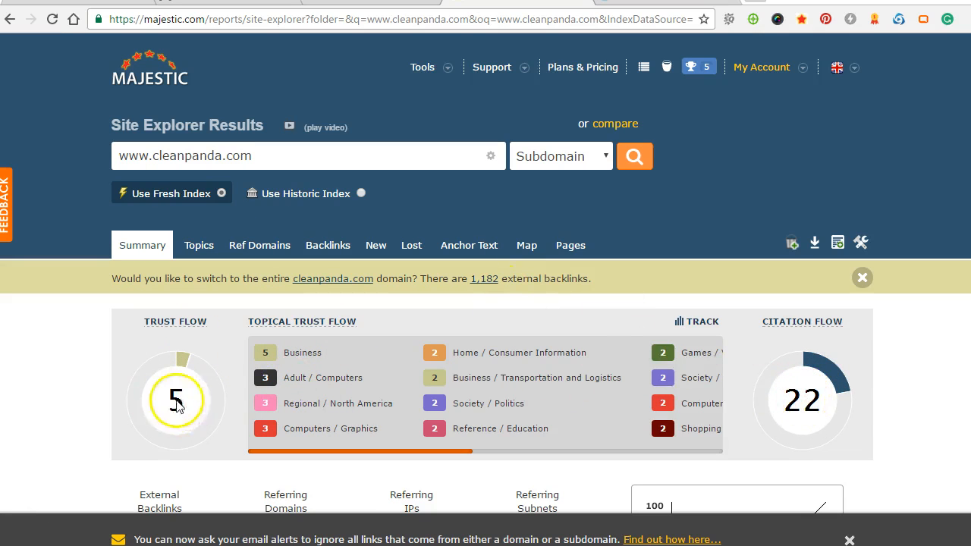
scroll(down, 3)
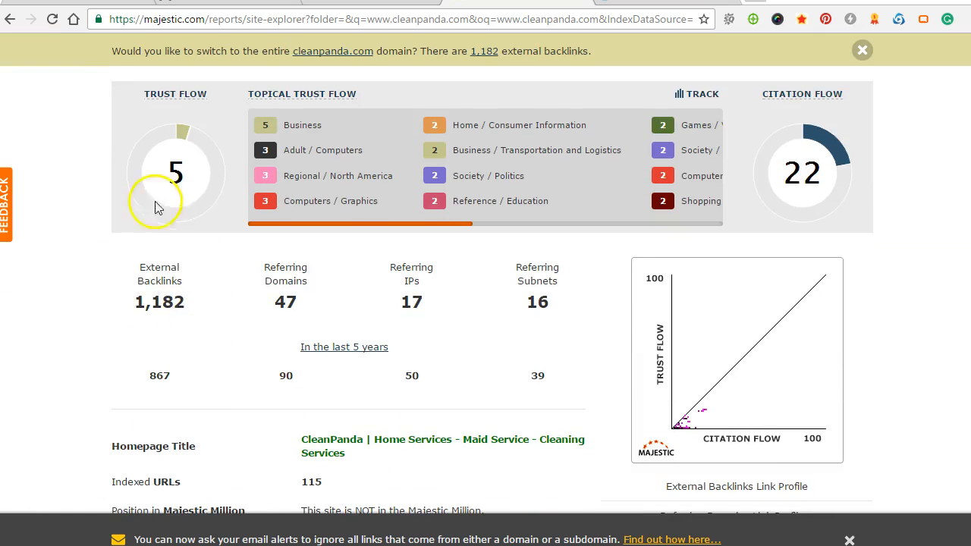
scroll(up, 3)
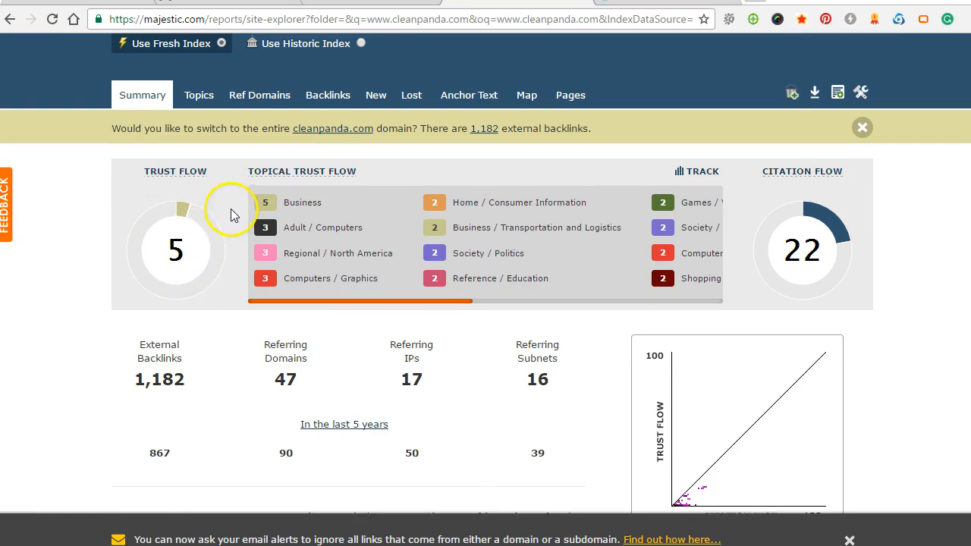
Highlight the 1,182 external backlinks figure from 47 referring domains
scroll(down, 3)
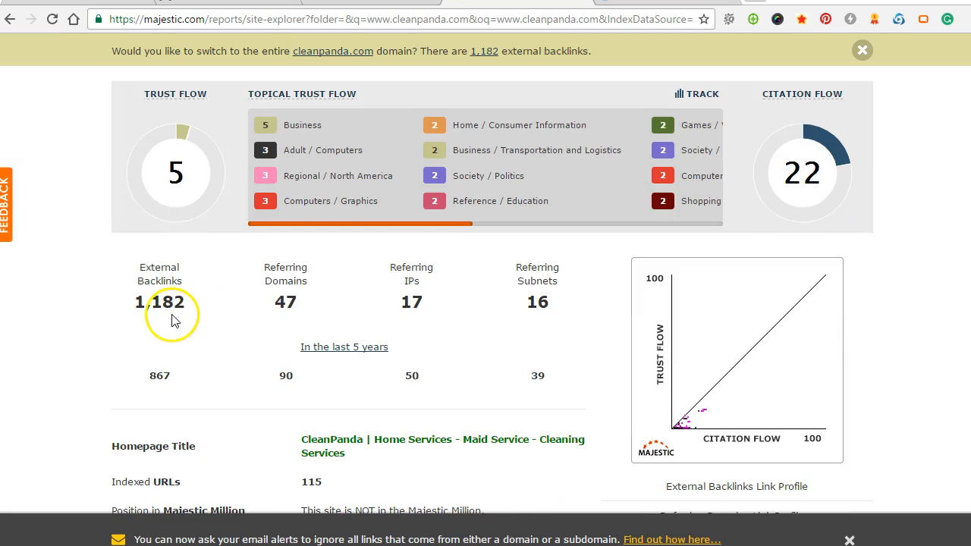
double_click(160, 302)
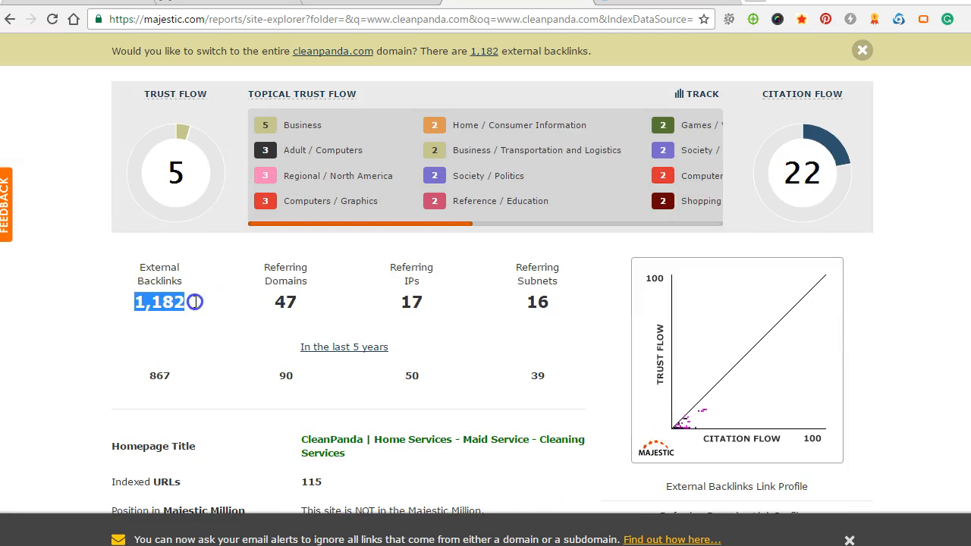
mouse_move(211, 310)
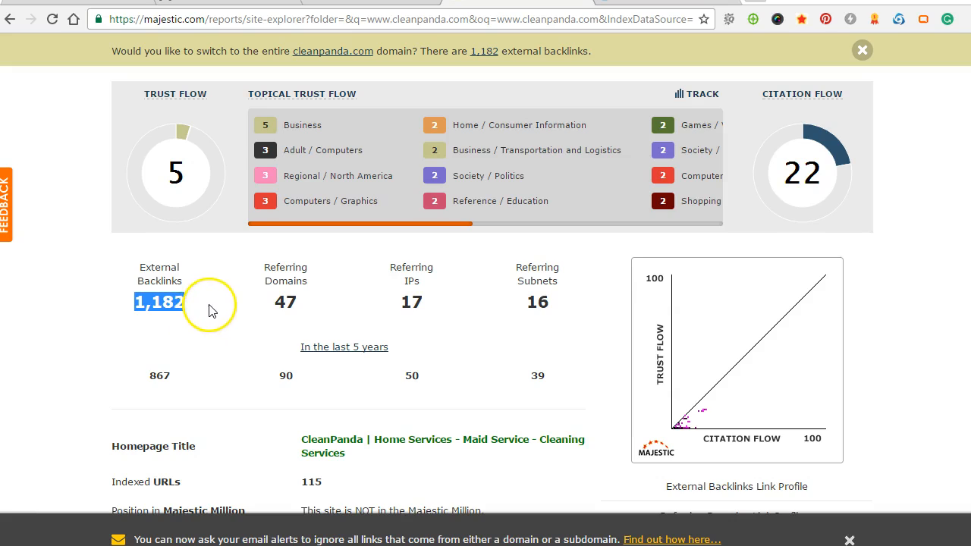
mouse_move(231, 311)
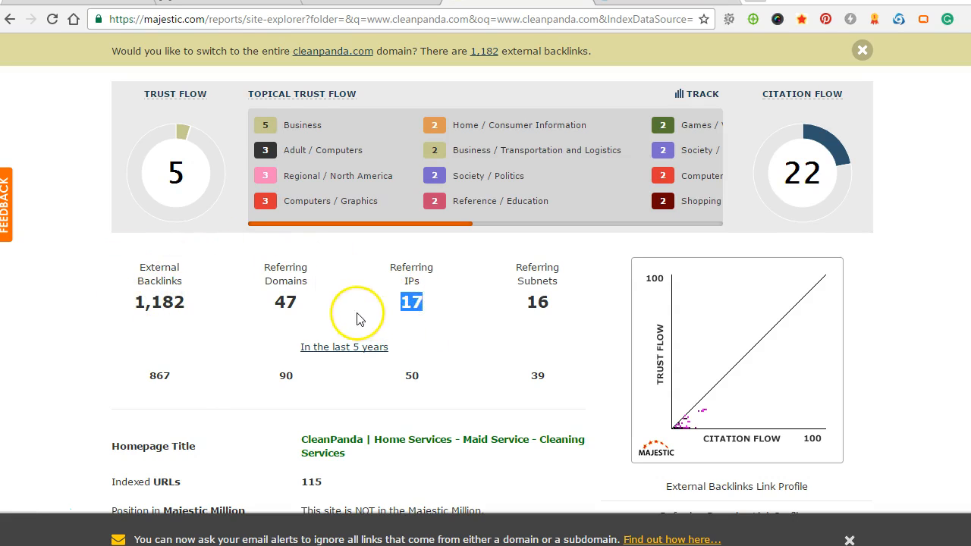
mouse_move(287, 292)
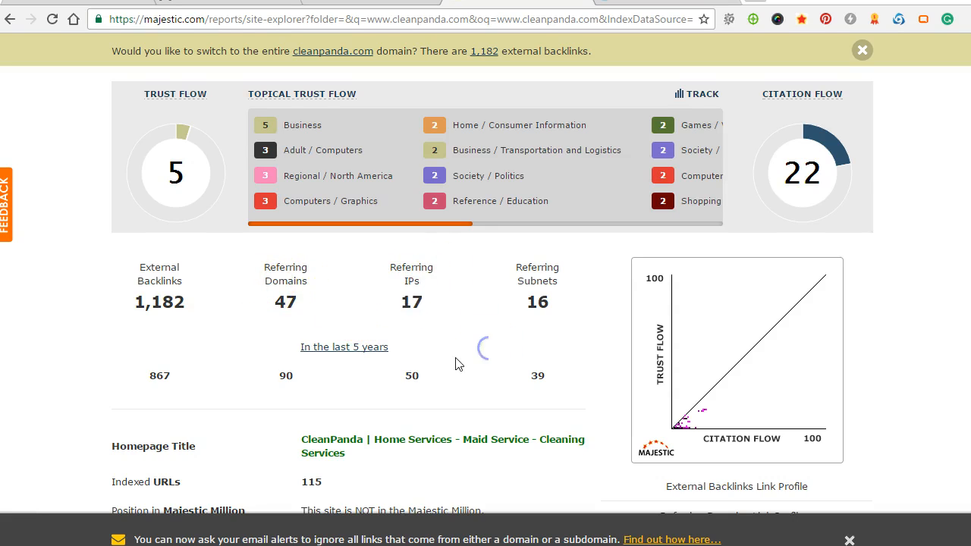
scroll(up, 3)
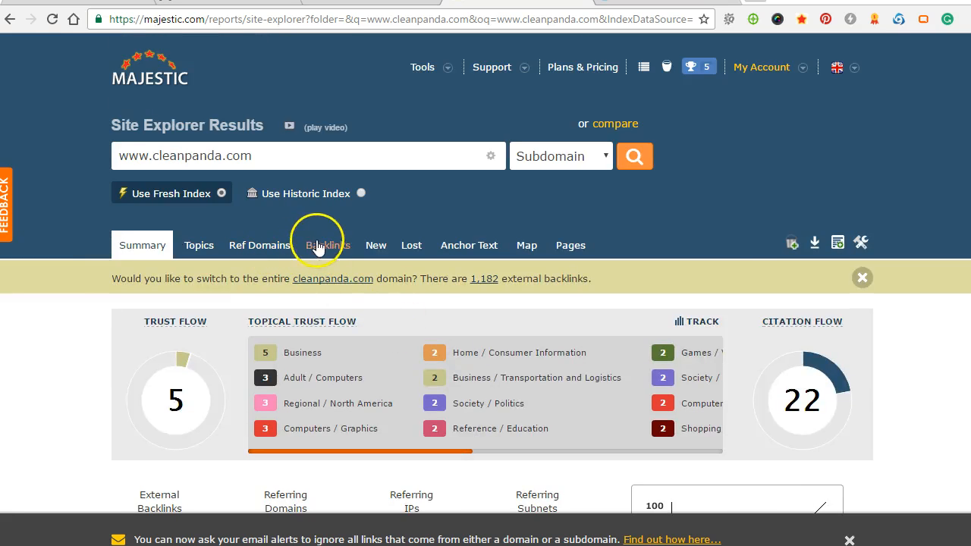
Review the Backlinks list of directory pages with anchors like houston cleaning company
click(327, 246)
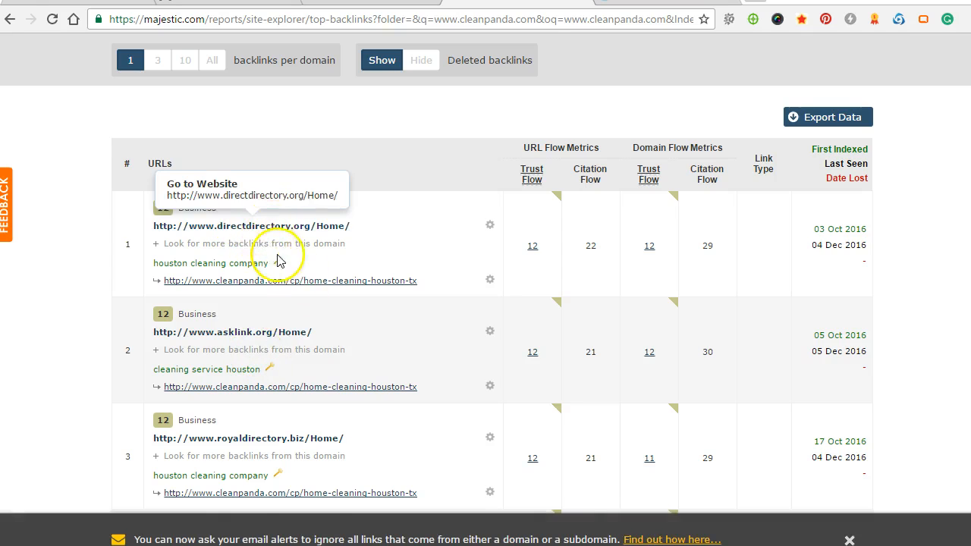
scroll(down, 3)
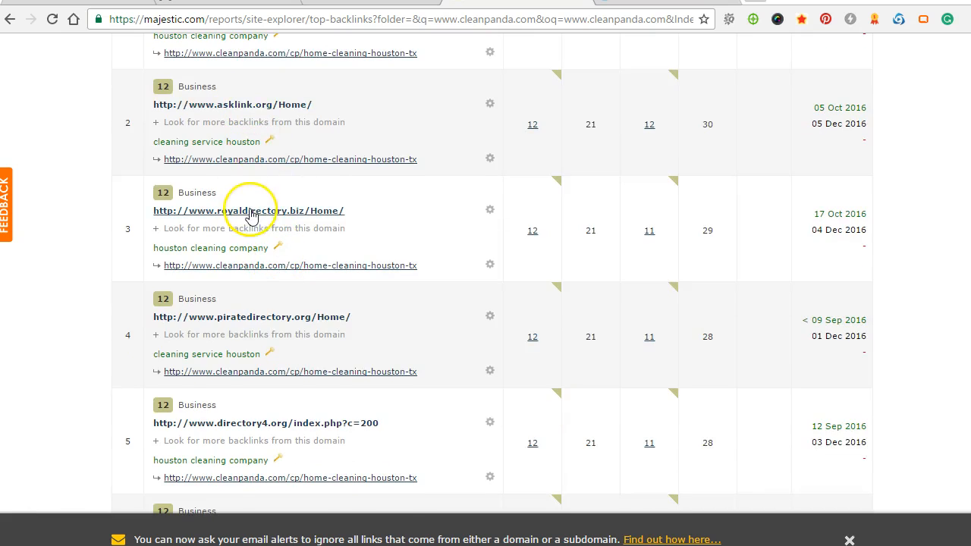
scroll(down, 3)
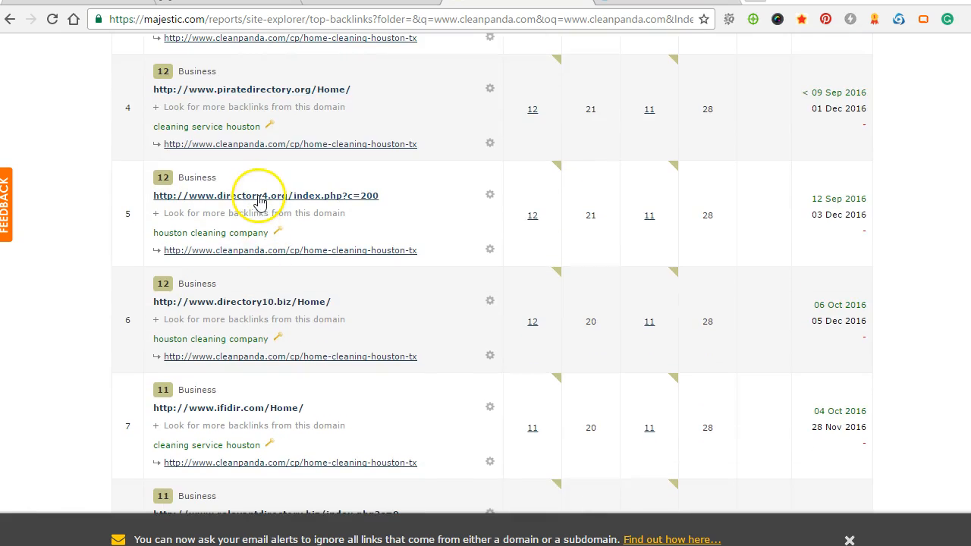
scroll(down, 3)
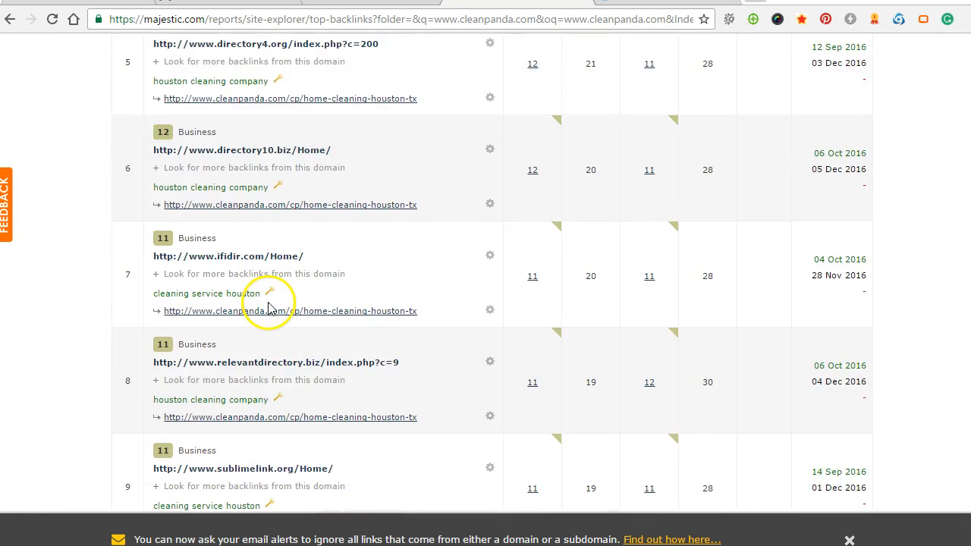
scroll(down, 3)
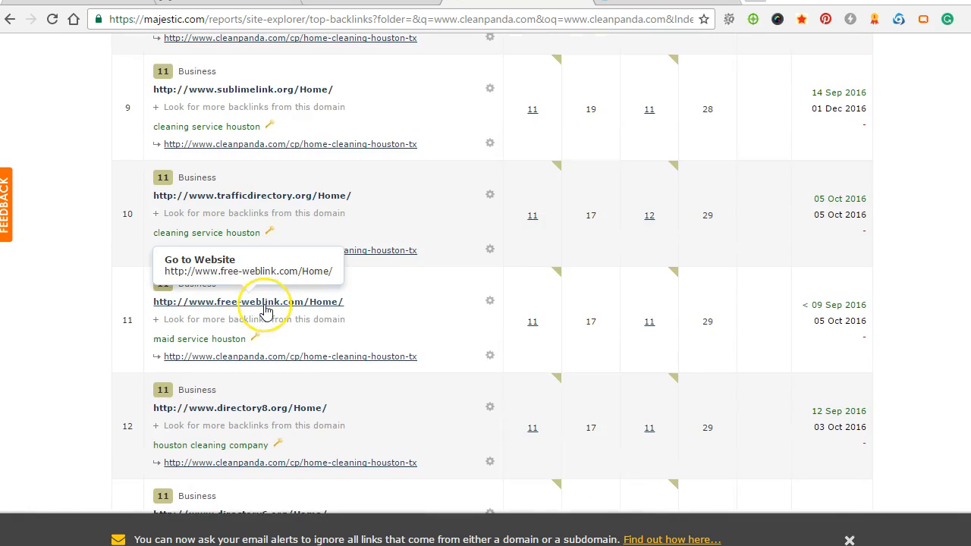
scroll(down, 3)
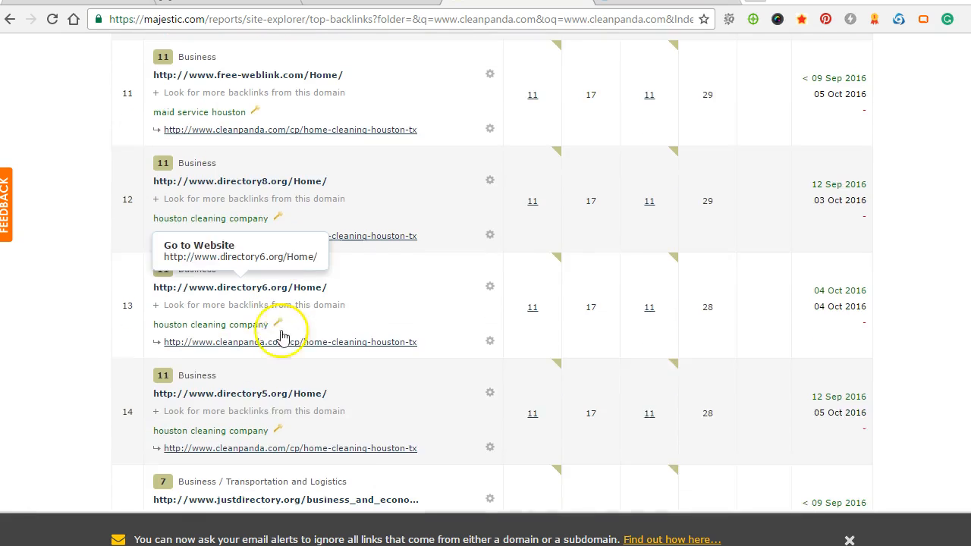
scroll(down, 3)
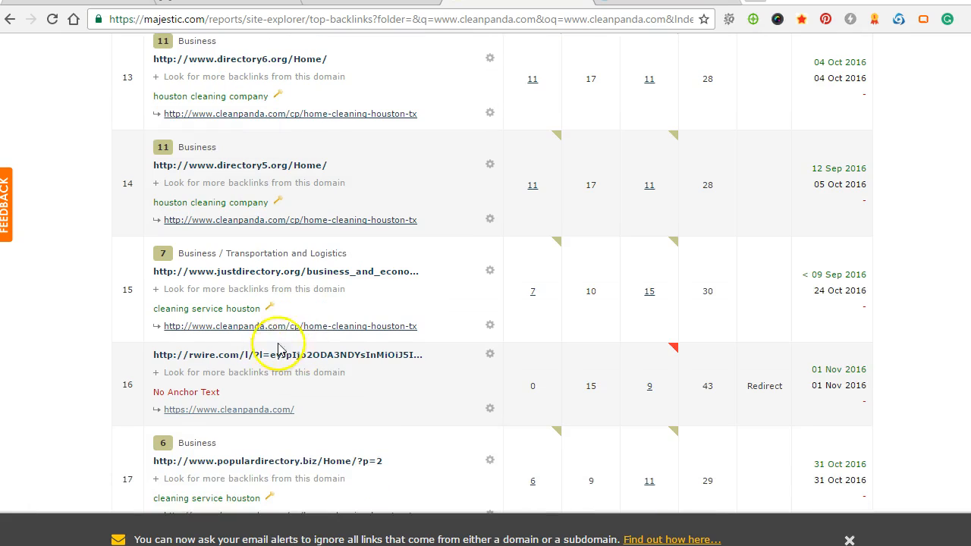
mouse_move(256, 377)
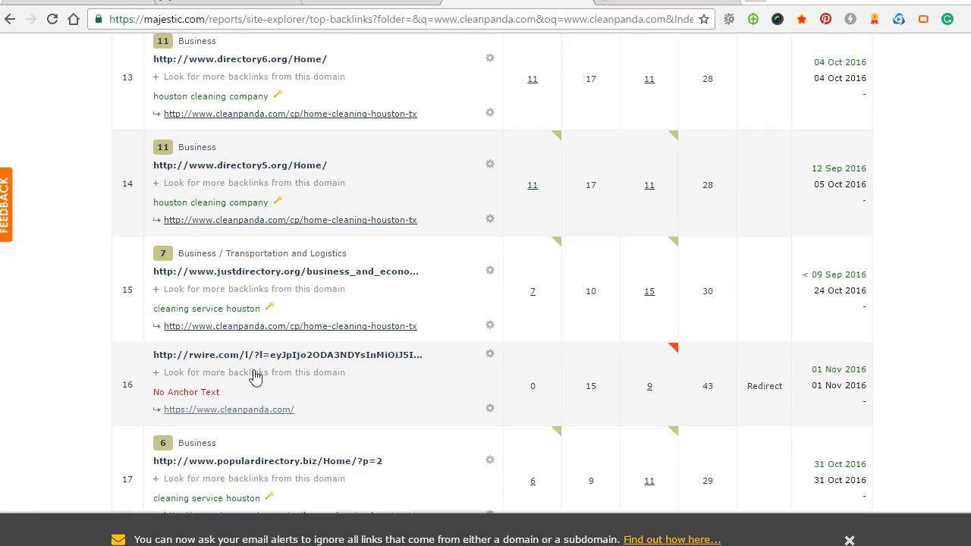
scroll(up, 3)
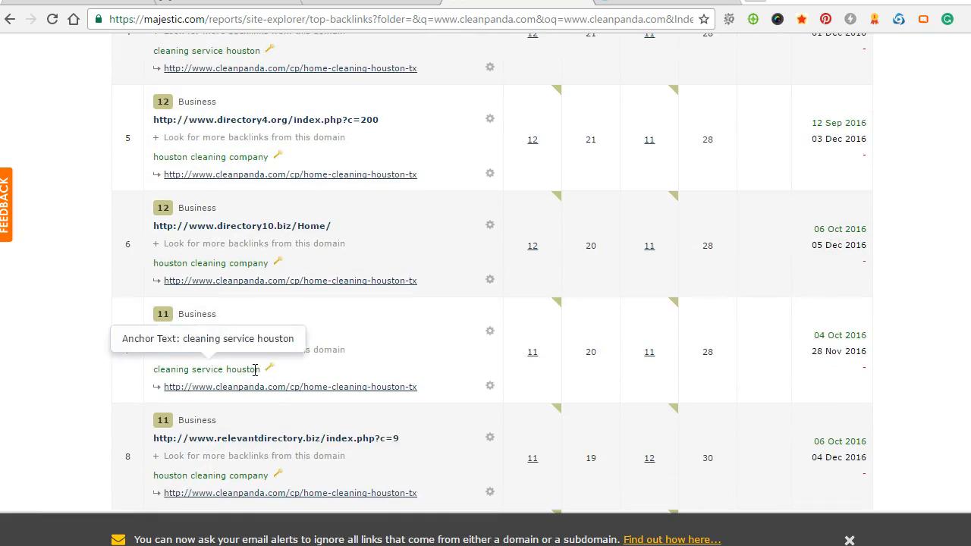
scroll(up, 3)
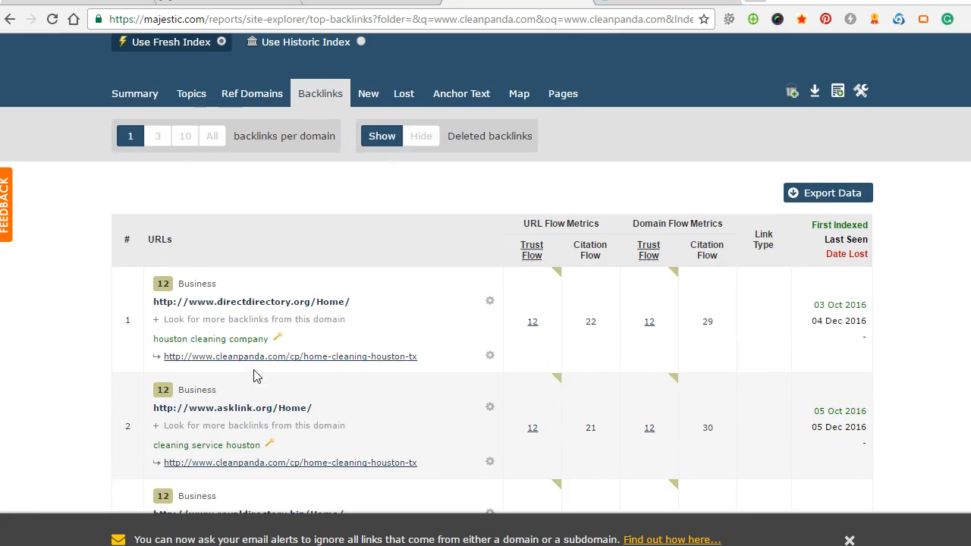
mouse_move(251, 94)
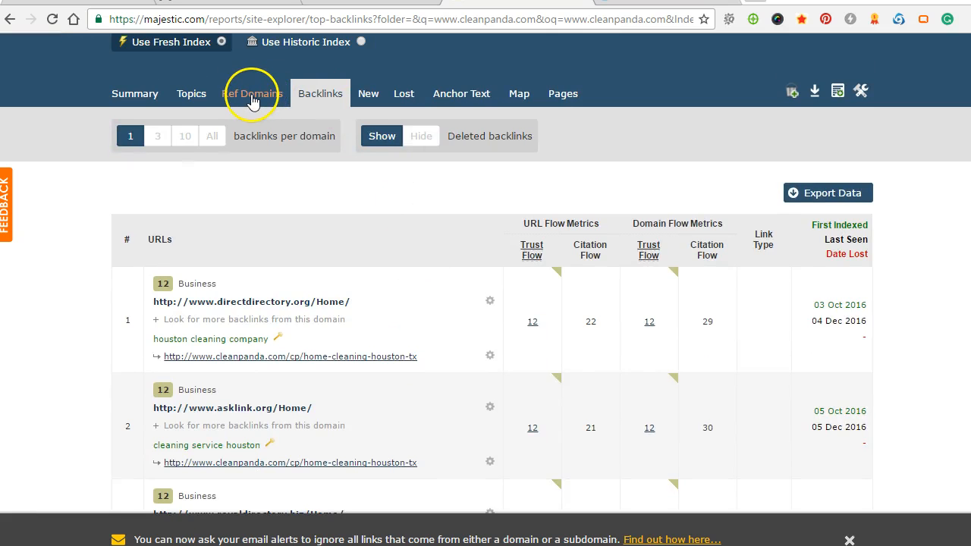
Review the Ref Domains table led by directory4.org with 207 backlinks
click(252, 94)
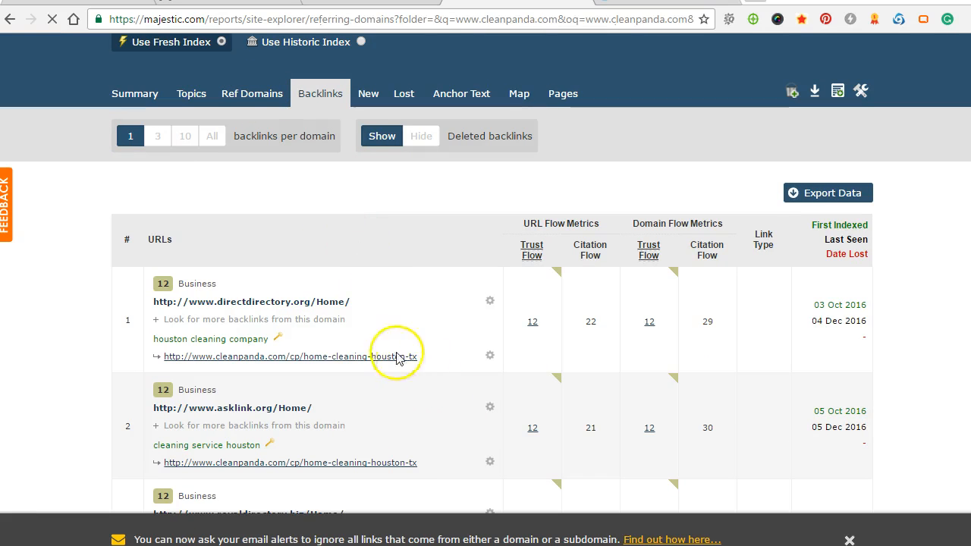
click(252, 94)
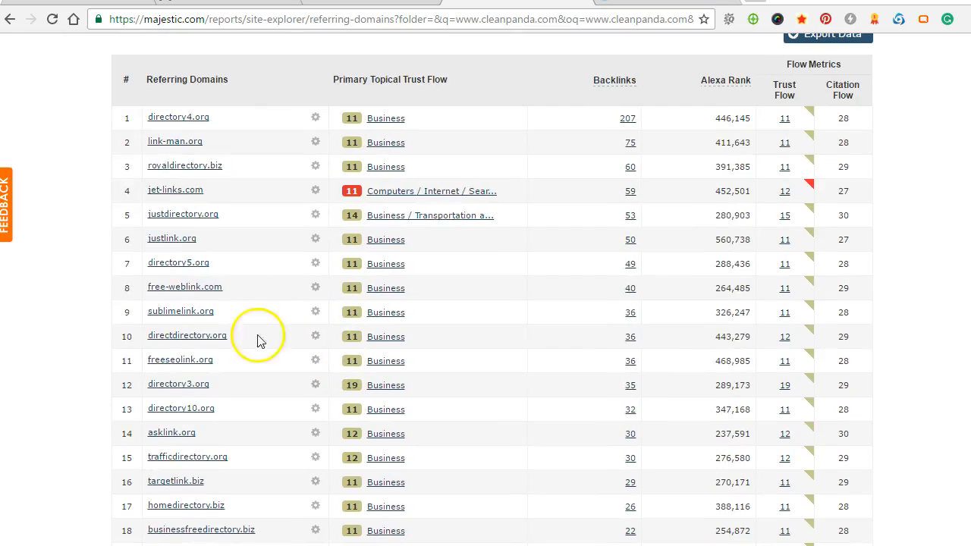
scroll(down, 3)
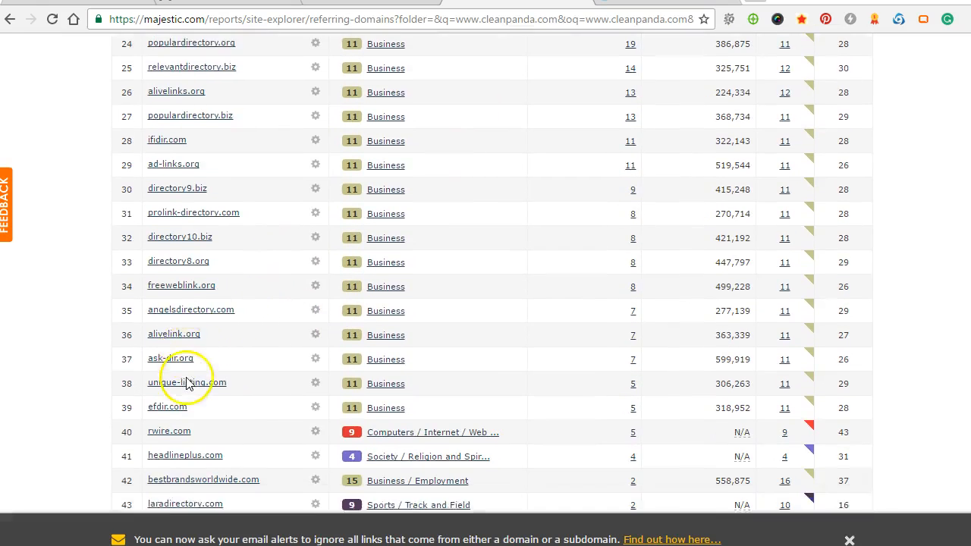
scroll(up, 3)
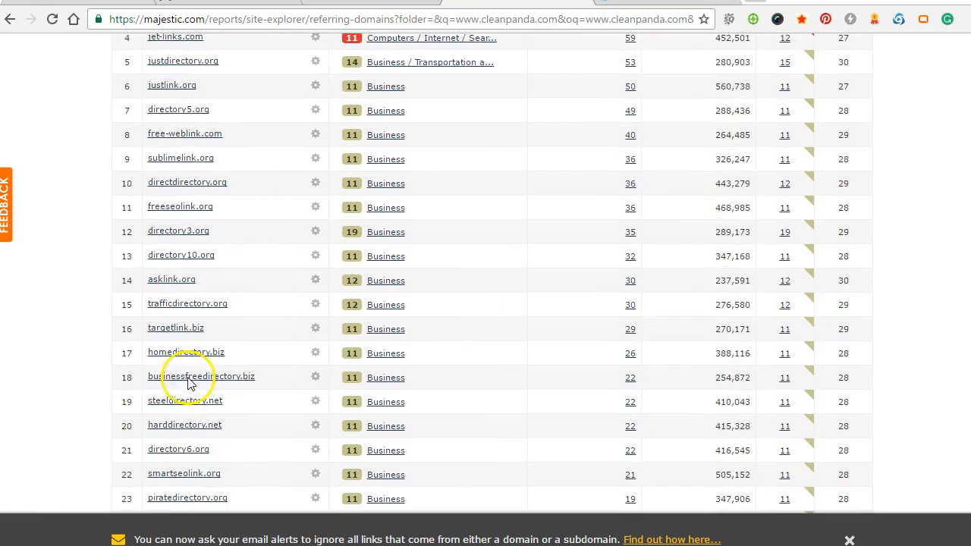
scroll(up, 3)
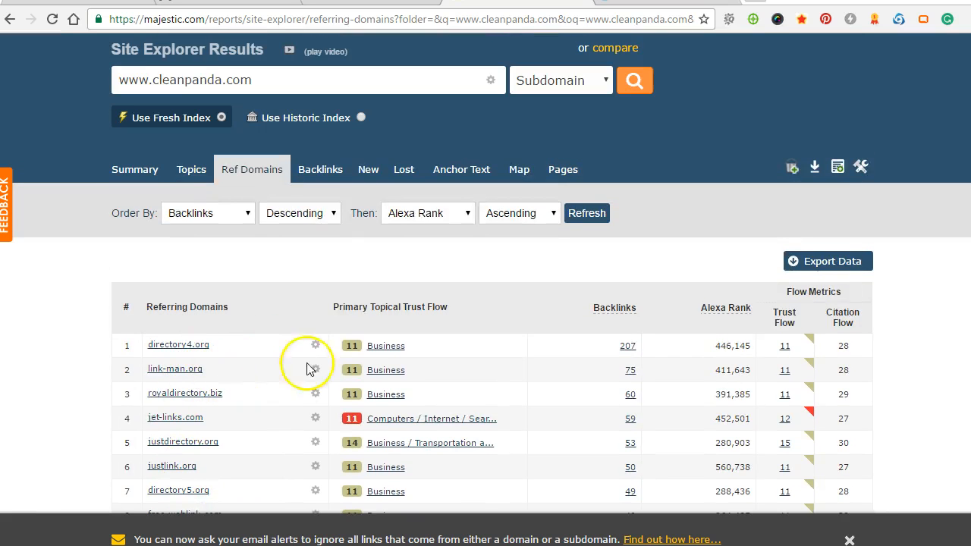
mouse_move(320, 170)
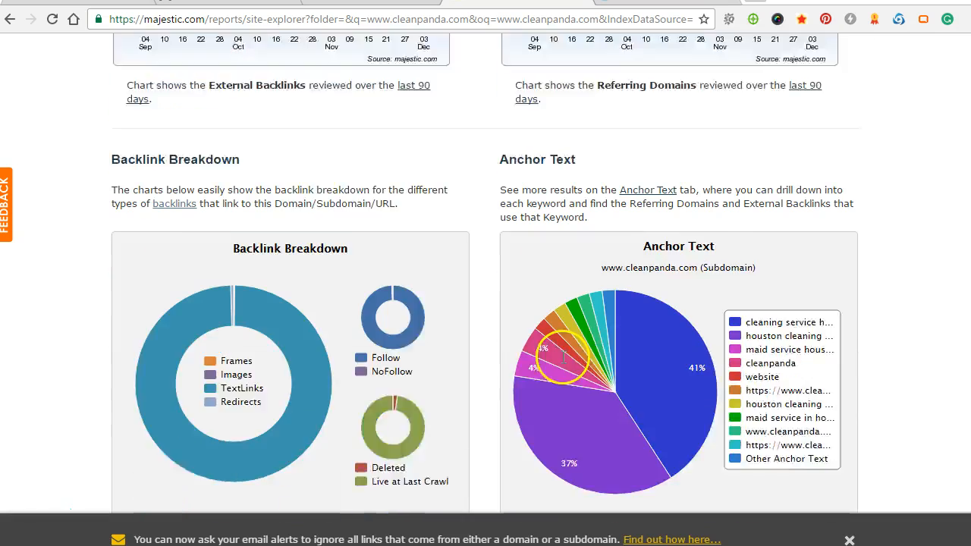
scroll(down, 3)
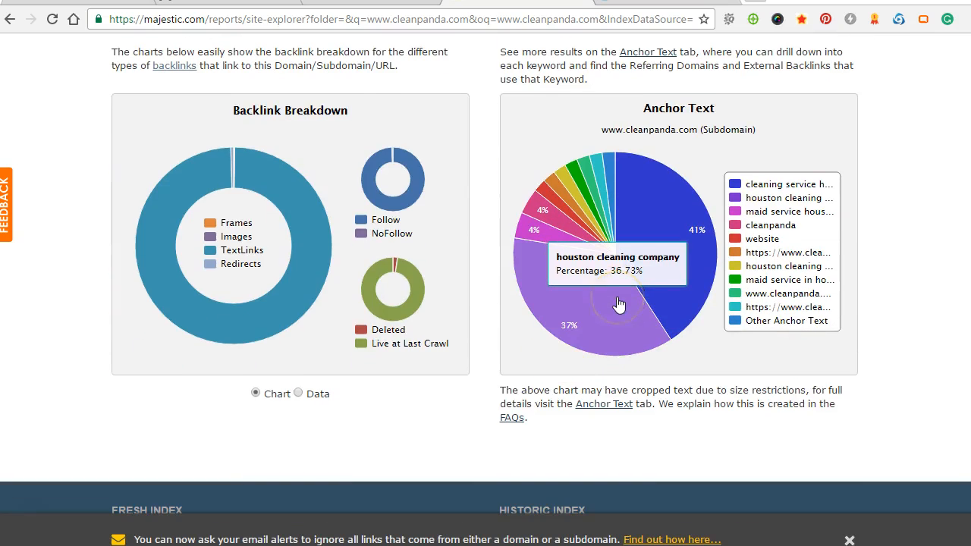
mouse_move(676, 281)
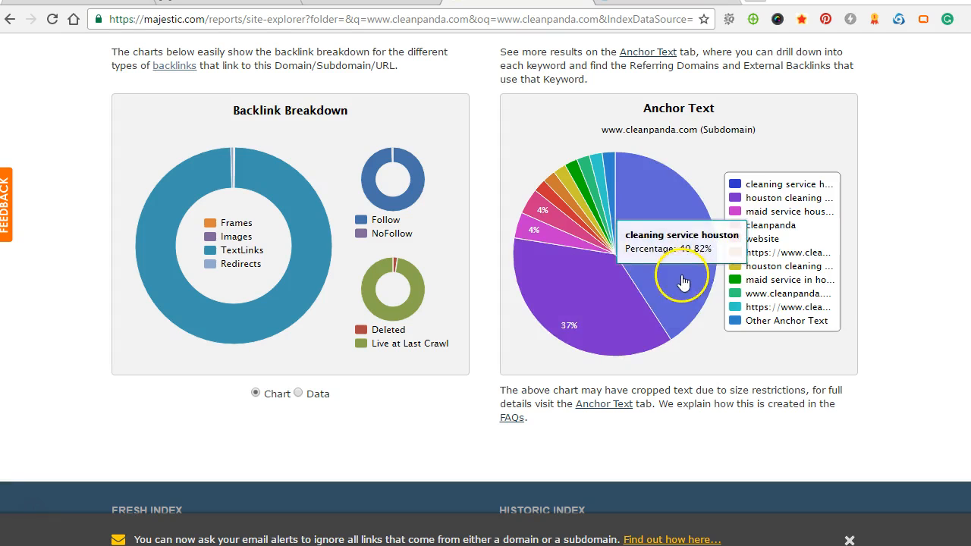
mouse_move(645, 300)
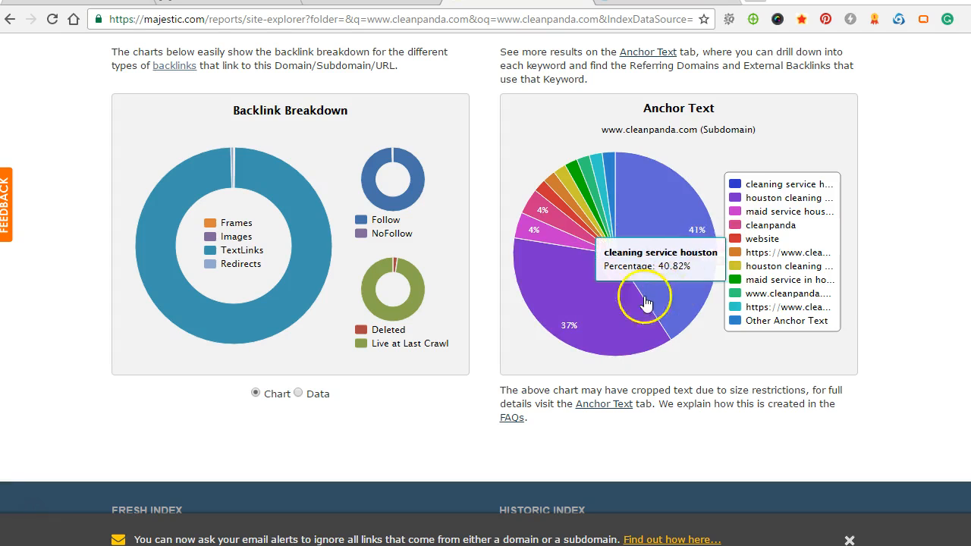
mouse_move(661, 291)
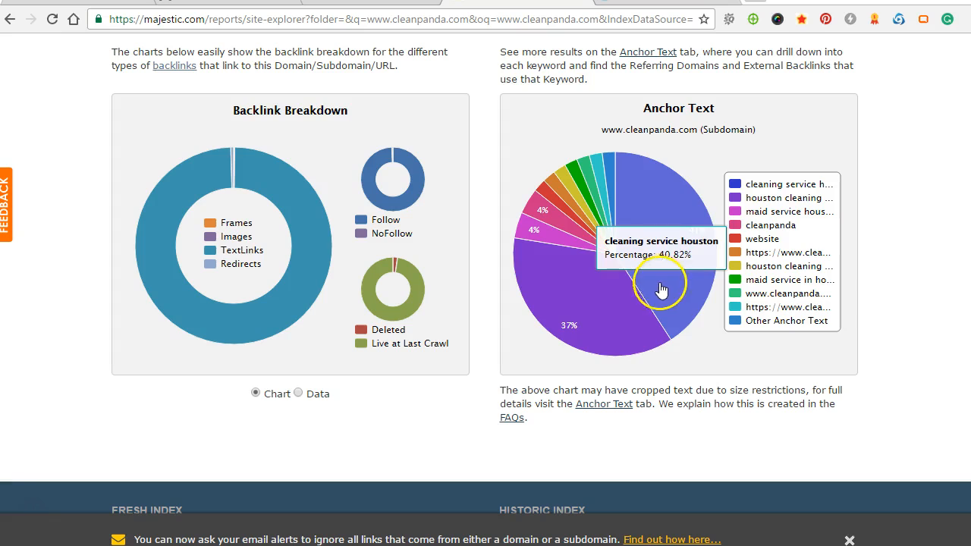
mouse_move(652, 284)
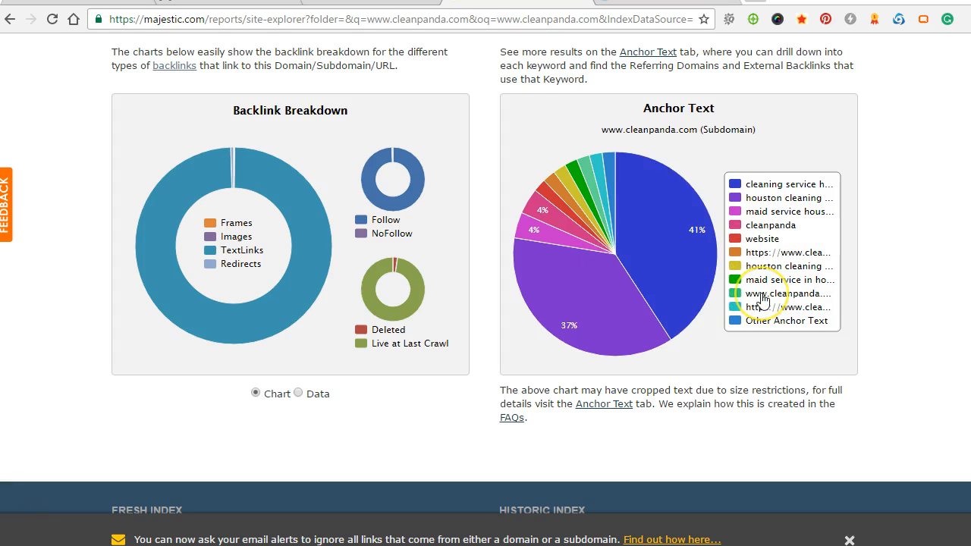
click(789, 295)
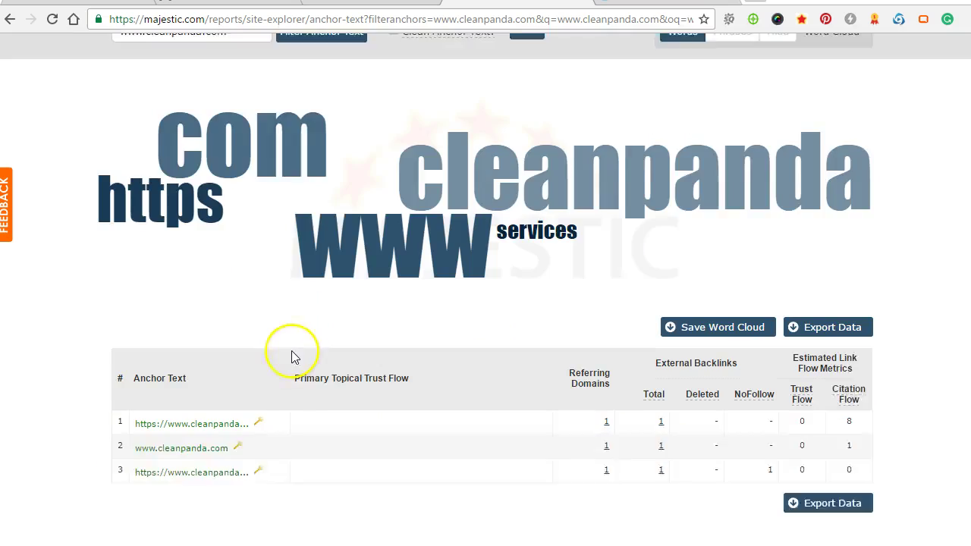
scroll(down, 3)
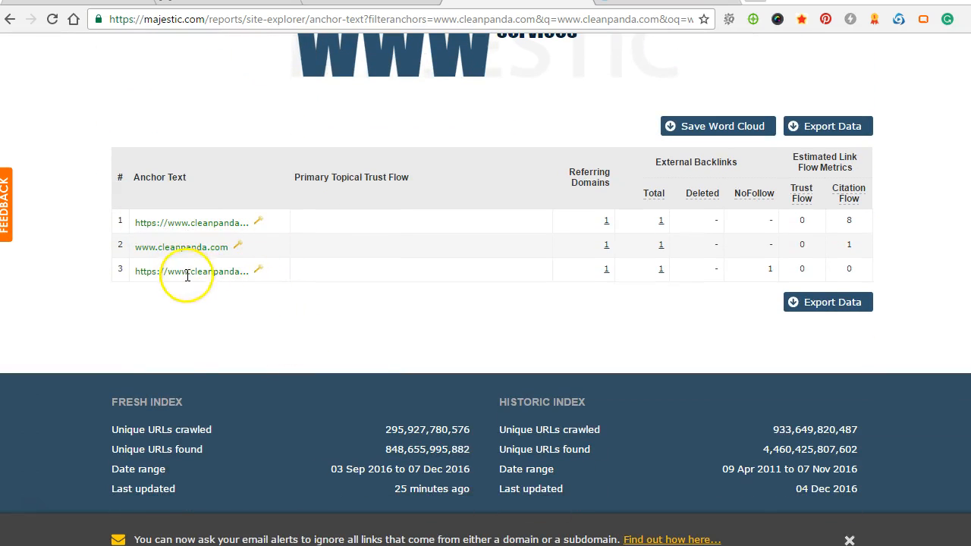
scroll(up, 3)
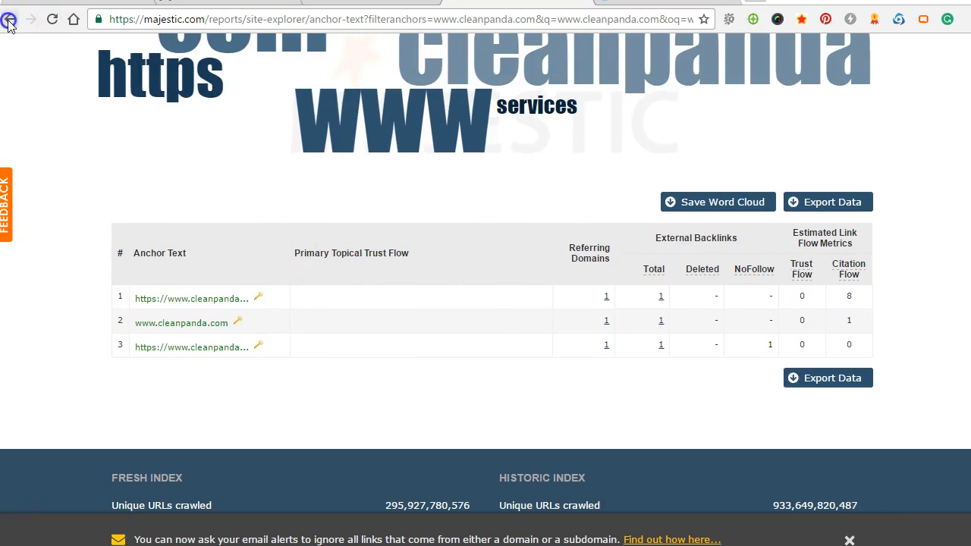
click(9, 18)
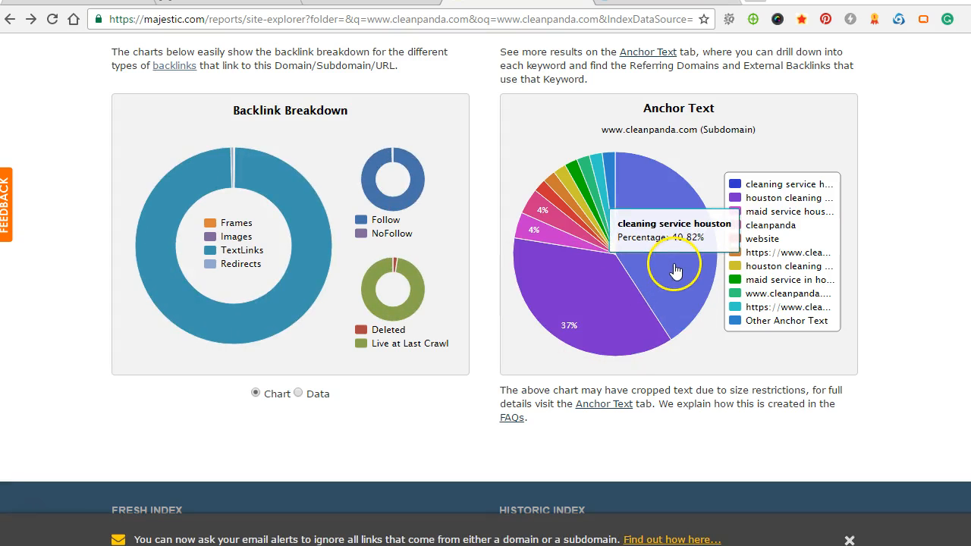
mouse_move(660, 258)
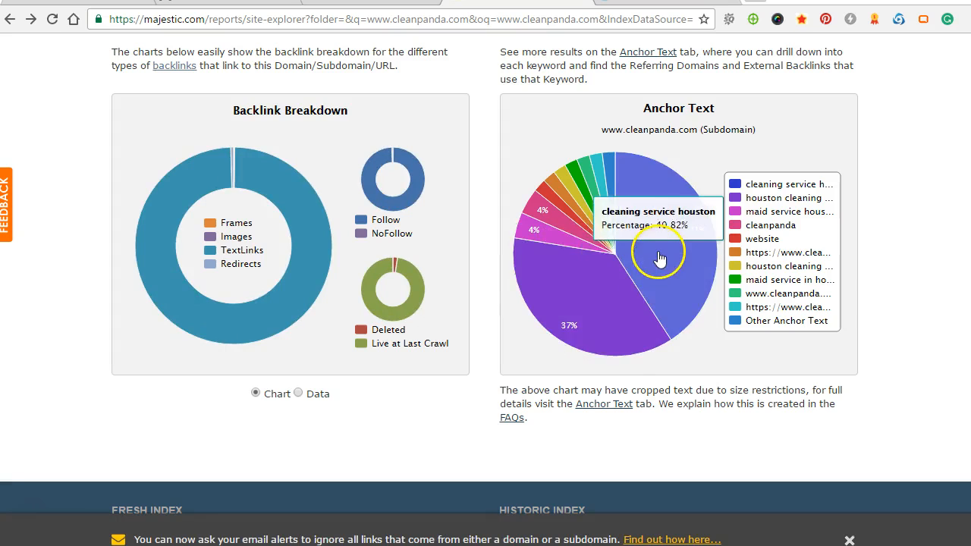
mouse_move(597, 298)
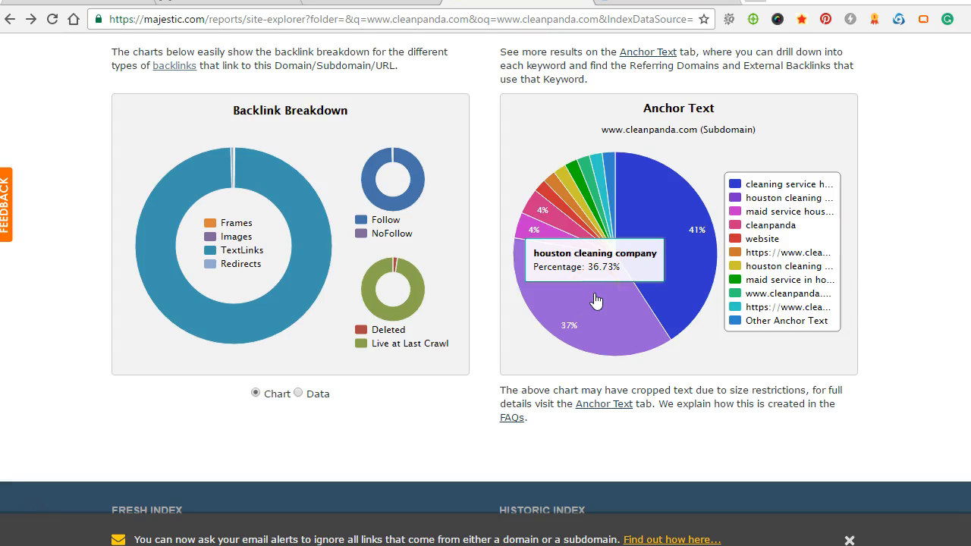
mouse_move(561, 270)
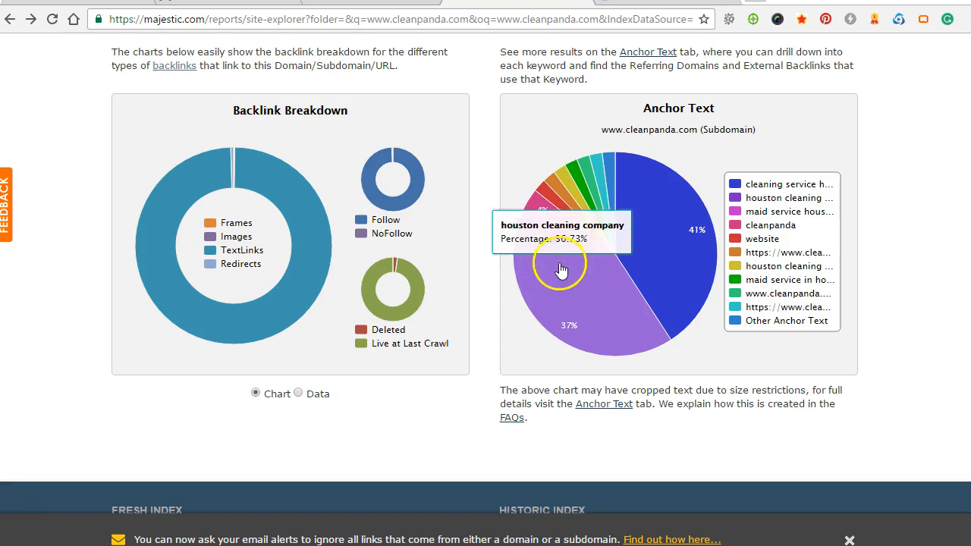
mouse_move(615, 318)
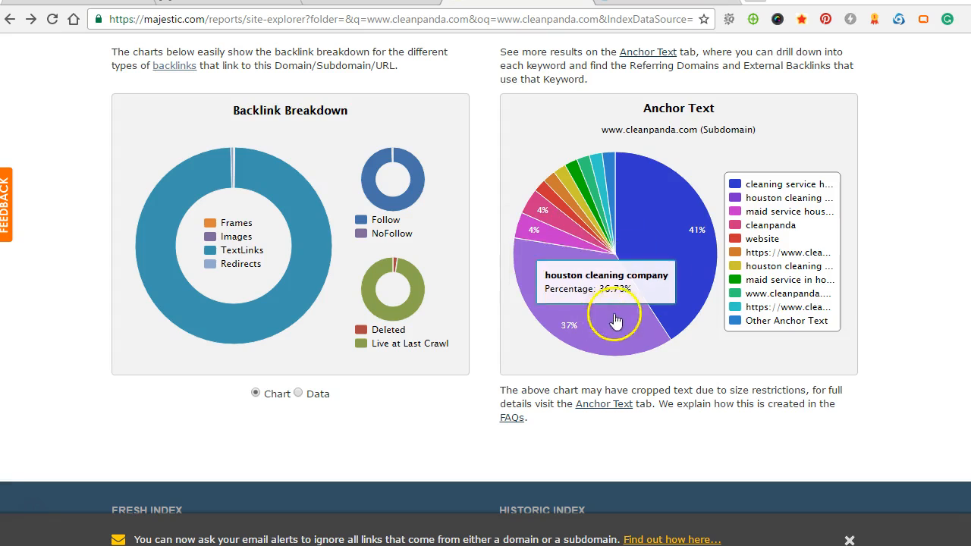
mouse_move(668, 291)
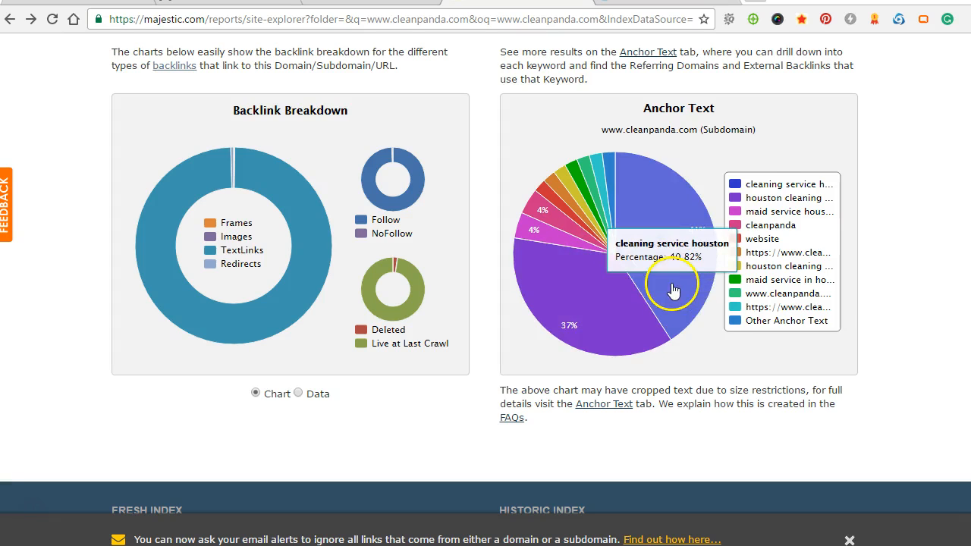
scroll(up, 3)
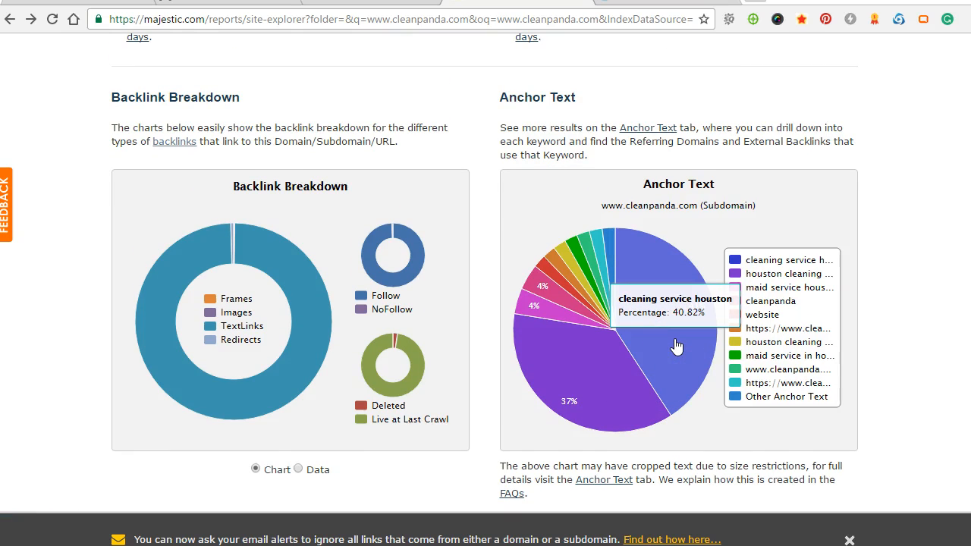
mouse_move(666, 364)
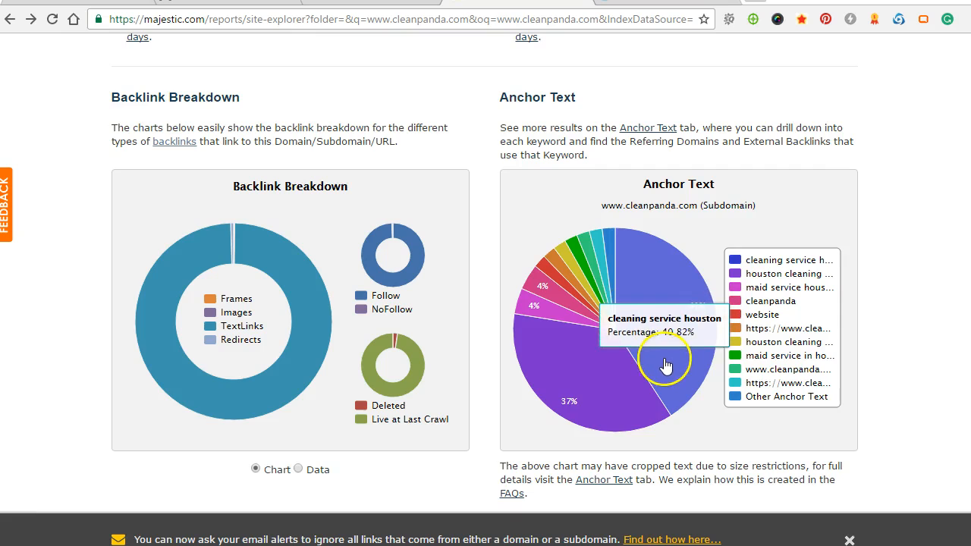
scroll(down, 3)
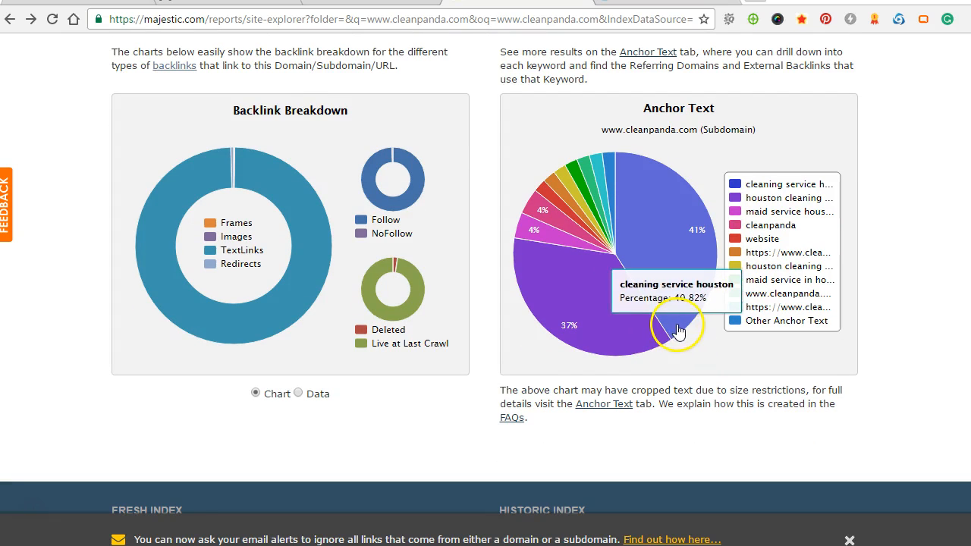
mouse_move(669, 303)
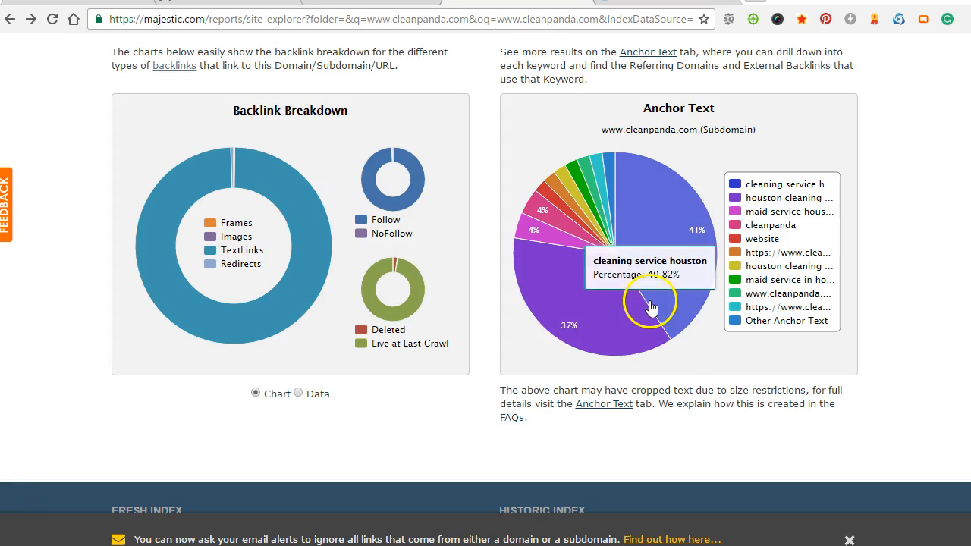
mouse_move(695, 347)
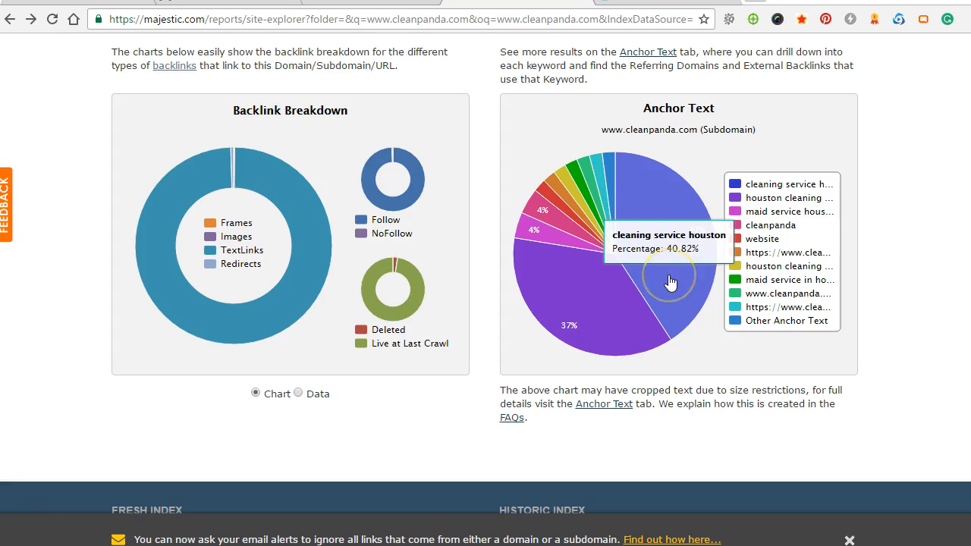
mouse_move(751, 188)
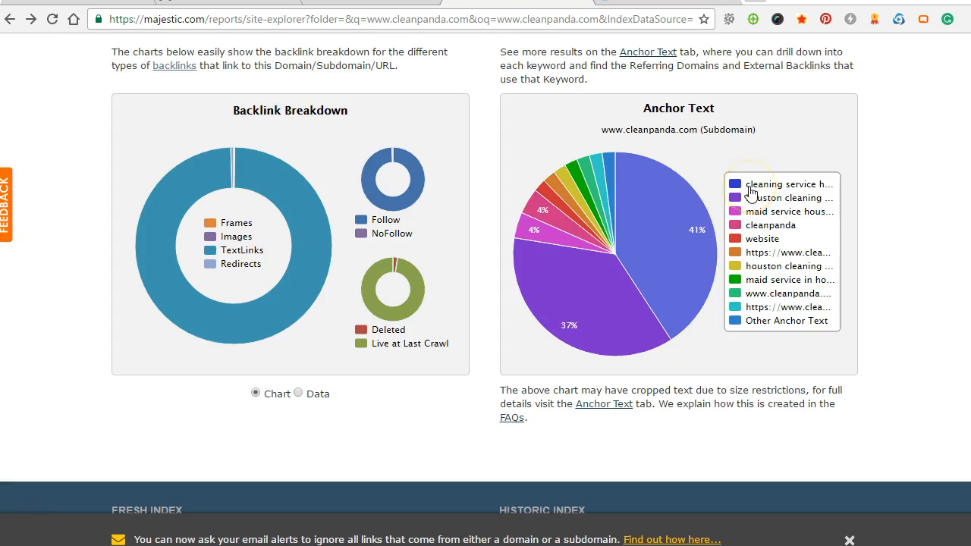
mouse_move(634, 317)
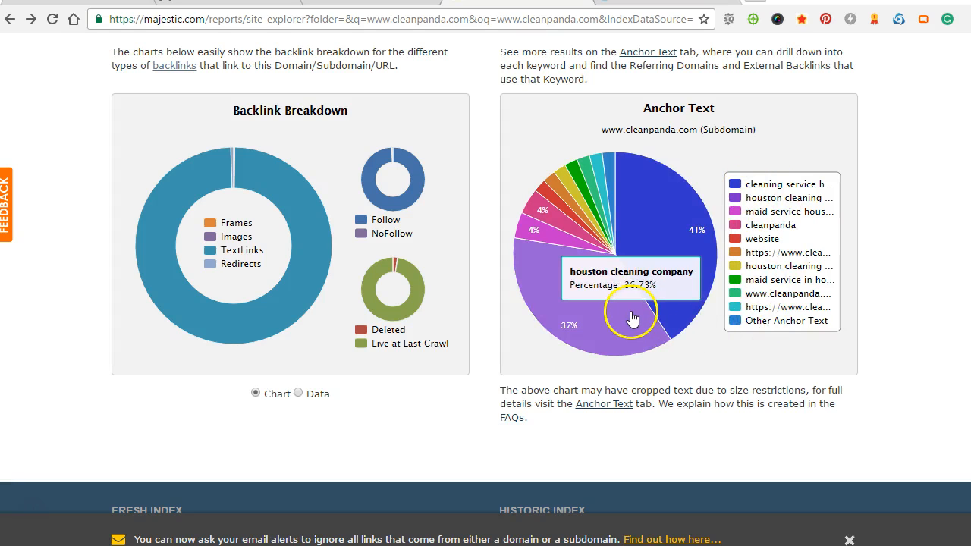
mouse_move(568, 282)
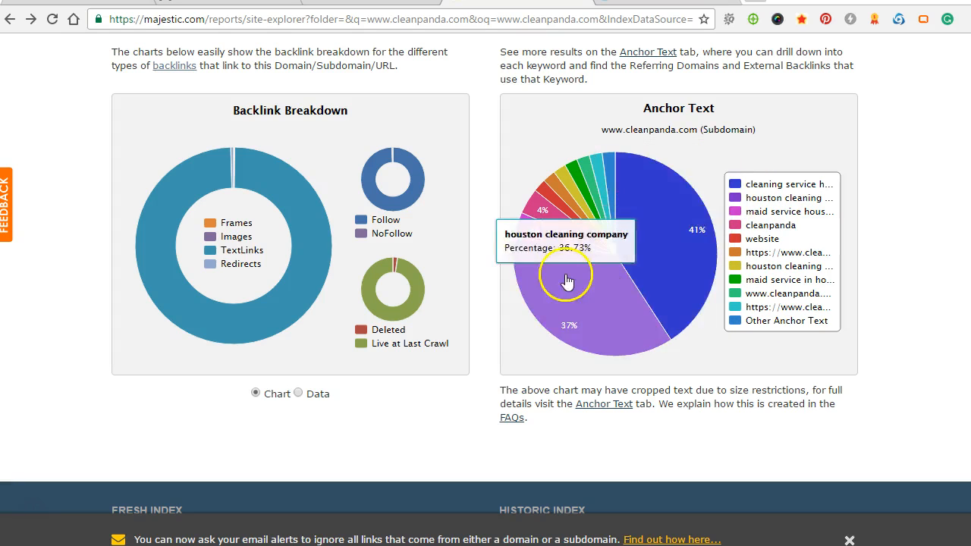
mouse_move(698, 277)
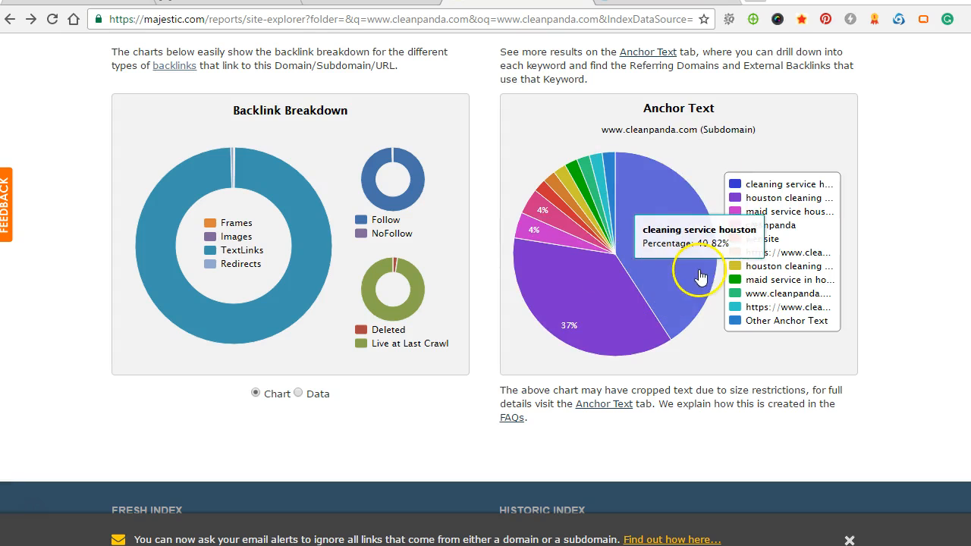
mouse_move(697, 243)
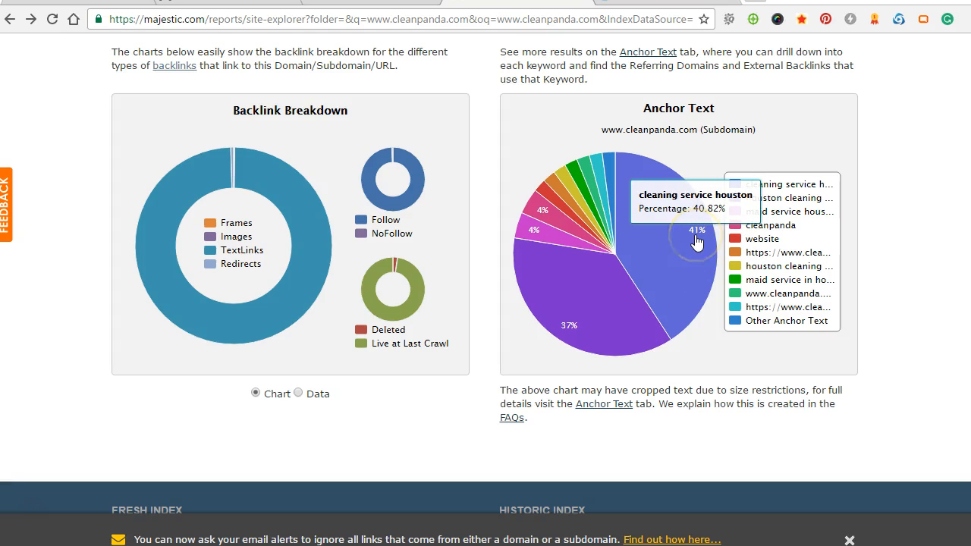
scroll(down, 3)
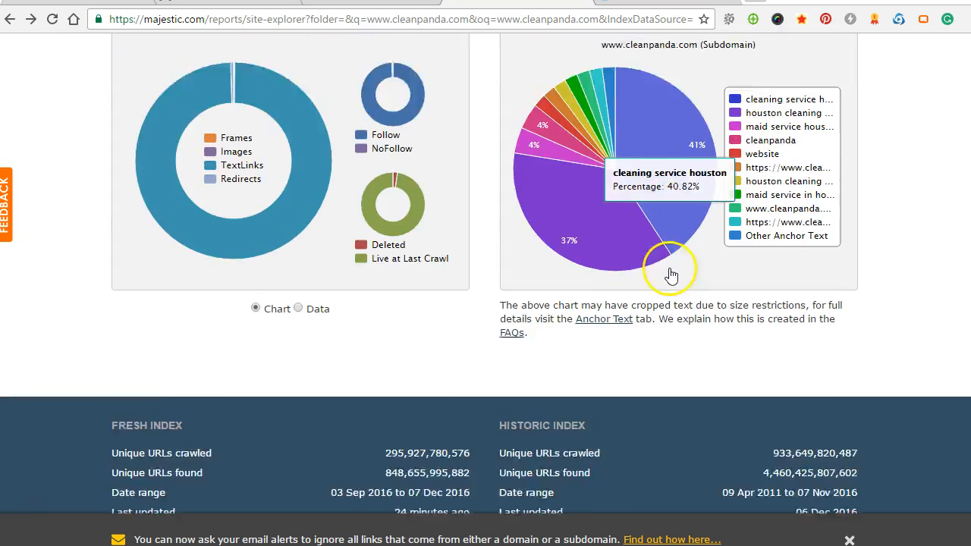
scroll(up, 3)
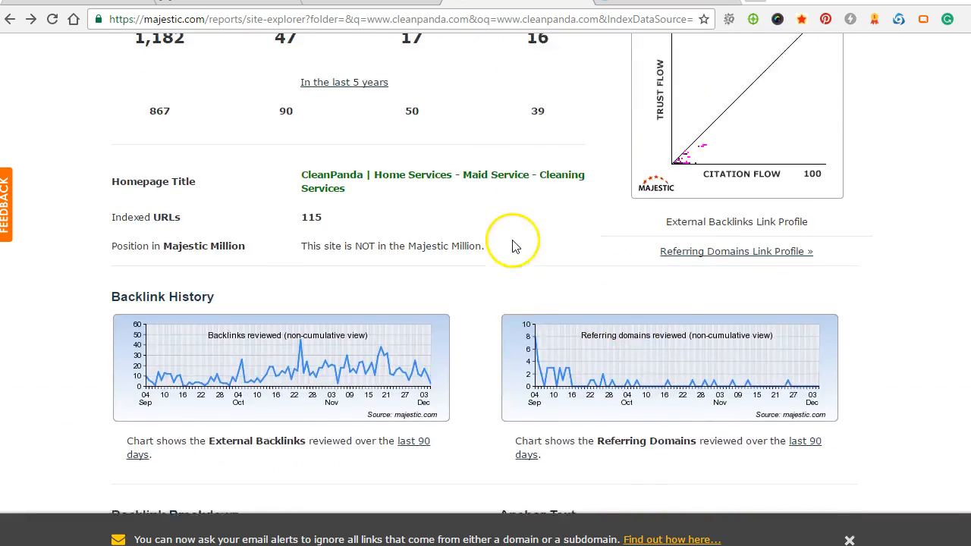
scroll(up, 3)
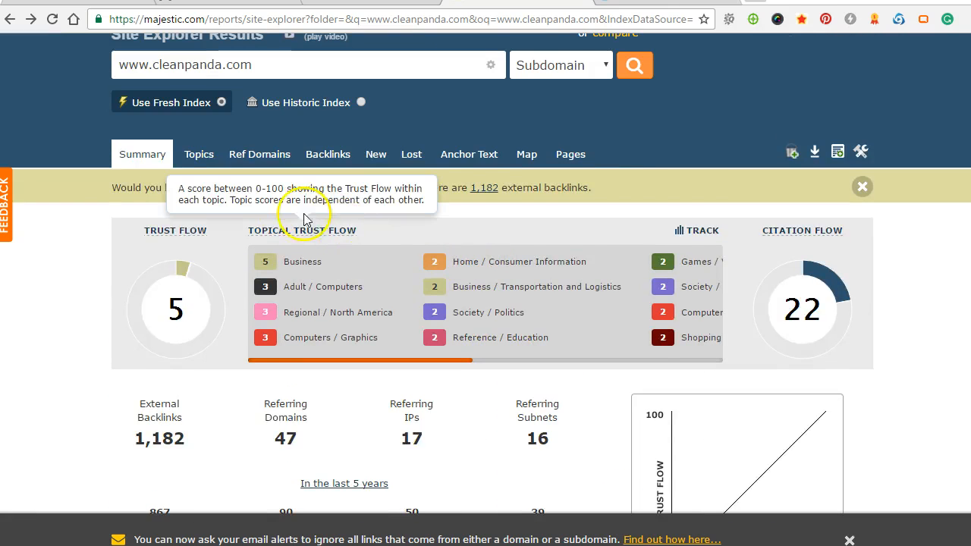
scroll(down, 3)
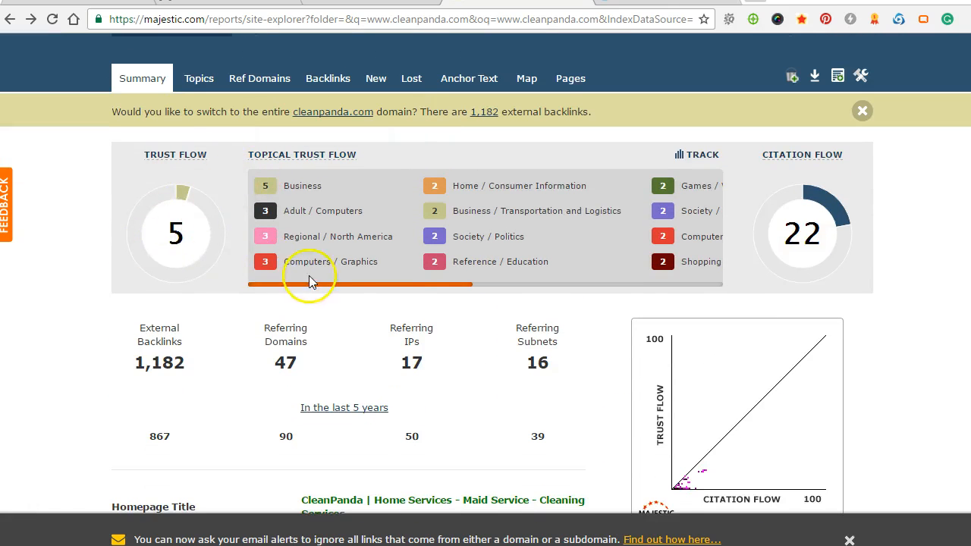
scroll(down, 3)
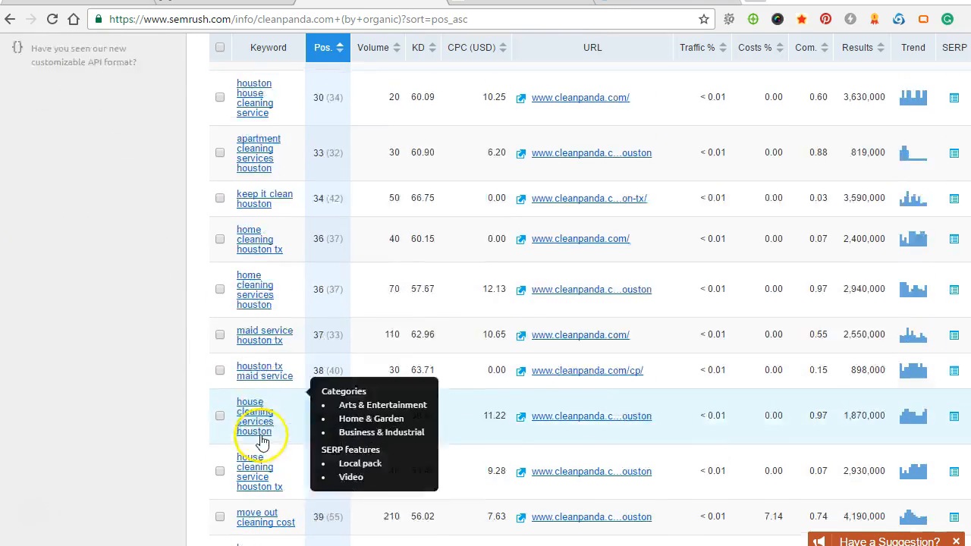
Scroll up to the best-ranked terms around positions 17–36, like clean home services
scroll(up, 3)
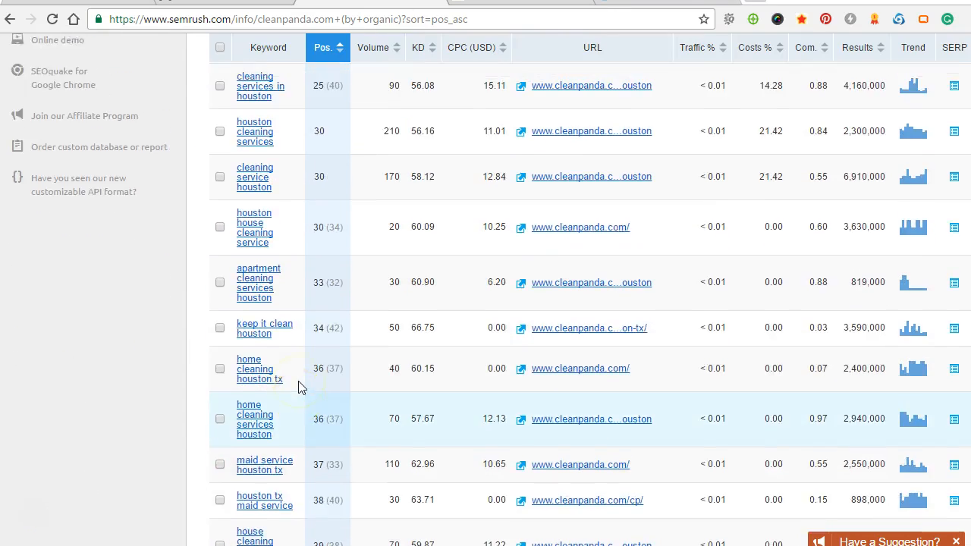
scroll(up, 3)
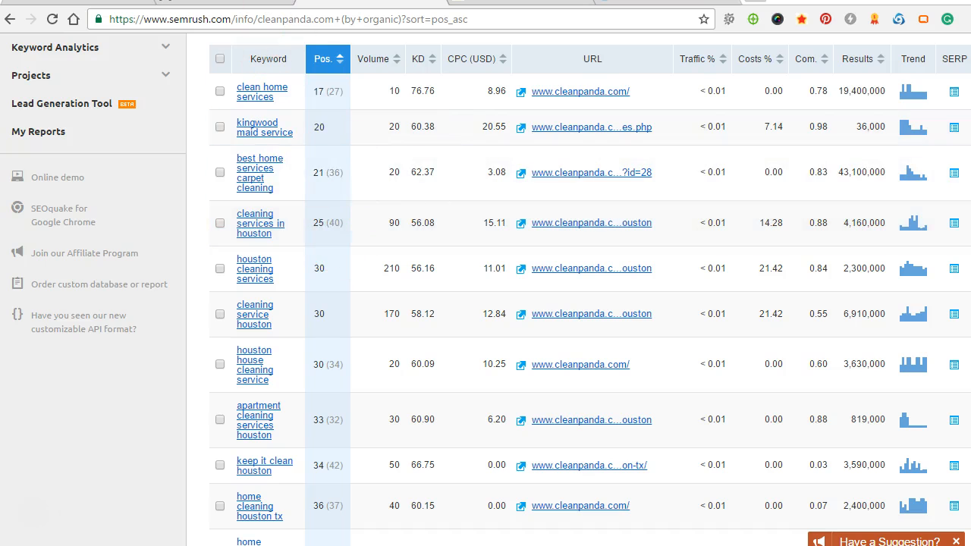
View the homepage HTML source (Ctrl+U) and highlight the Book Professional Cleaning Services h1
click(579, 91)
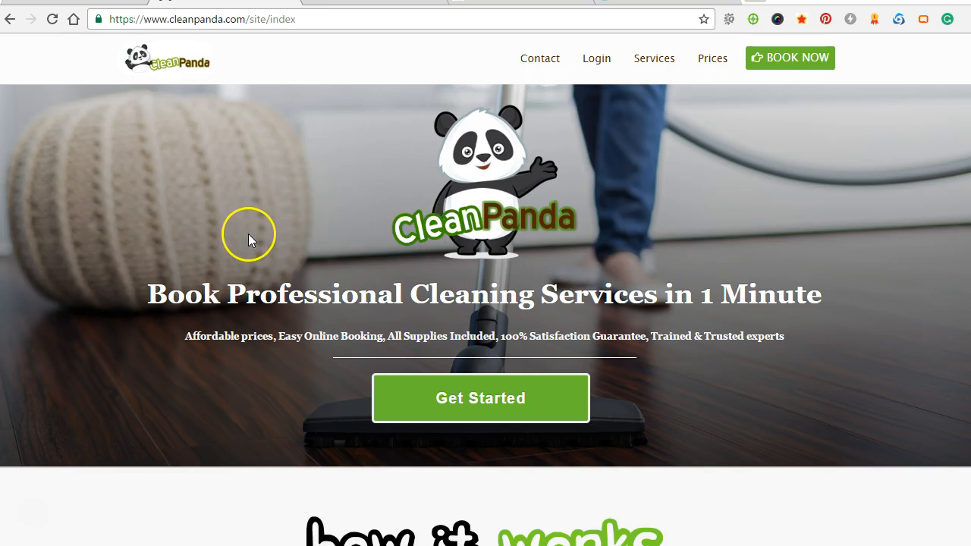
scroll(down, 3)
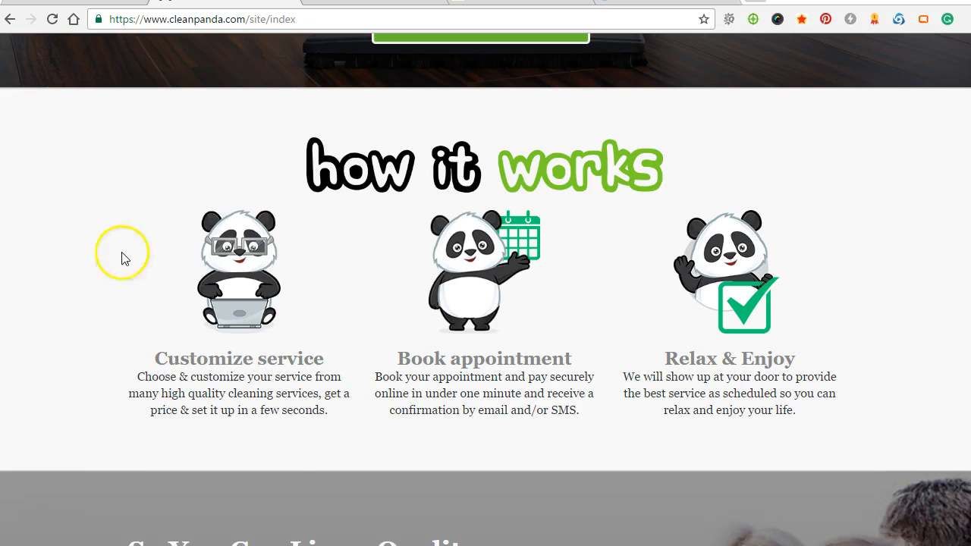
key(ctrl+u)
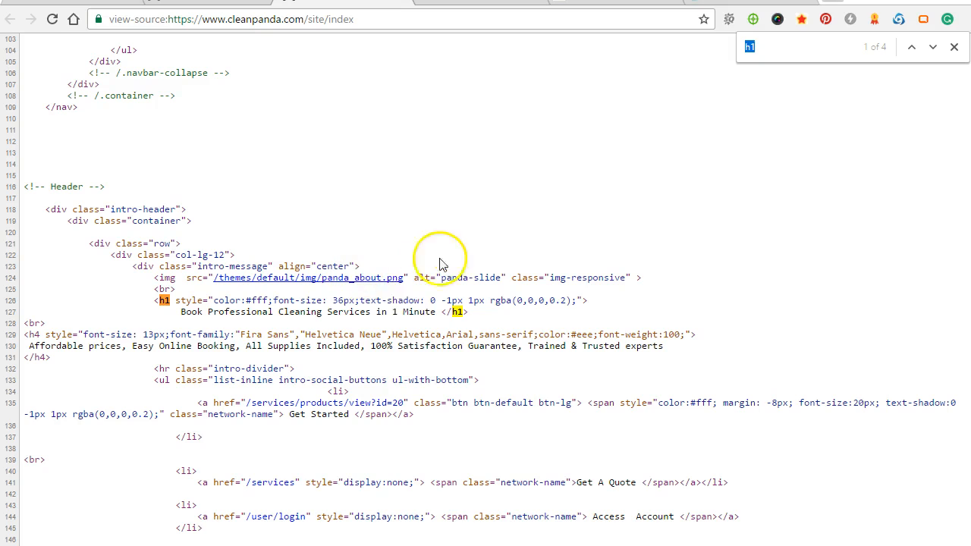
mouse_move(352, 285)
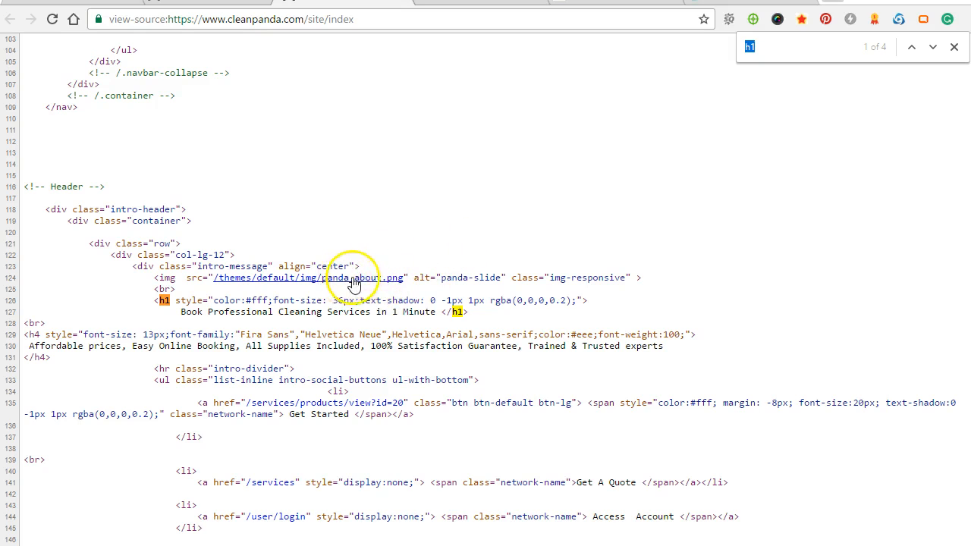
mouse_move(357, 322)
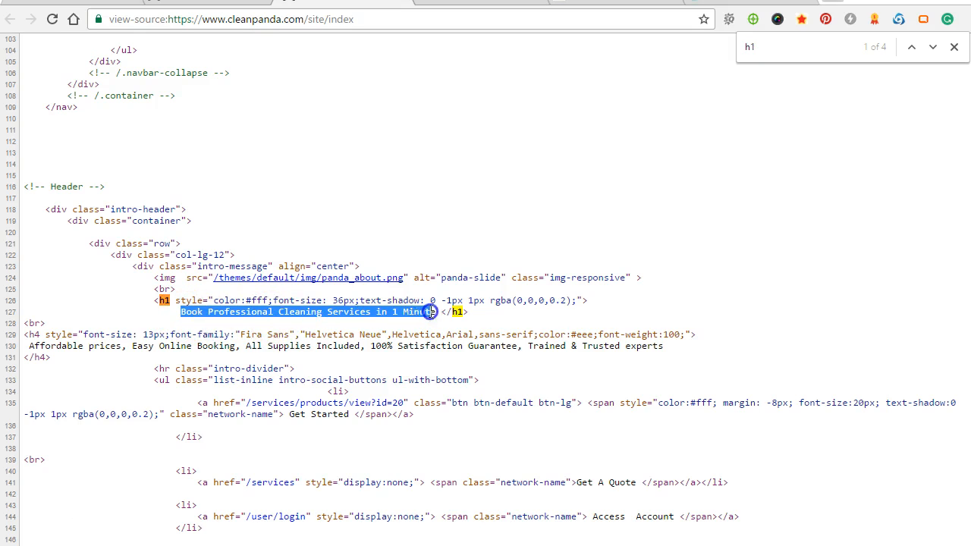
mouse_move(382, 313)
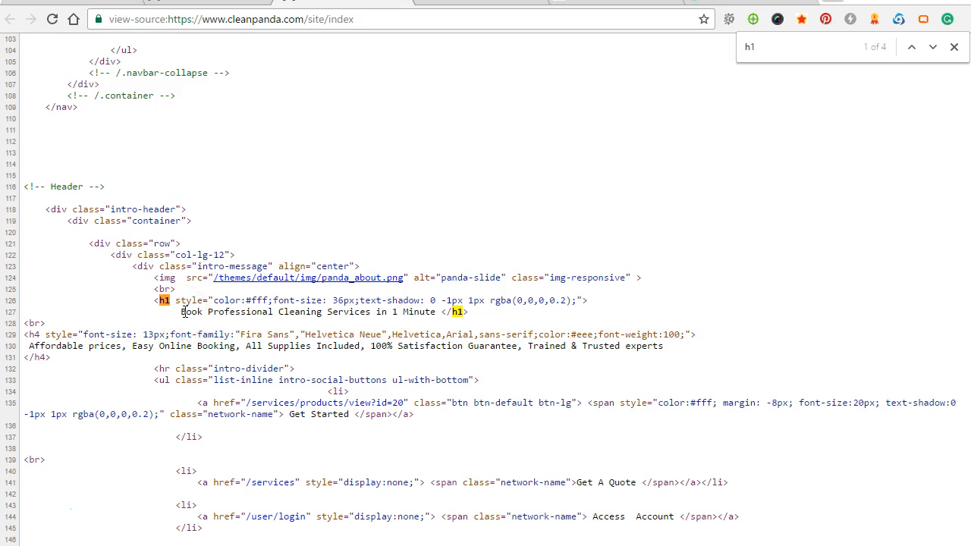
mouse_move(372, 307)
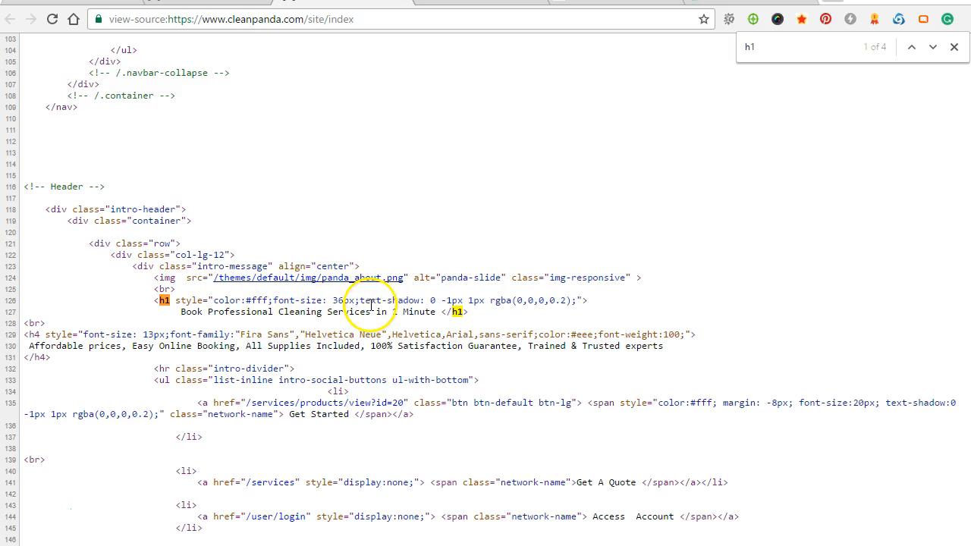
mouse_move(468, 317)
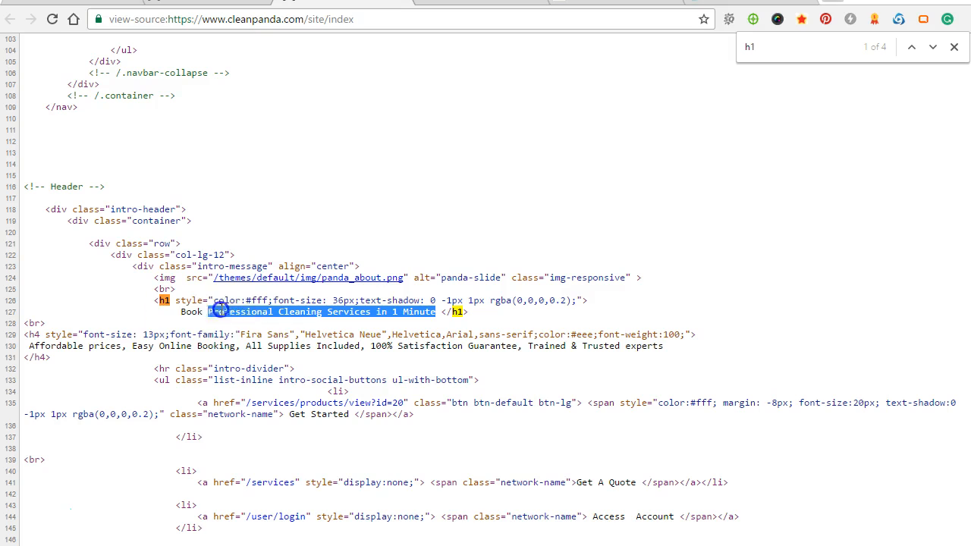
drag(221, 311, 409, 328)
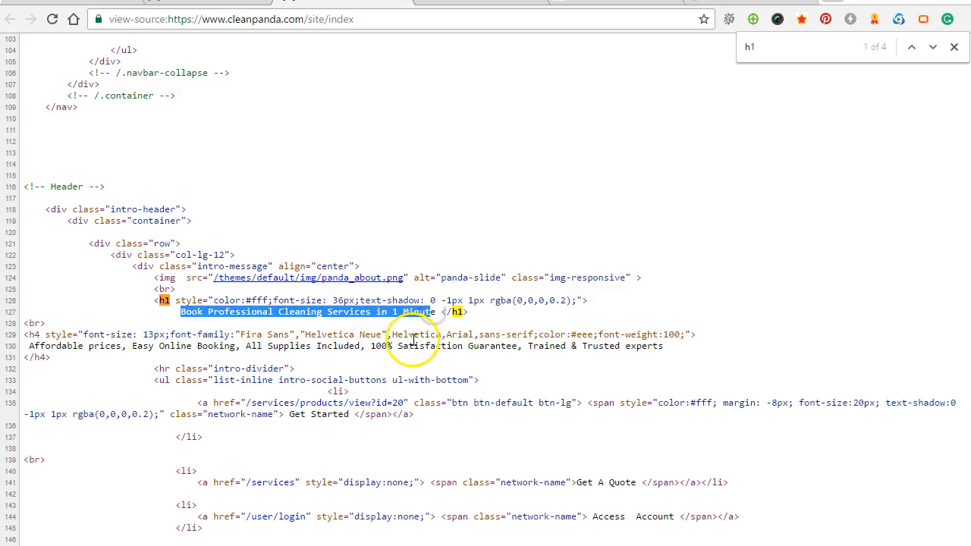
mouse_move(969, 285)
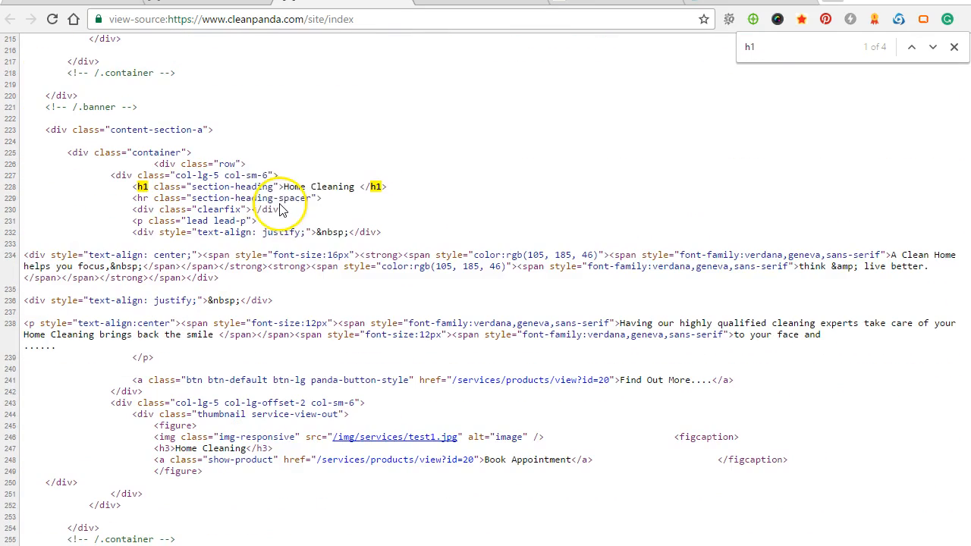
mouse_move(337, 198)
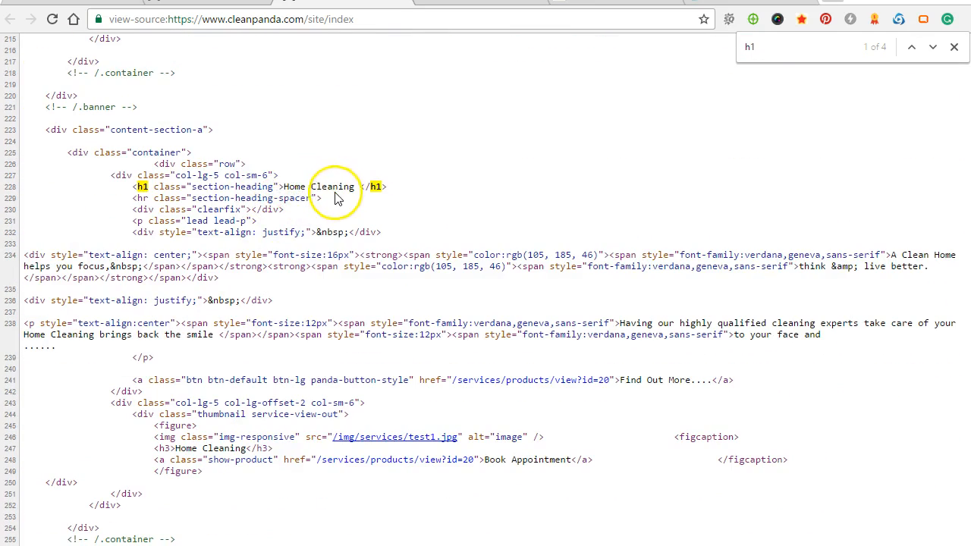
mouse_move(372, 186)
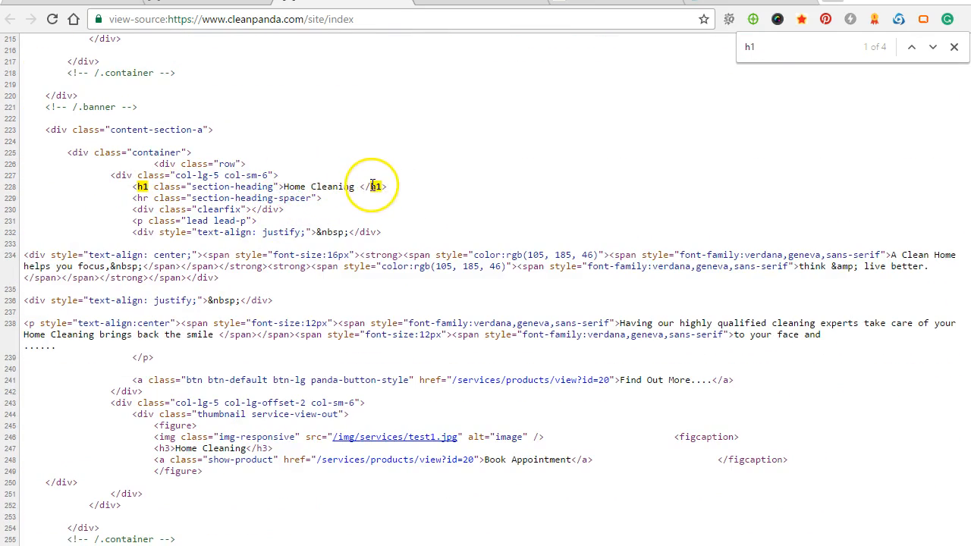
mouse_move(337, 196)
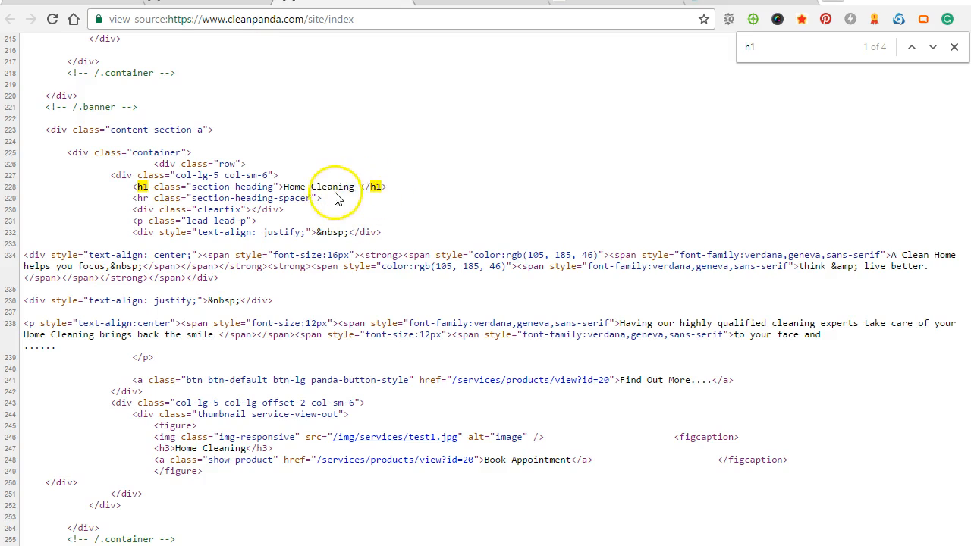
Highlight the Home Cleaning h1, then move down the source to the Build Your Career With Us banner
double_click(318, 186)
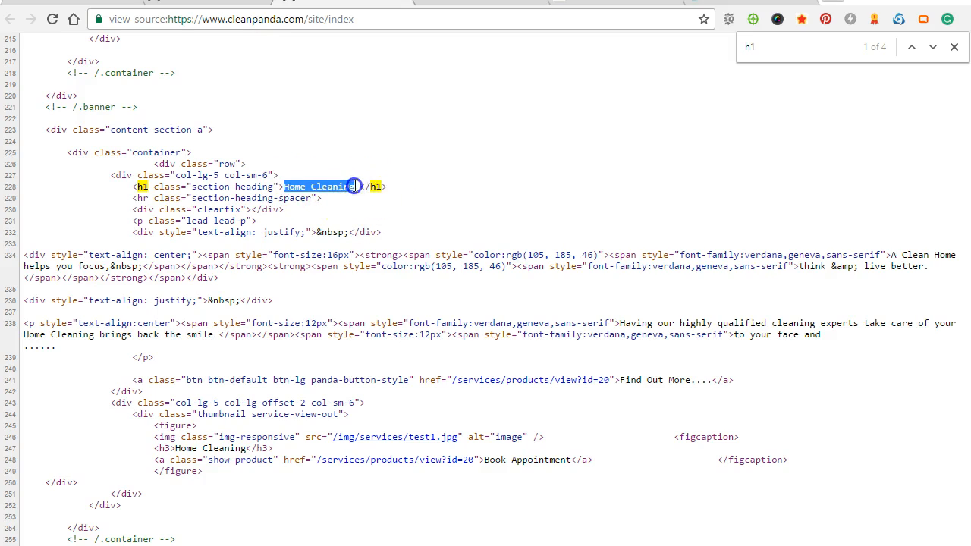
mouse_move(583, 192)
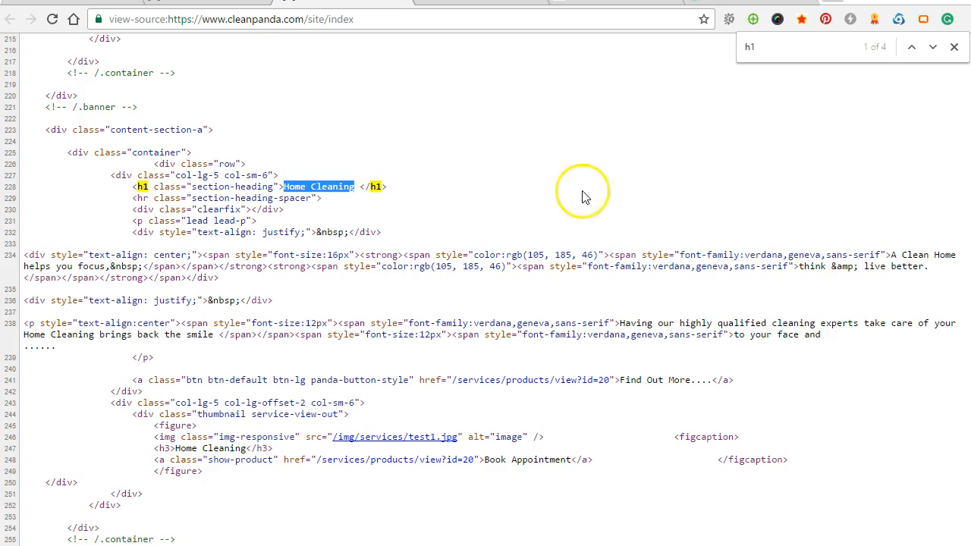
scroll(up, 3)
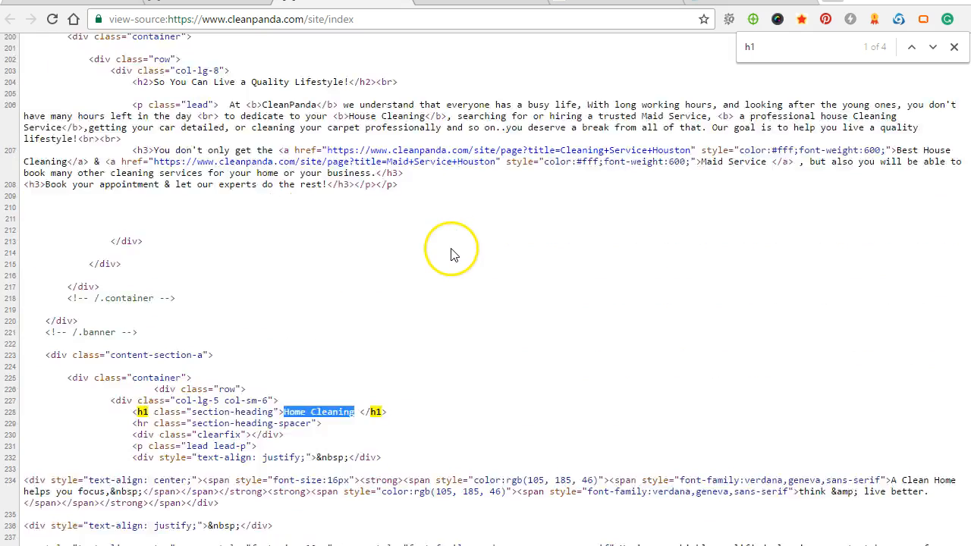
scroll(down, 3)
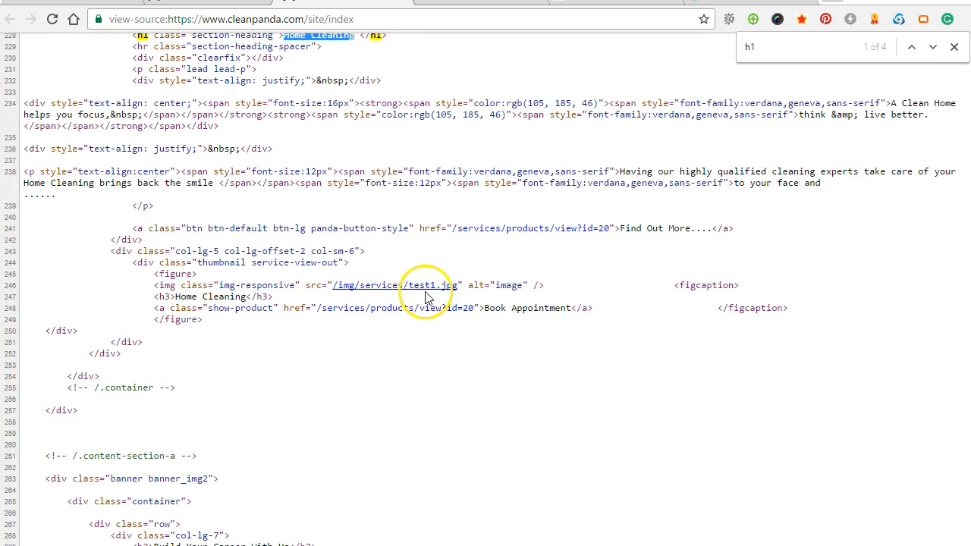
scroll(up, 3)
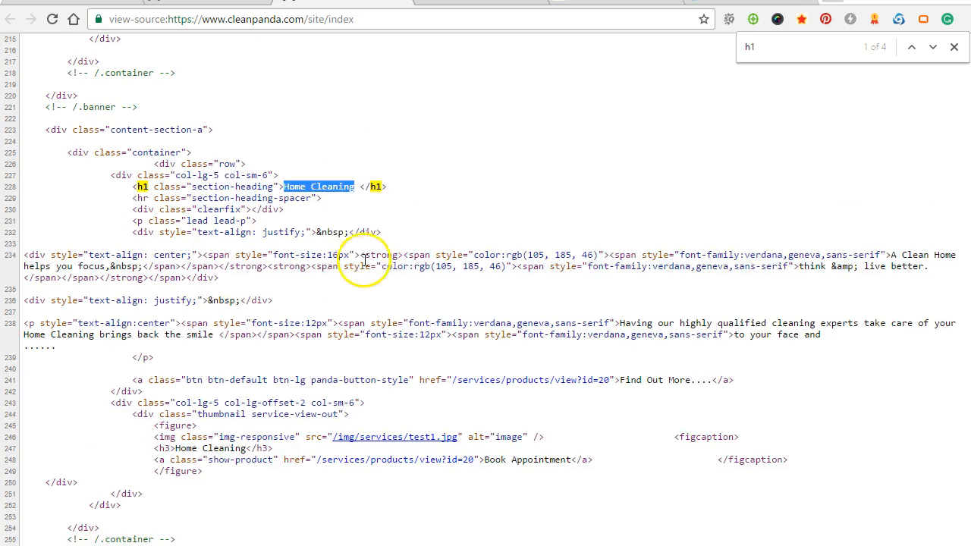
scroll(down, 3)
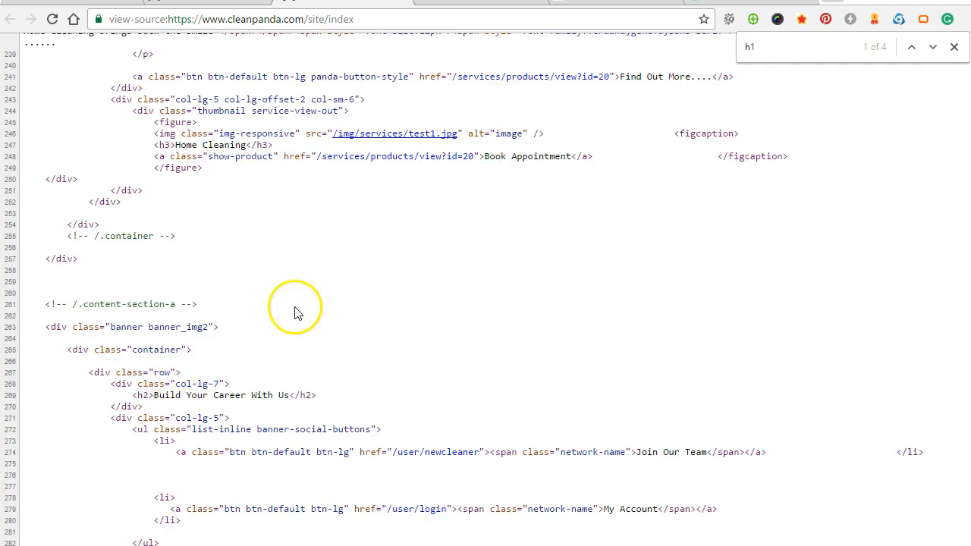
scroll(down, 3)
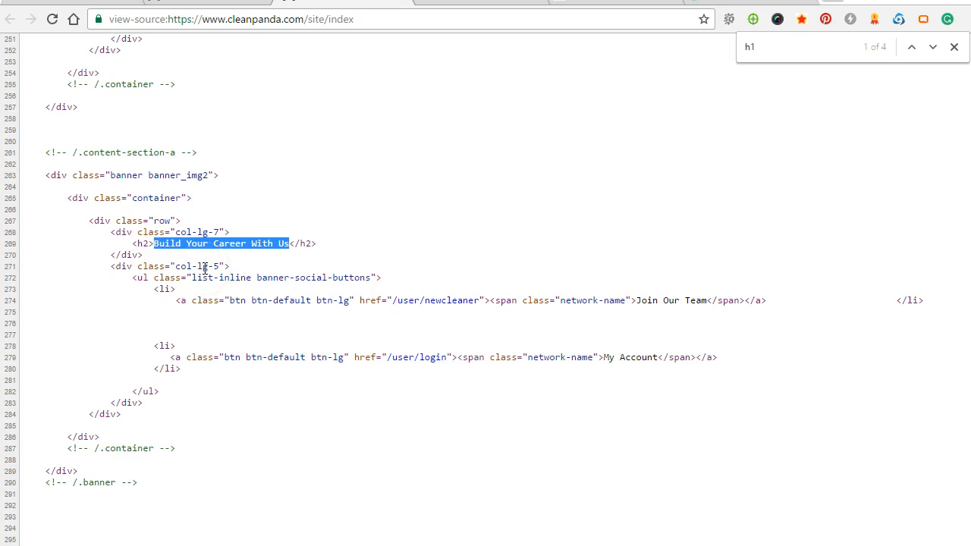
mouse_move(277, 295)
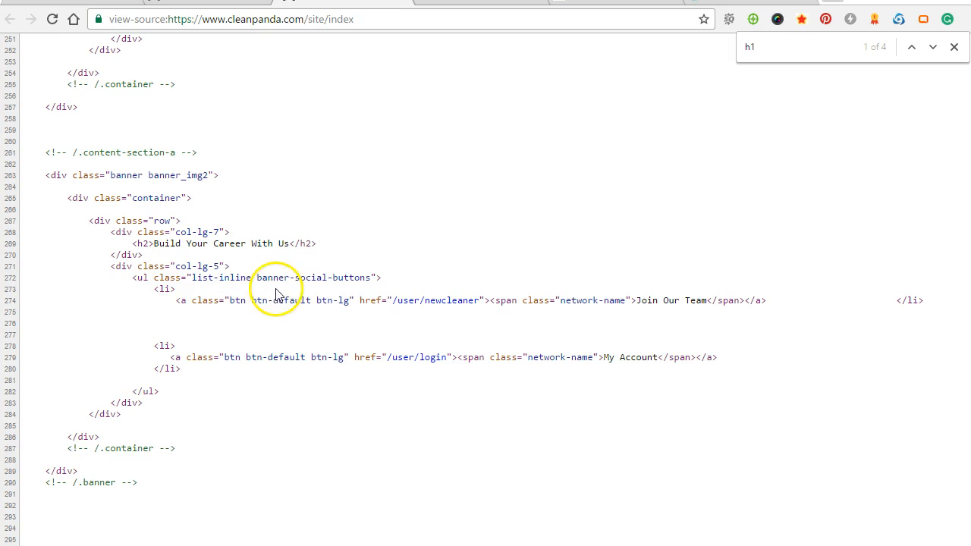
Highlight the Build Your Career With Us h2 heading in the source
double_click(227, 243)
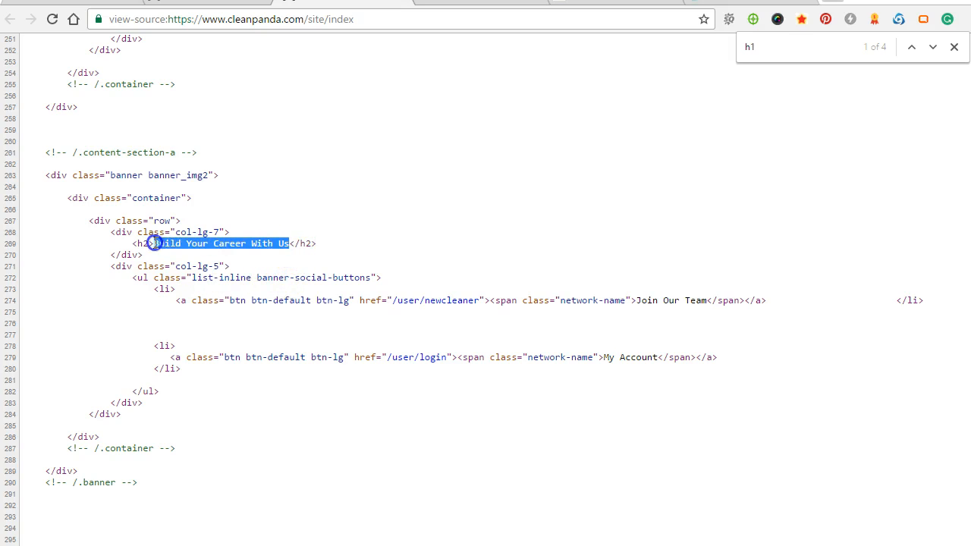
mouse_move(252, 295)
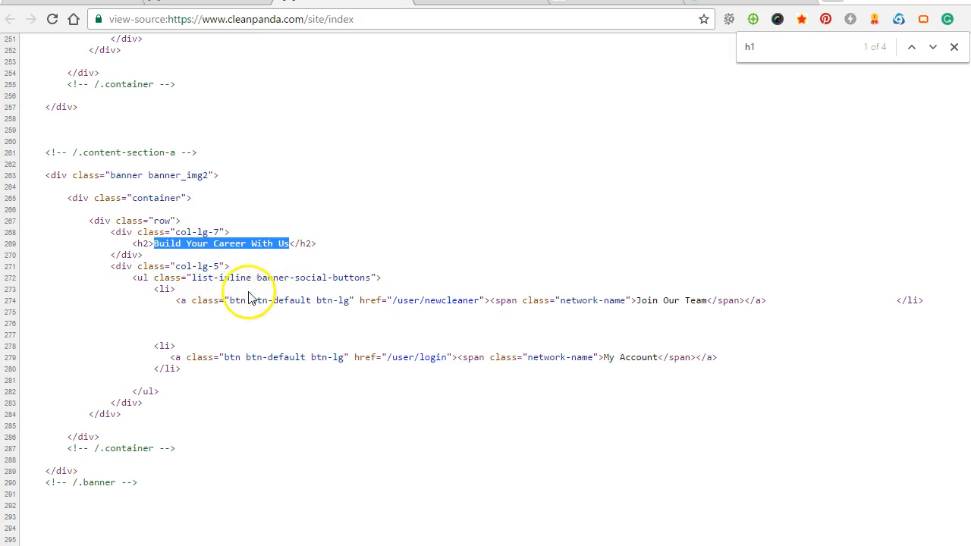
mouse_move(273, 311)
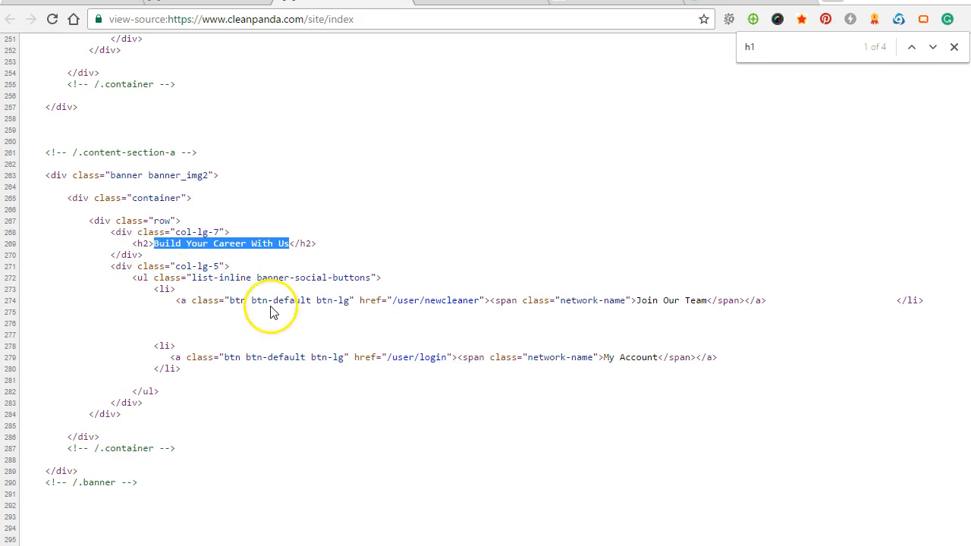
scroll(up, 3)
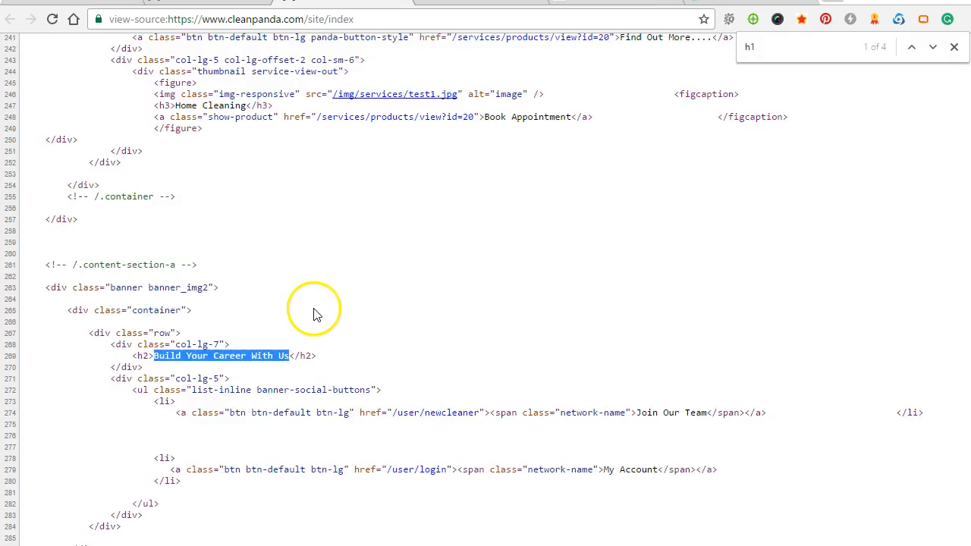
scroll(down, 3)
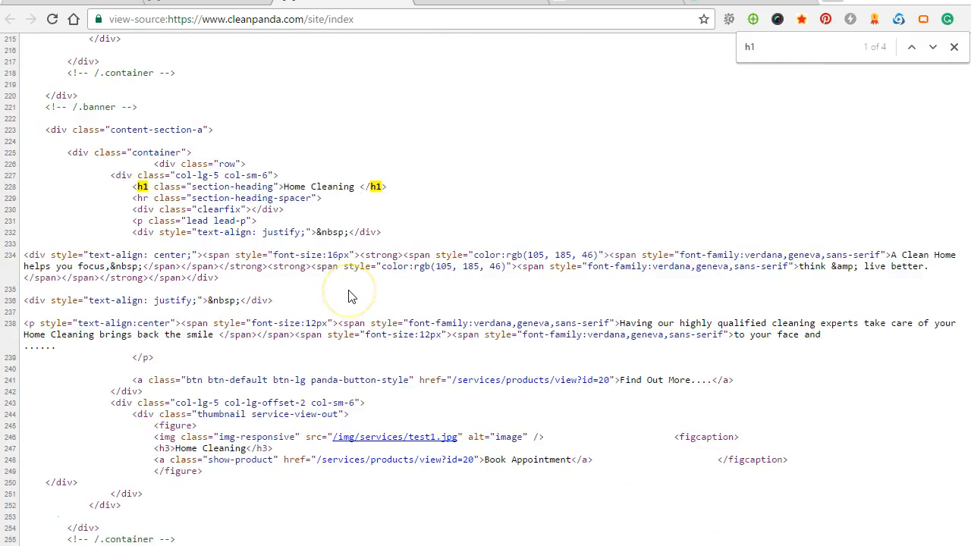
Return up the source to the header's first h1 and back to the live homepage
scroll(up, 3)
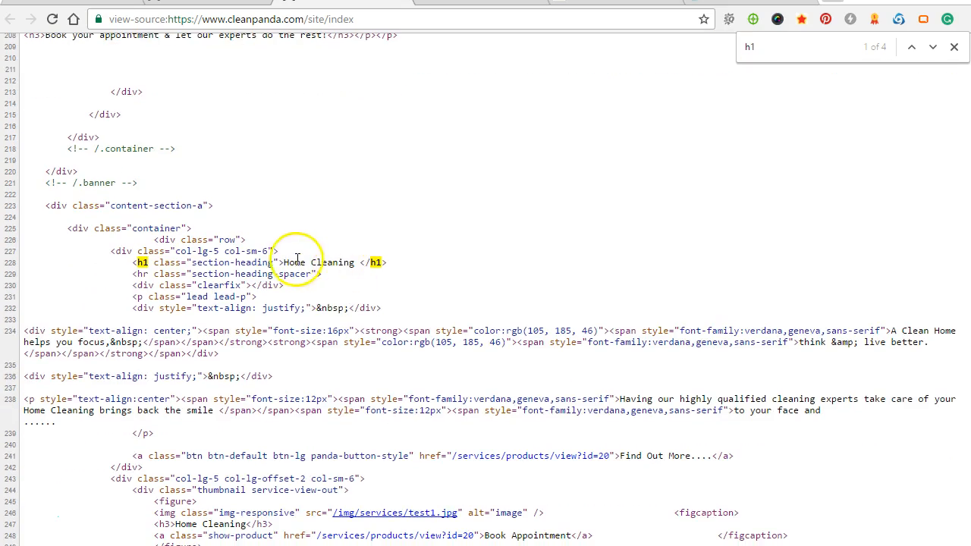
scroll(up, 3)
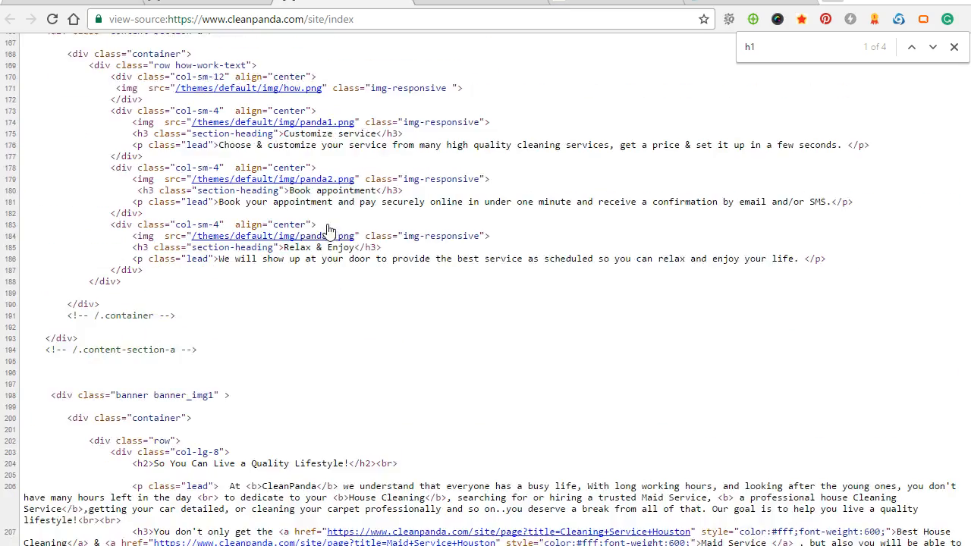
scroll(up, 3)
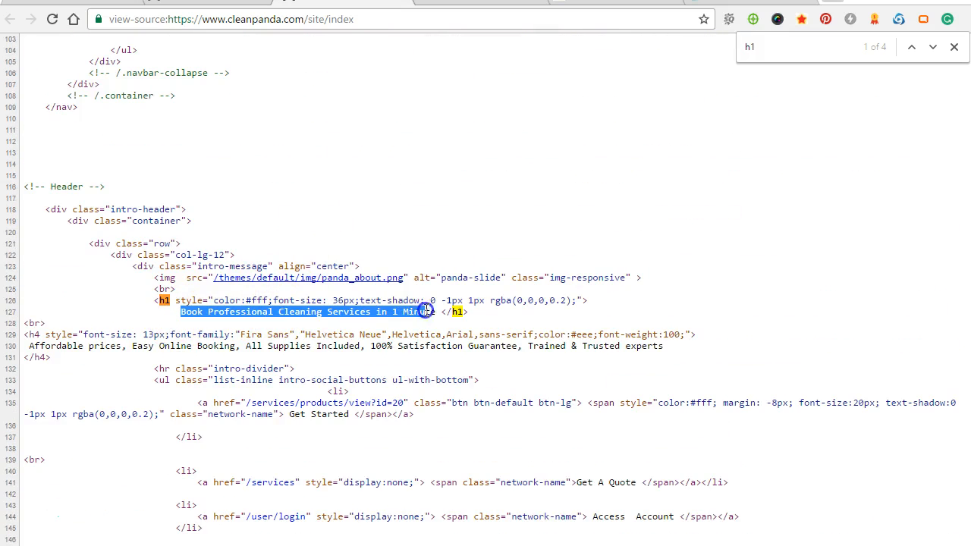
click(337, 83)
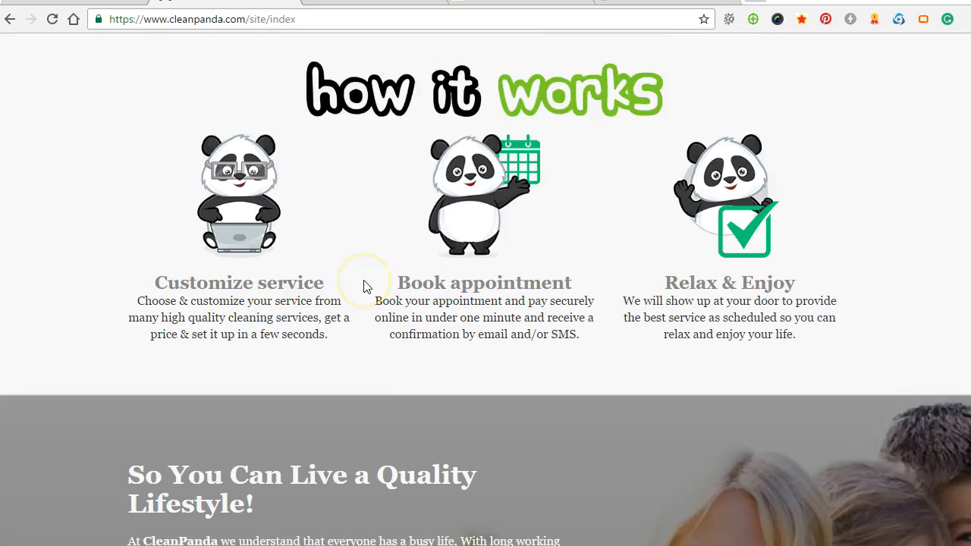
scroll(up, 3)
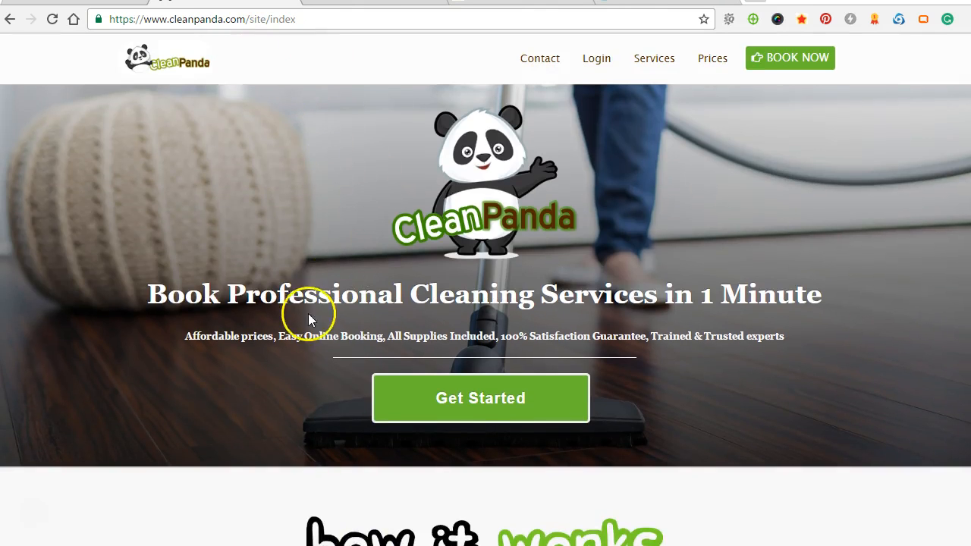
scroll(down, 3)
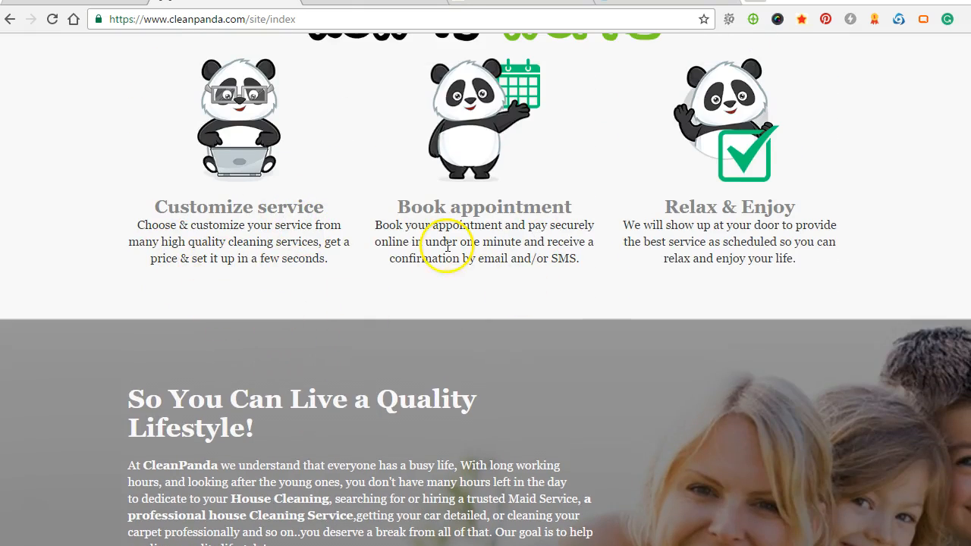
scroll(down, 3)
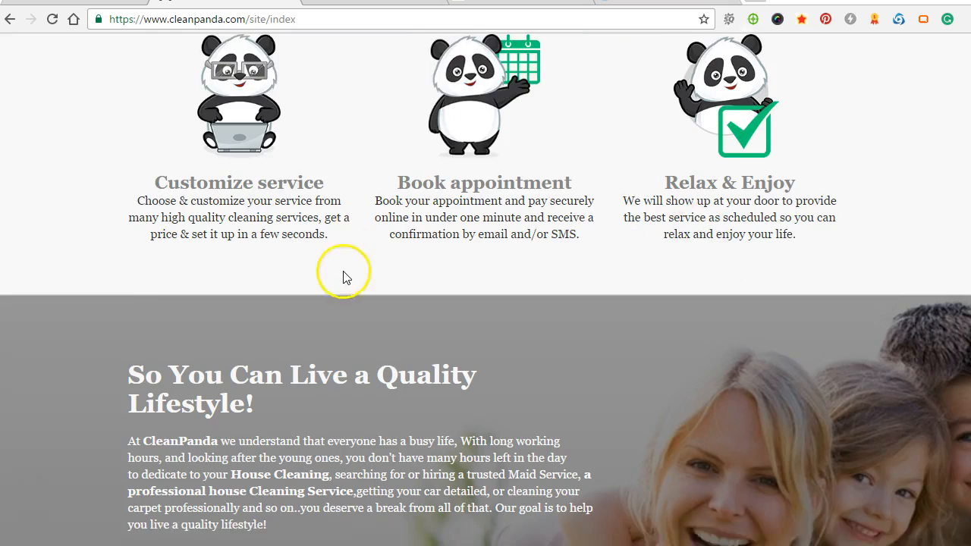
scroll(up, 3)
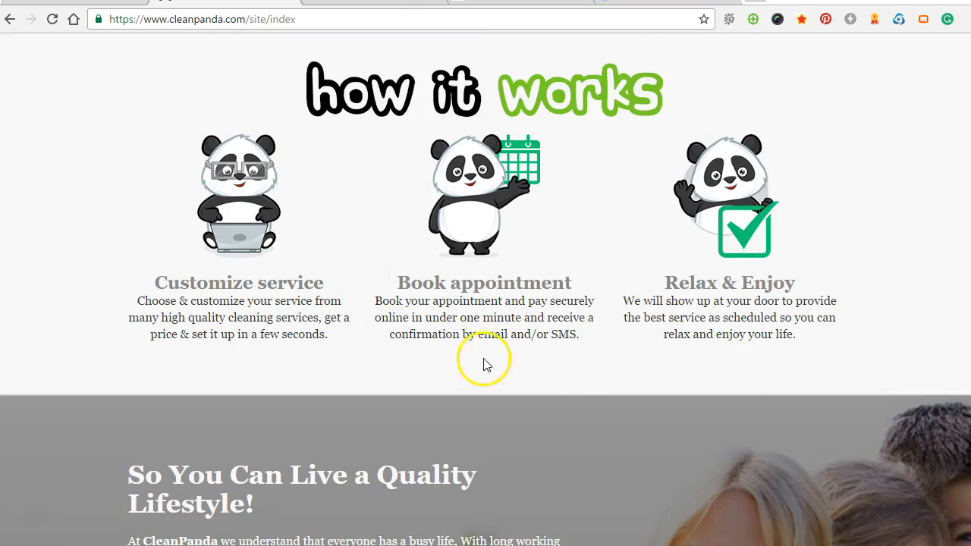
mouse_move(224, 317)
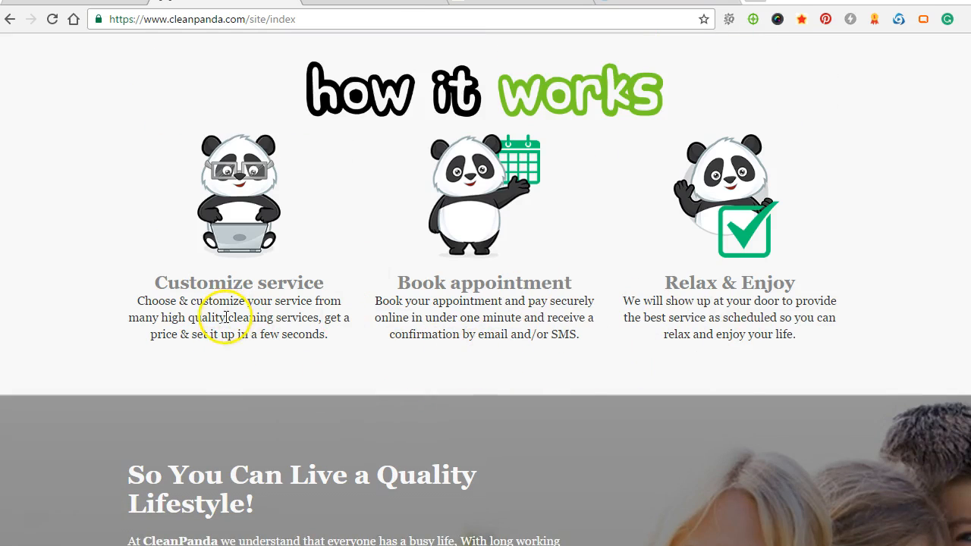
mouse_move(342, 322)
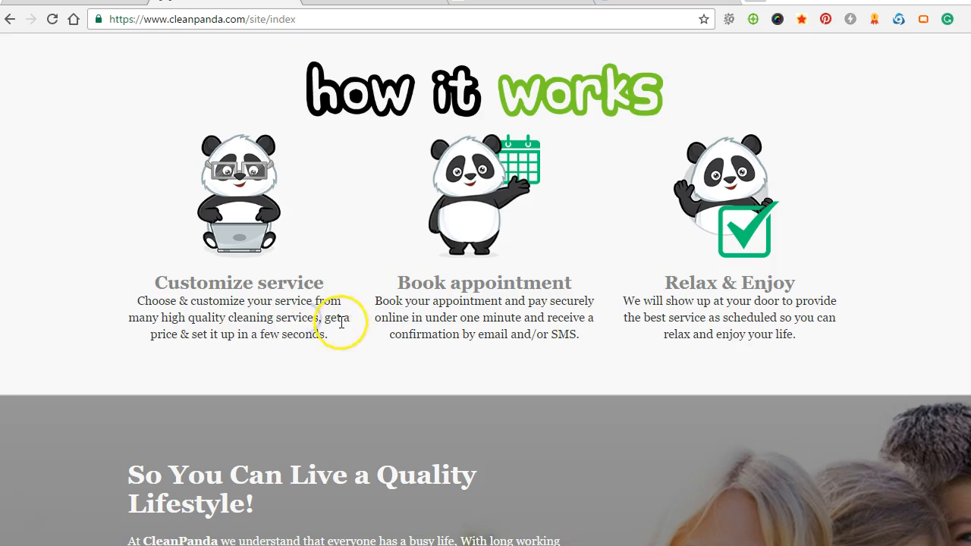
mouse_move(210, 386)
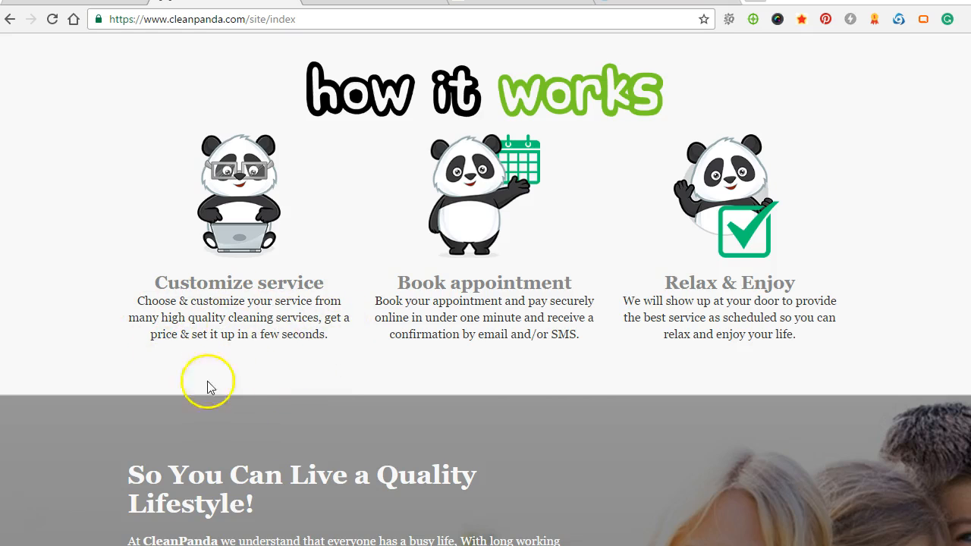
scroll(down, 3)
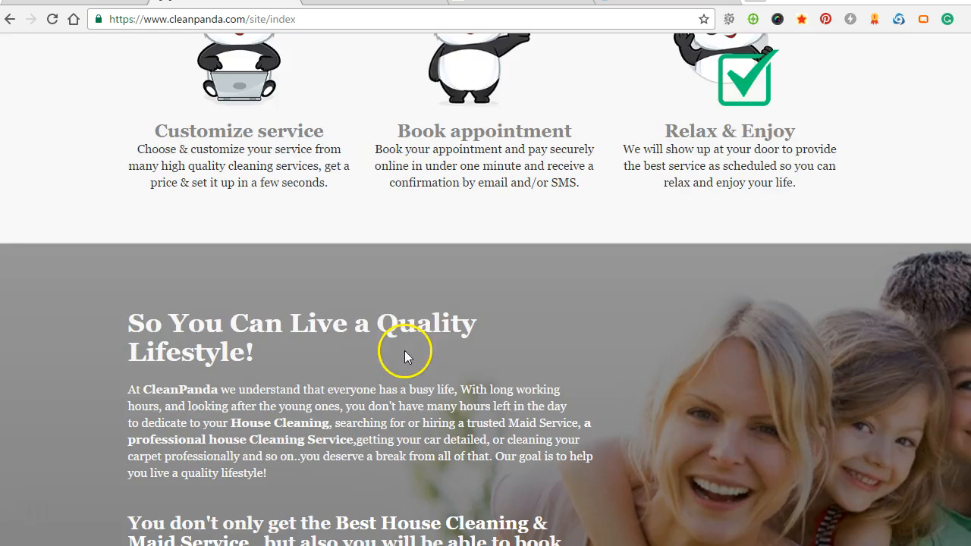
scroll(up, 3)
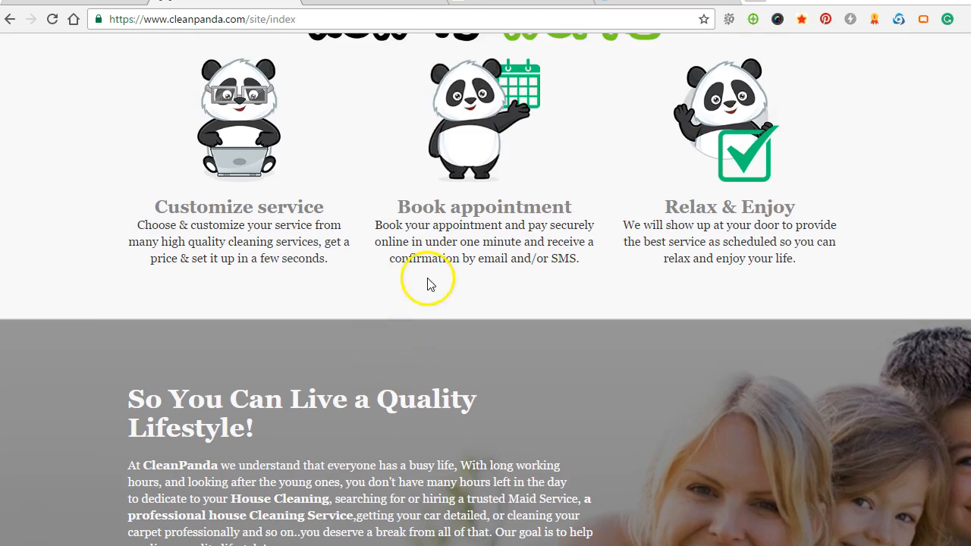
scroll(up, 3)
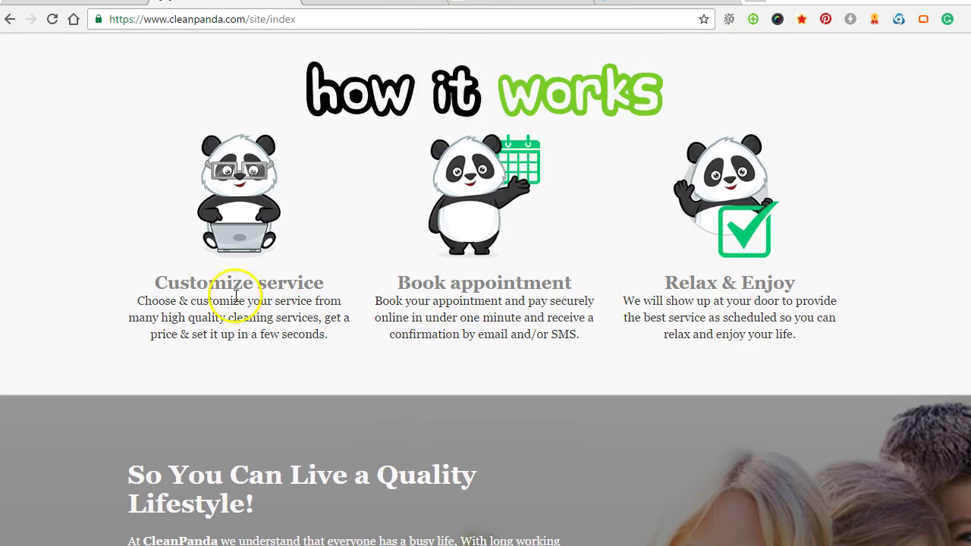
mouse_move(258, 325)
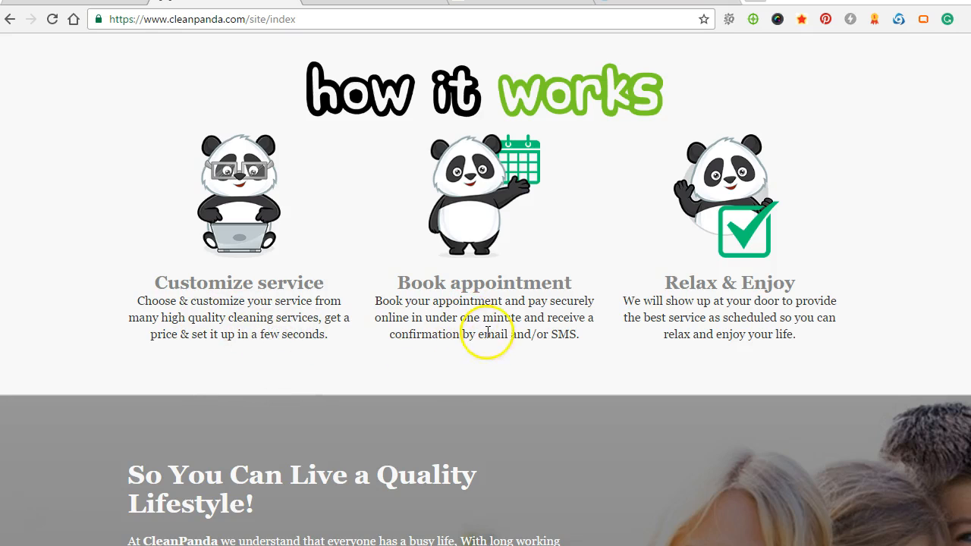
mouse_move(579, 302)
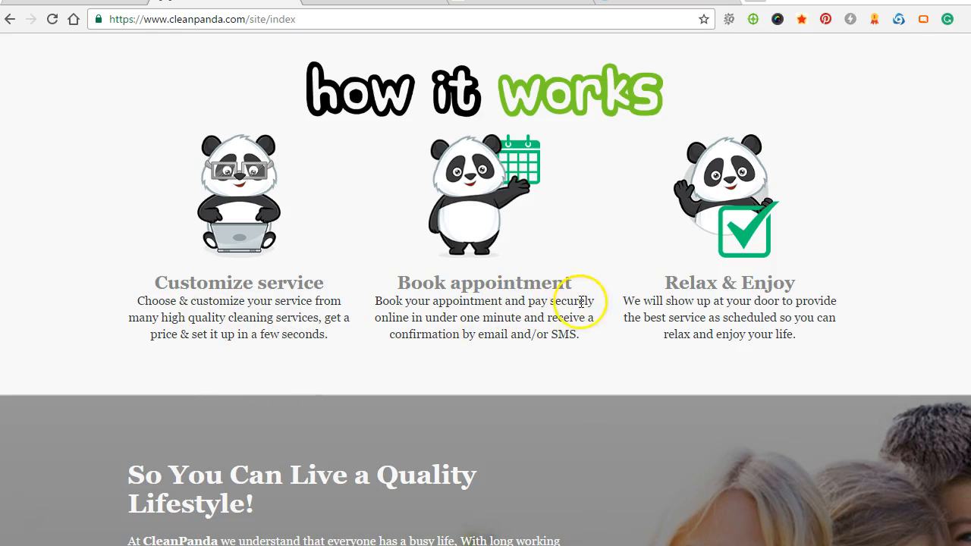
mouse_move(696, 311)
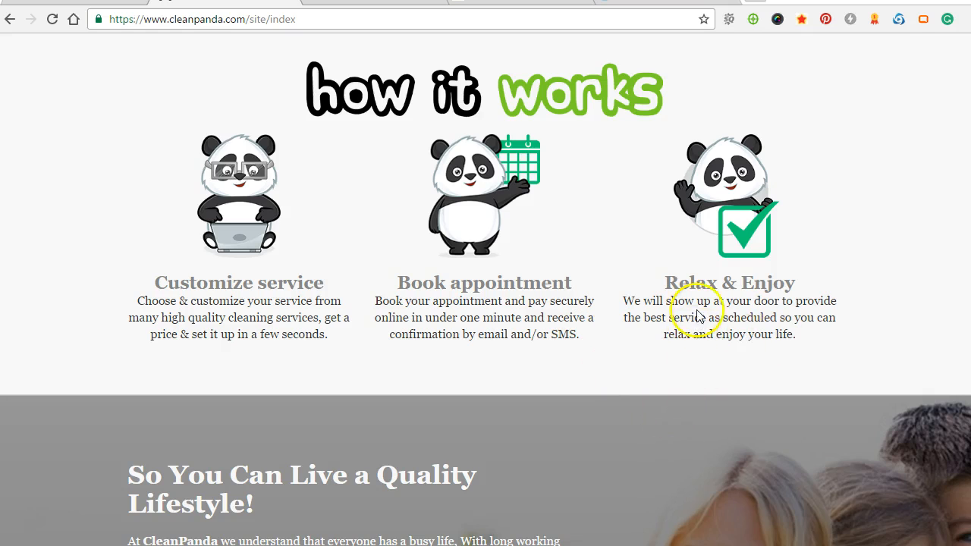
scroll(down, 3)
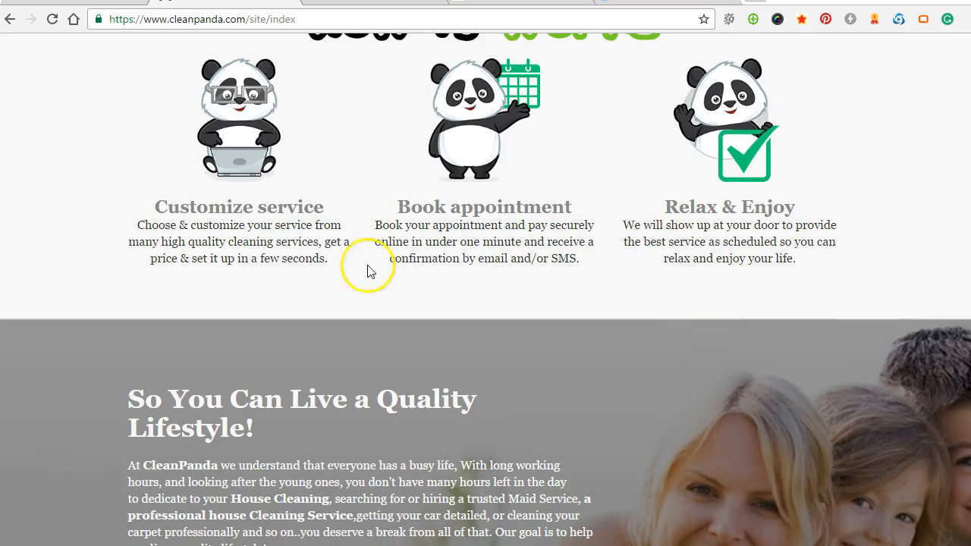
scroll(down, 3)
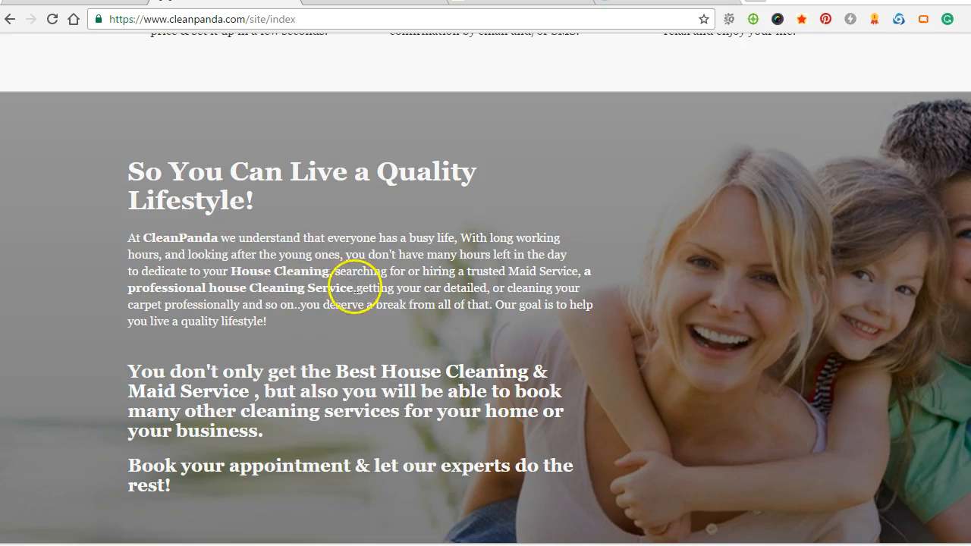
Scroll the live homepage past Home Cleaning down to the footer with About CleanPanda and contact details
scroll(down, 3)
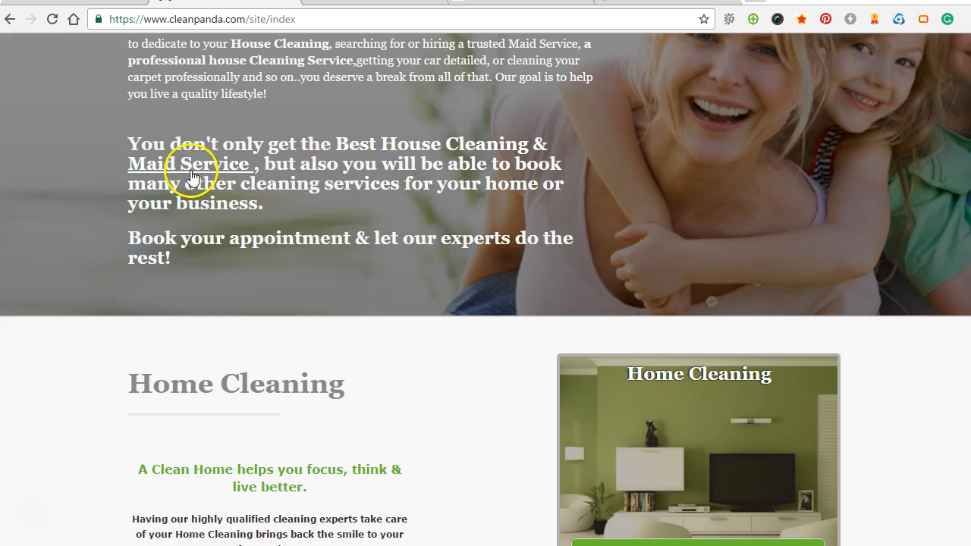
mouse_move(321, 298)
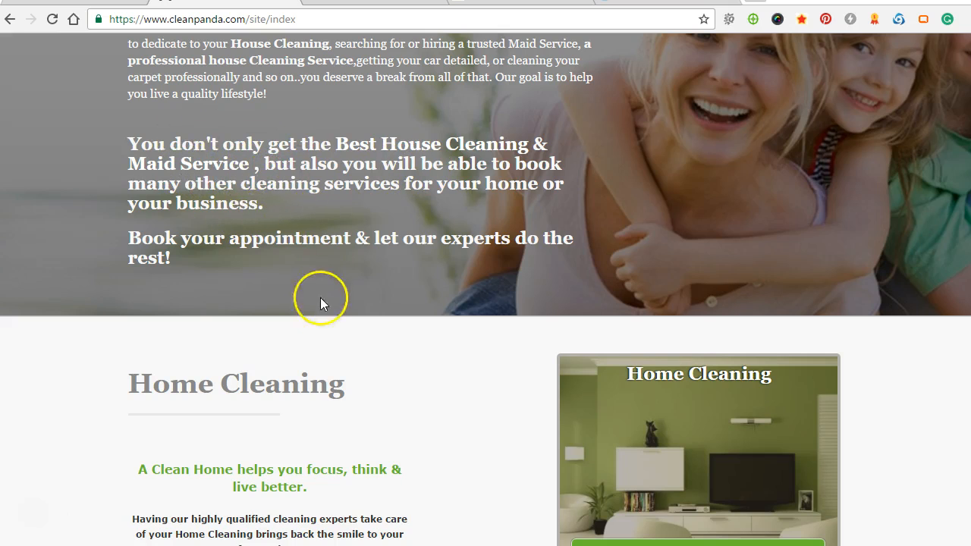
scroll(down, 3)
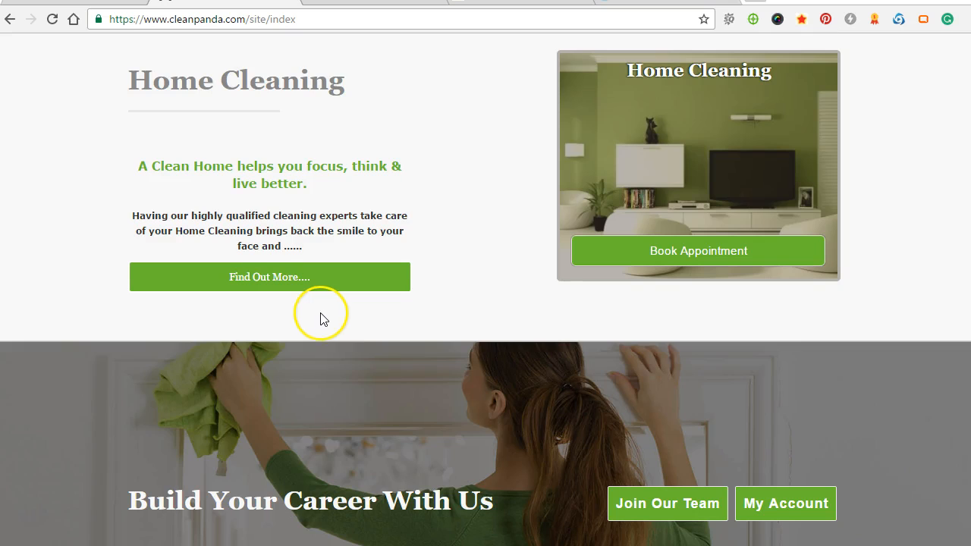
scroll(down, 3)
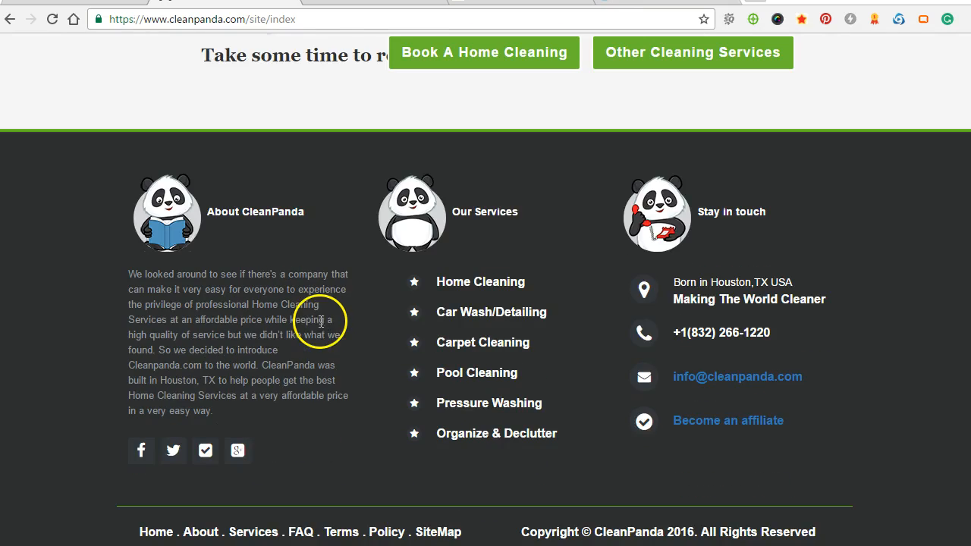
mouse_move(112, 531)
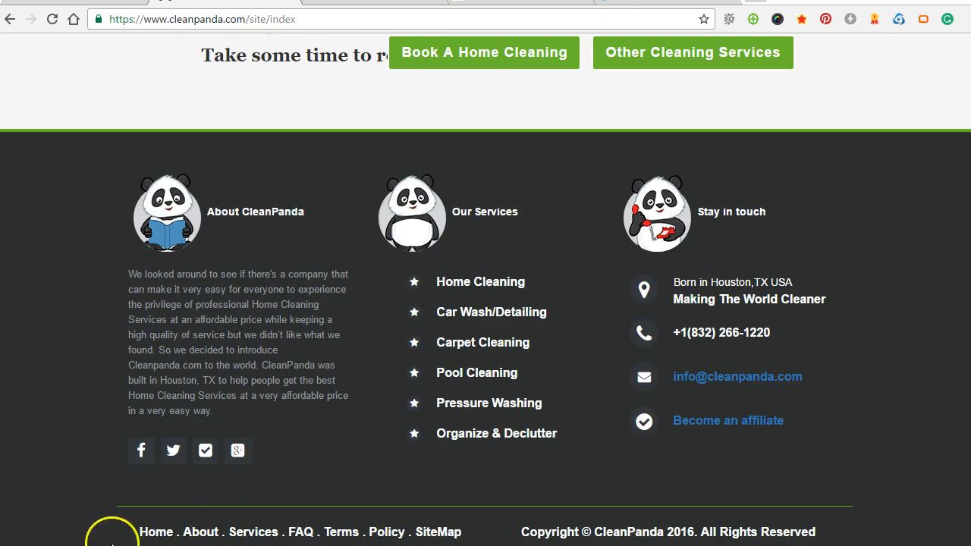
mouse_move(479, 280)
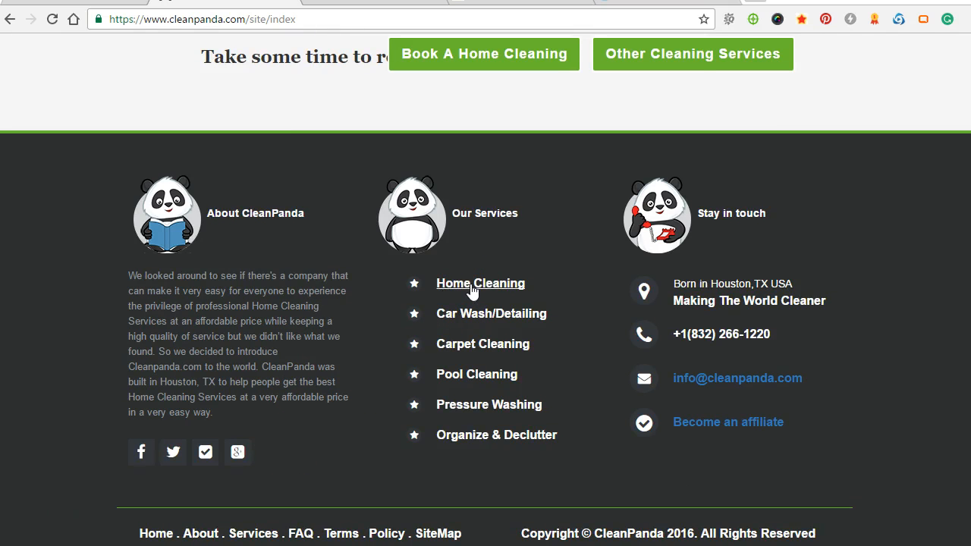
mouse_move(492, 313)
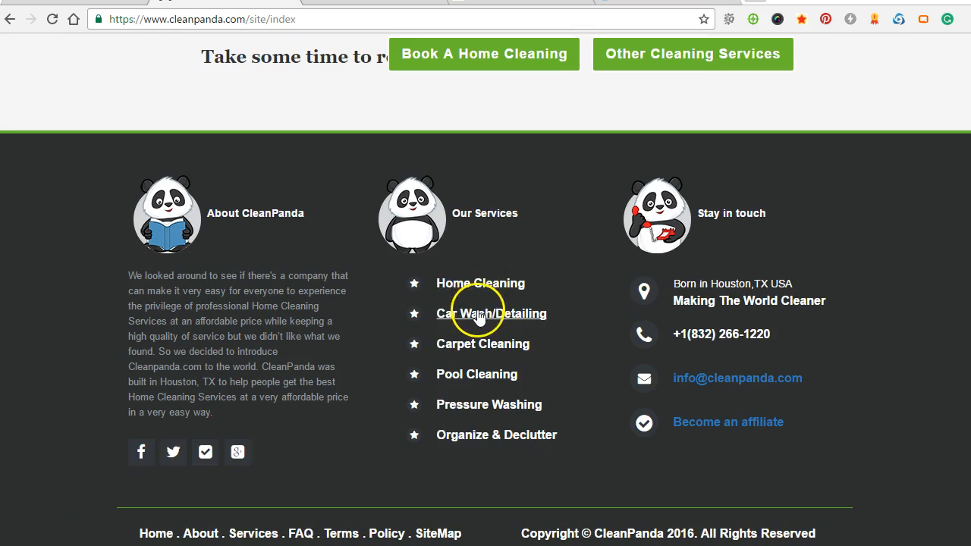
mouse_move(480, 327)
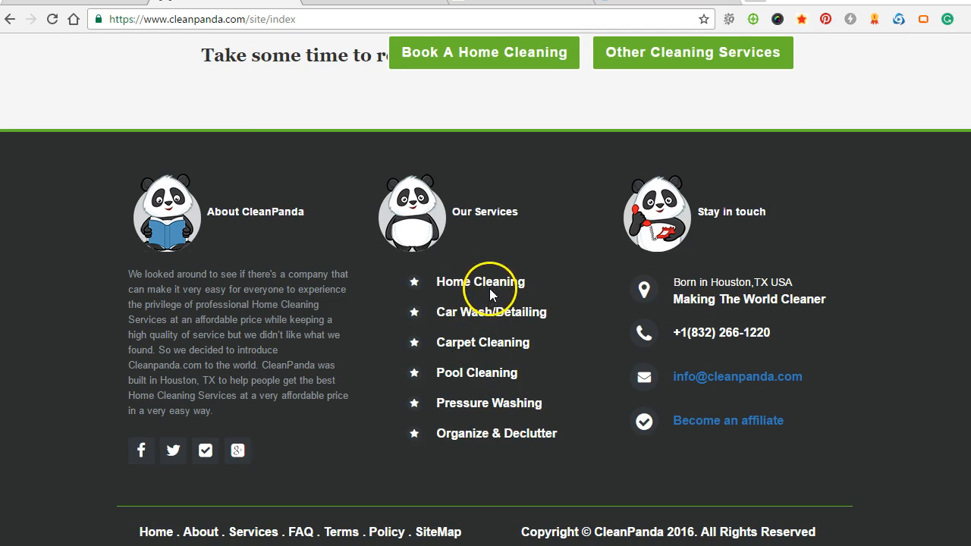
mouse_move(480, 281)
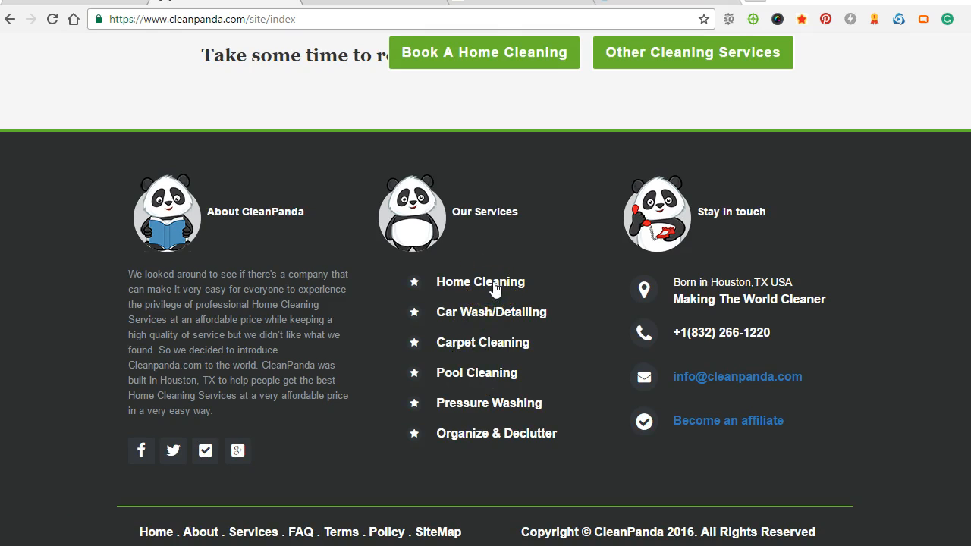
mouse_move(493, 310)
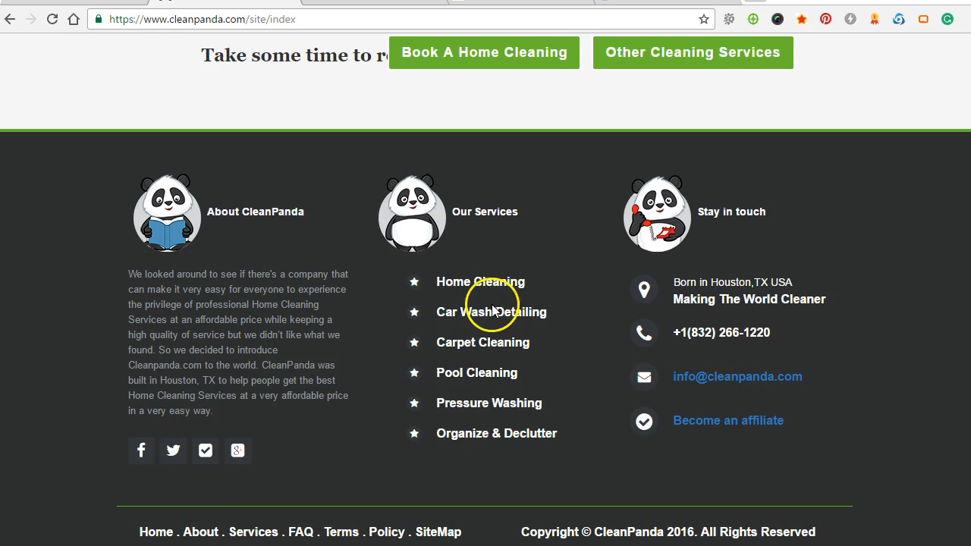
mouse_move(492, 312)
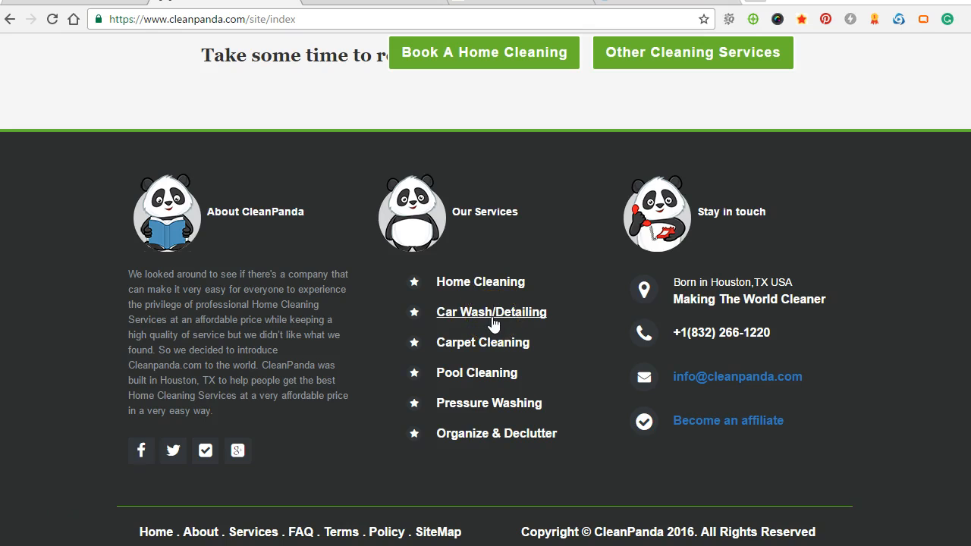
mouse_move(267, 510)
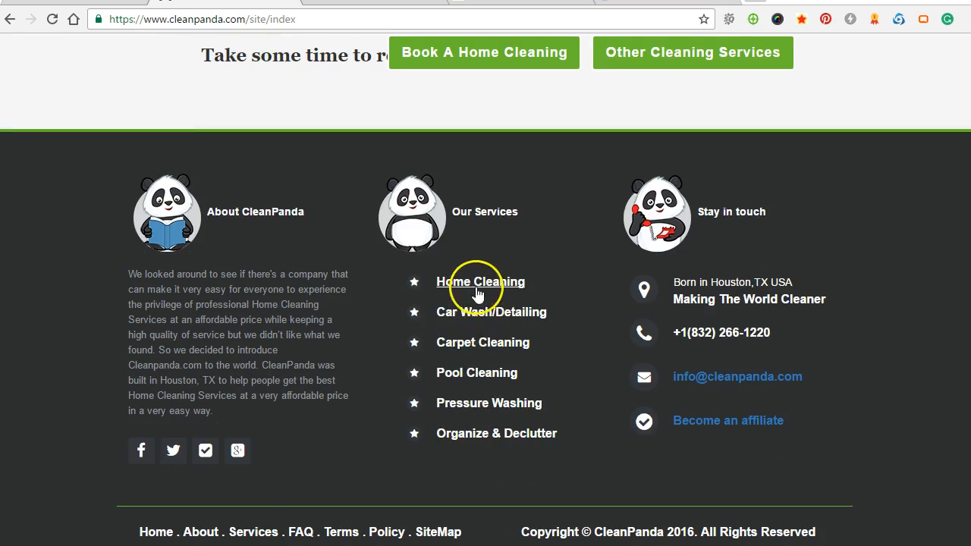
mouse_move(492, 374)
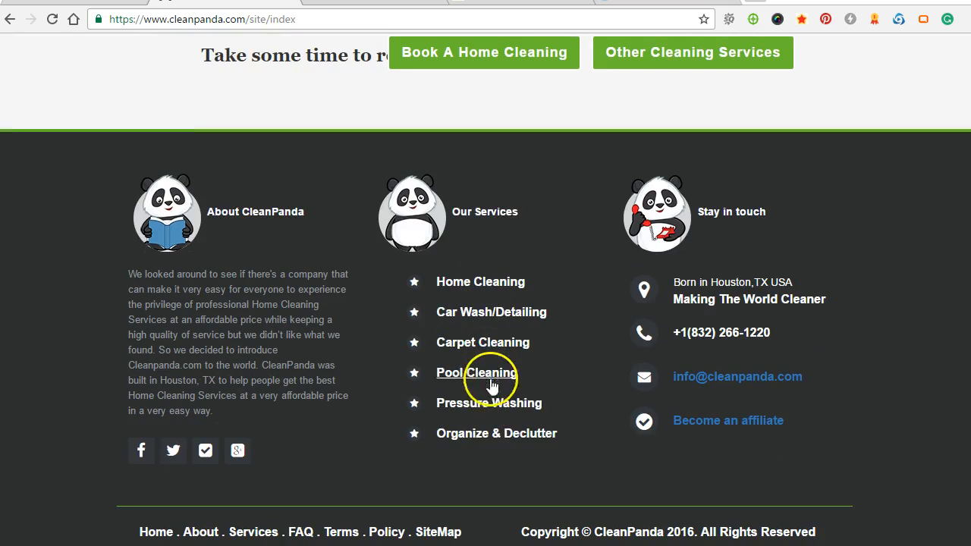
mouse_move(492, 336)
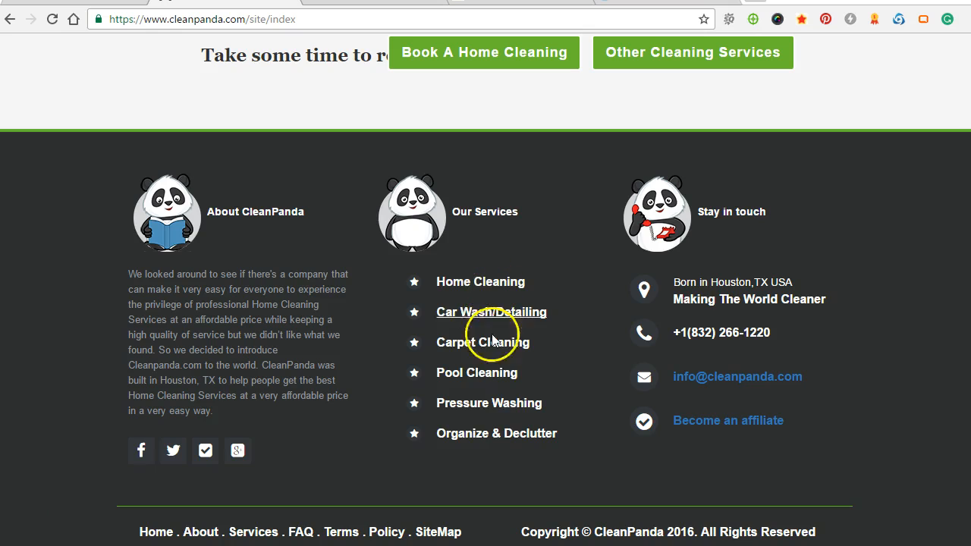
mouse_move(483, 343)
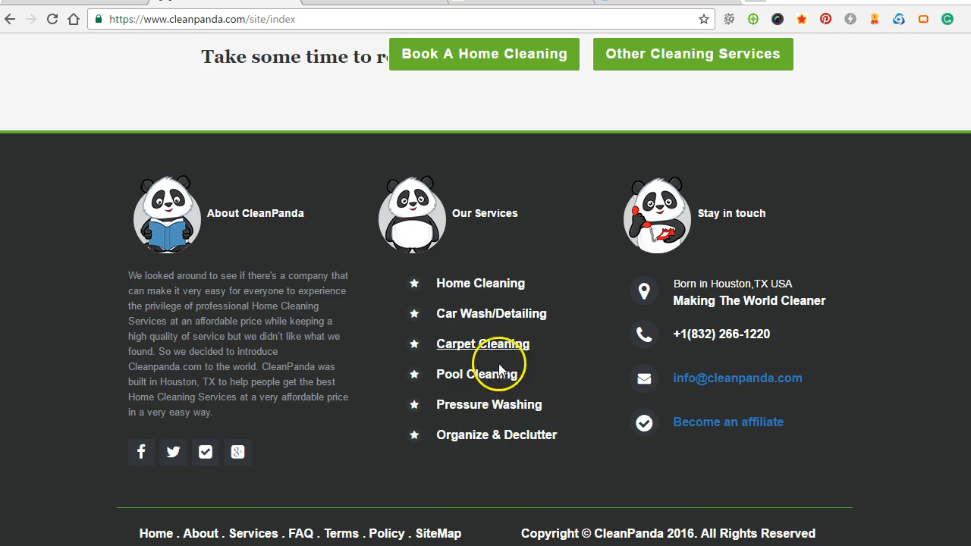
mouse_move(470, 347)
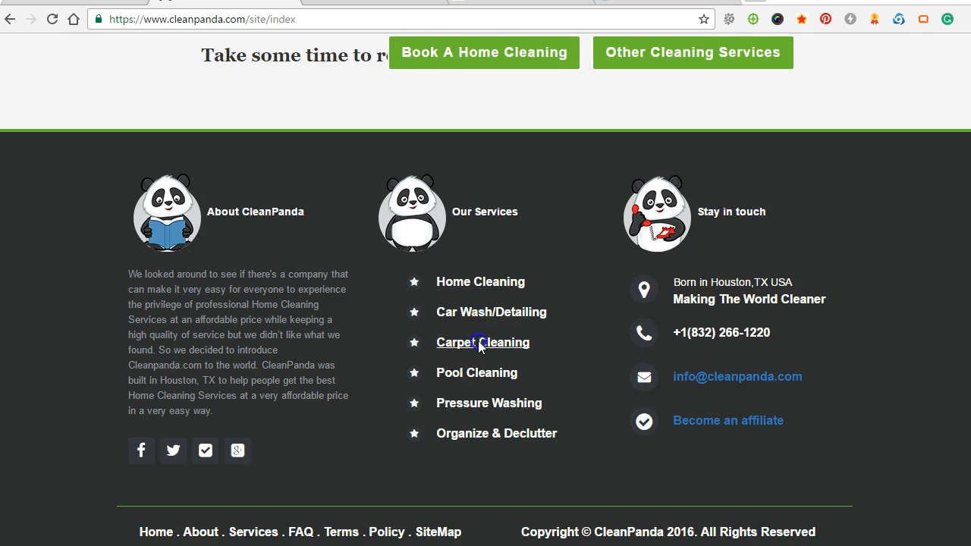
Review the Carpet Cleaning service page's 'Why choose CleanPanda?' benefits and its URL
click(483, 343)
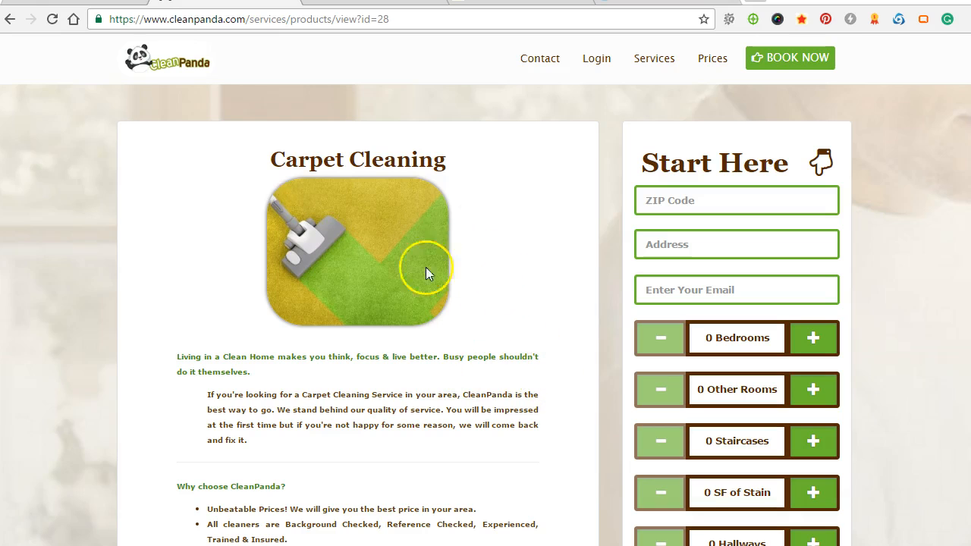
scroll(down, 3)
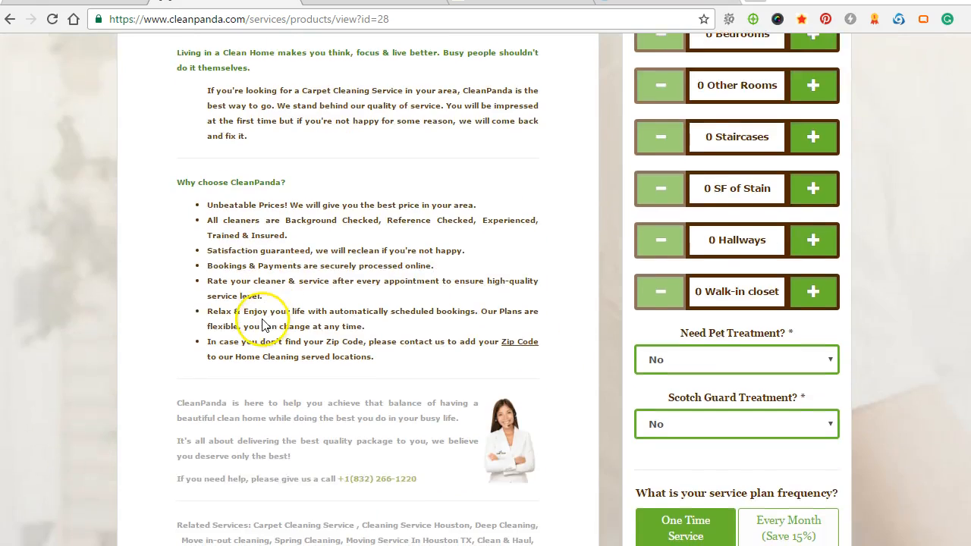
mouse_move(352, 281)
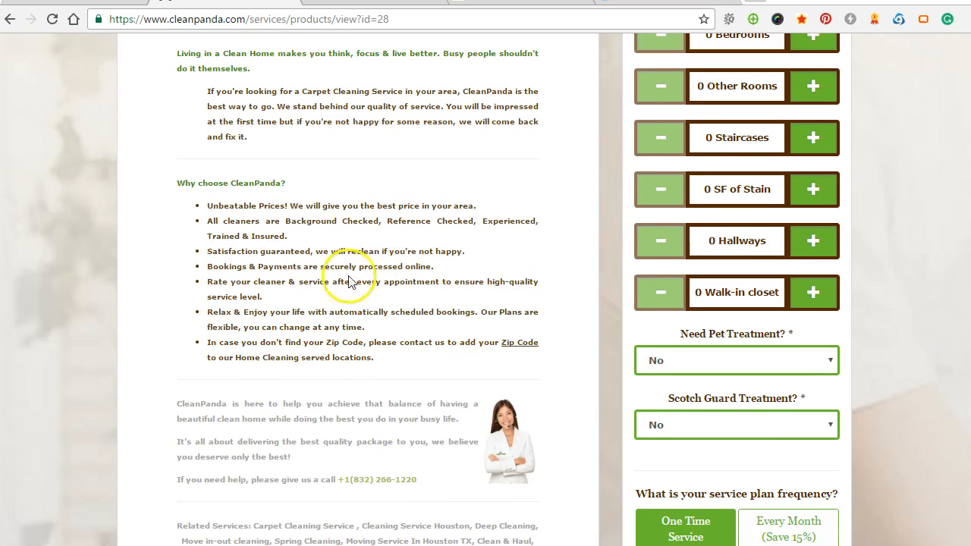
scroll(up, 3)
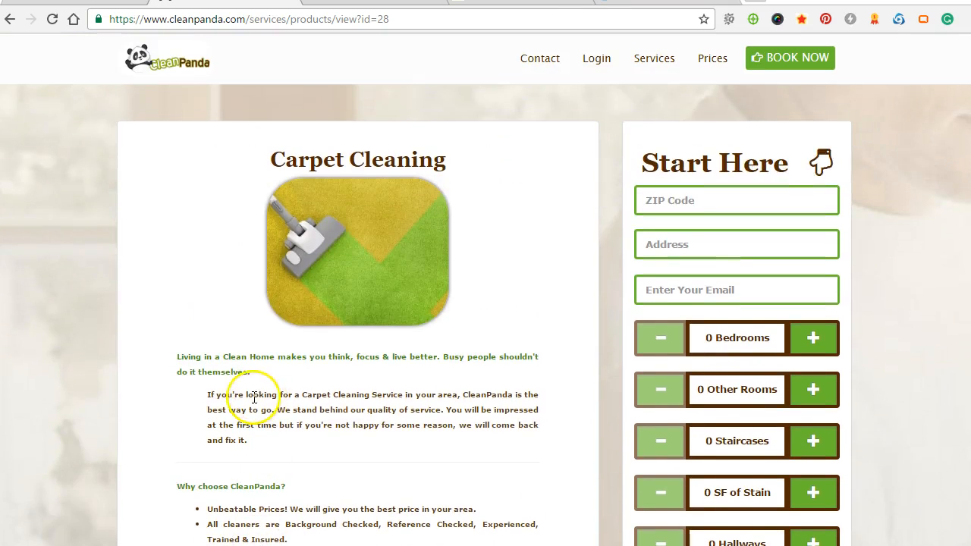
mouse_move(302, 284)
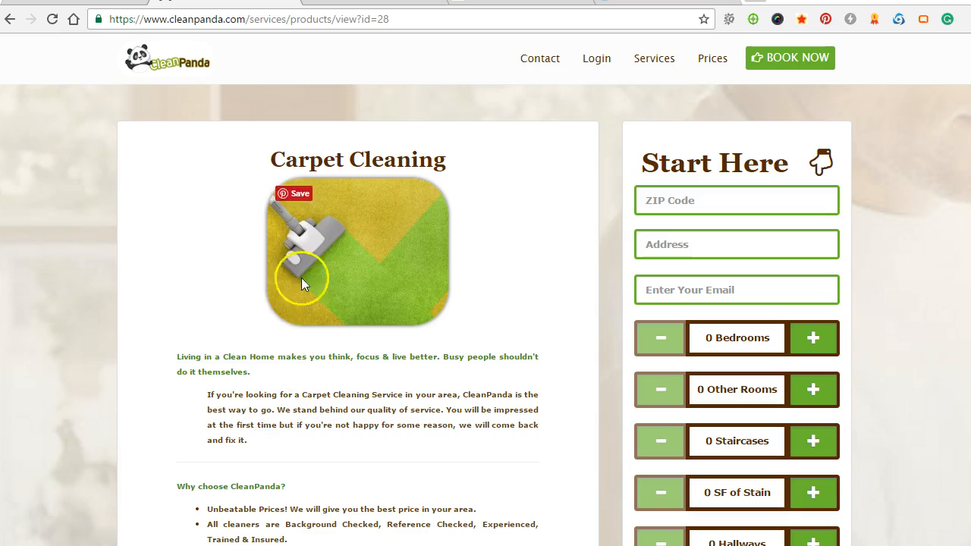
mouse_move(367, 15)
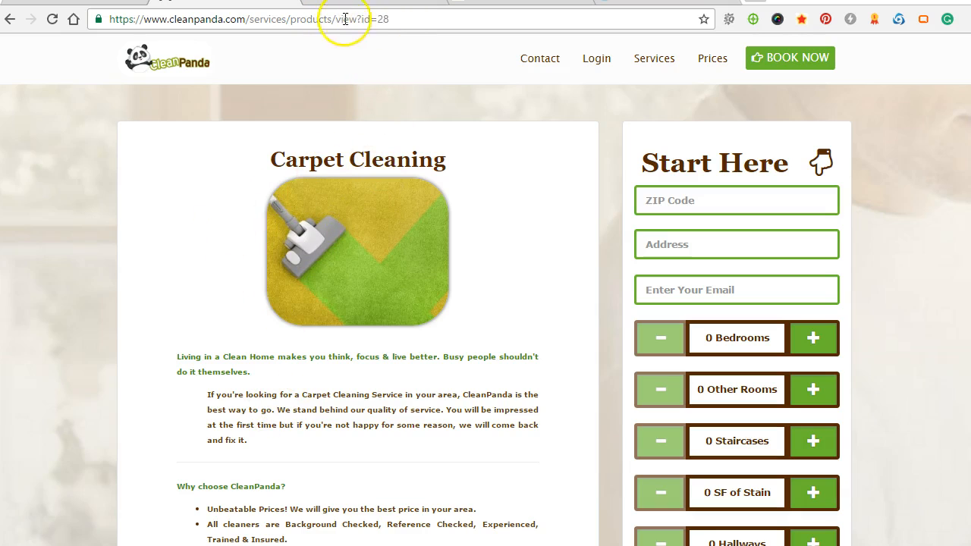
mouse_move(395, 152)
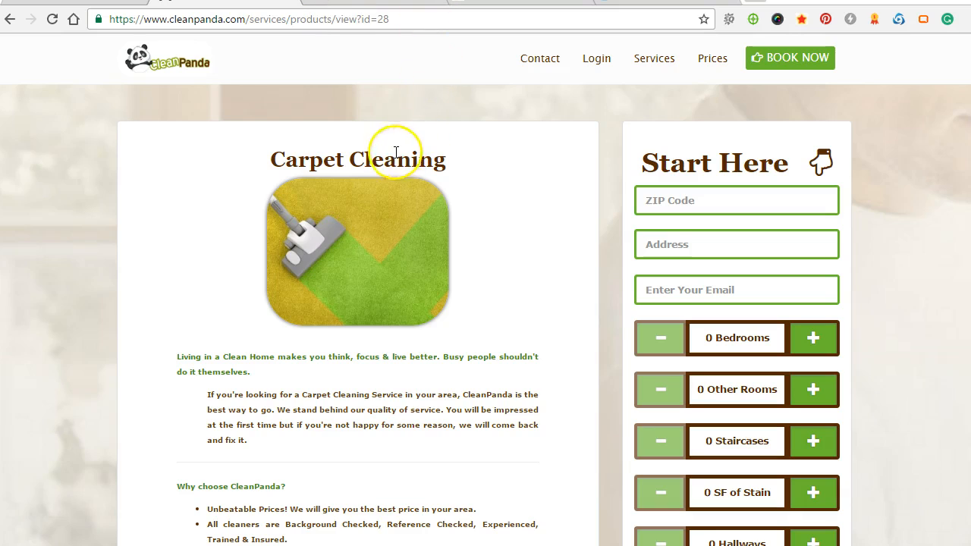
mouse_move(404, 15)
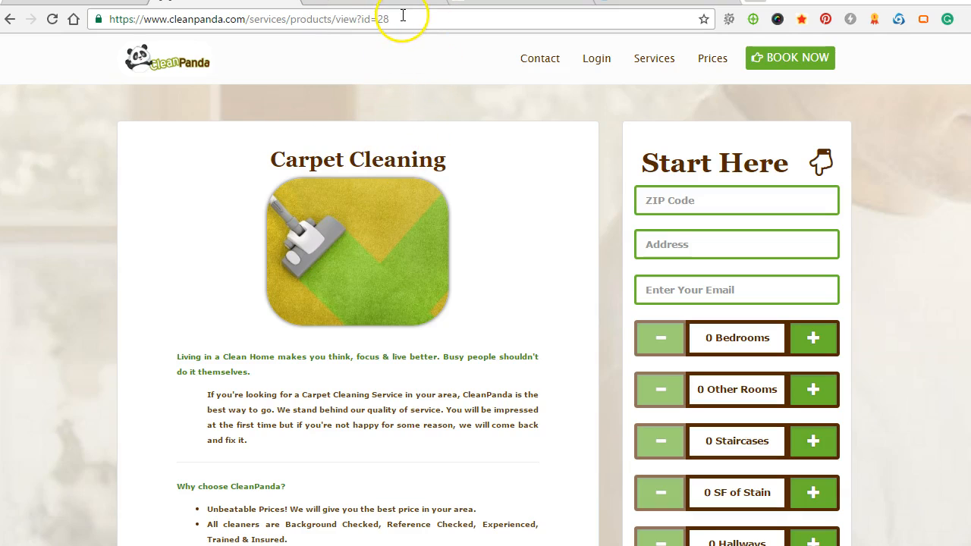
mouse_move(406, 40)
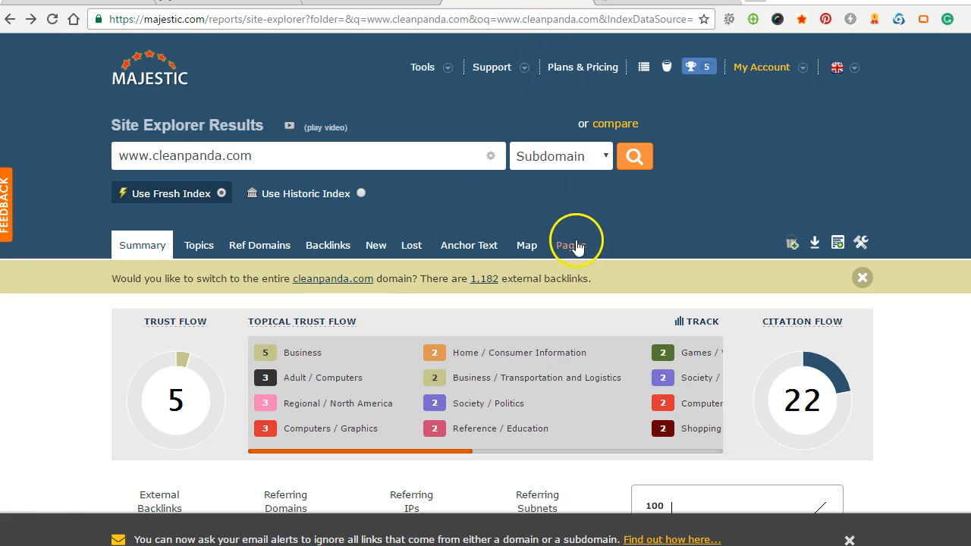
click(565, 246)
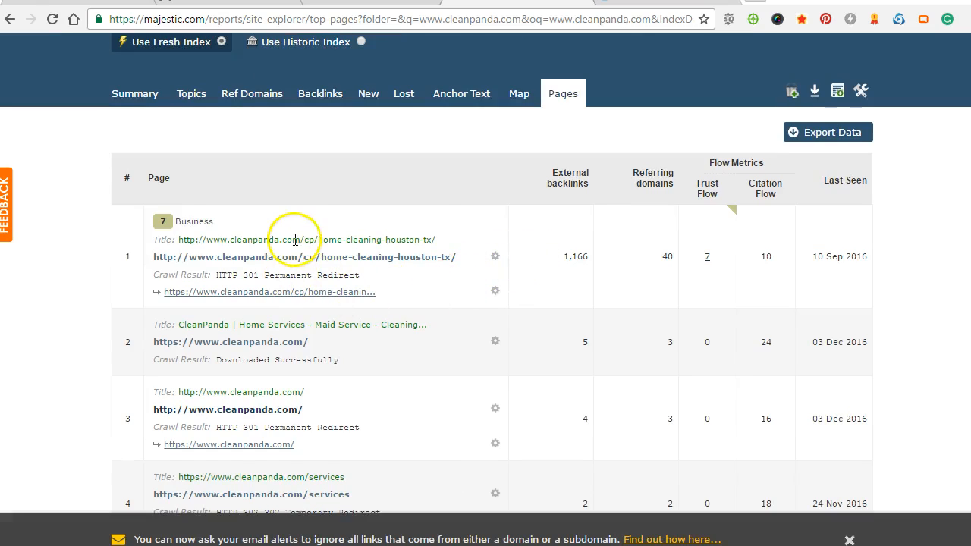
mouse_move(556, 261)
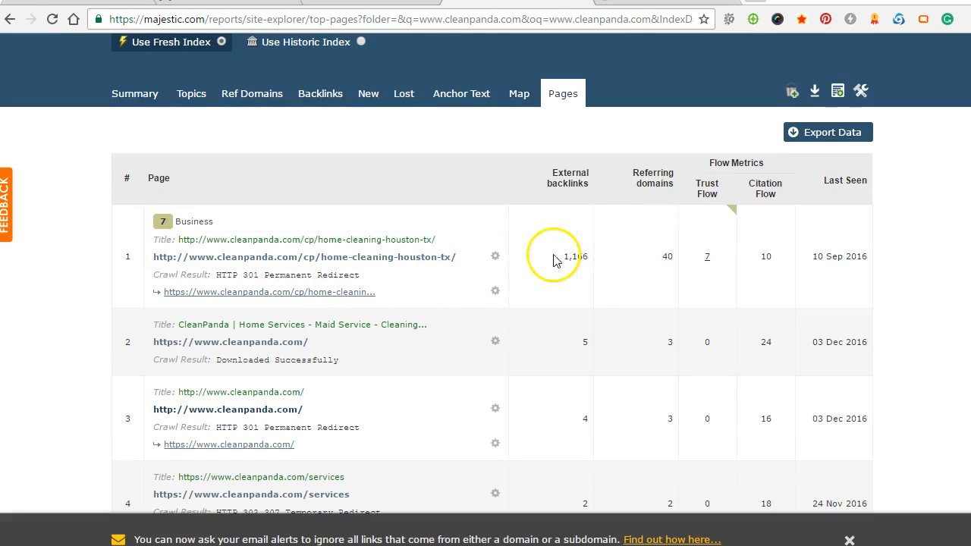
mouse_move(423, 337)
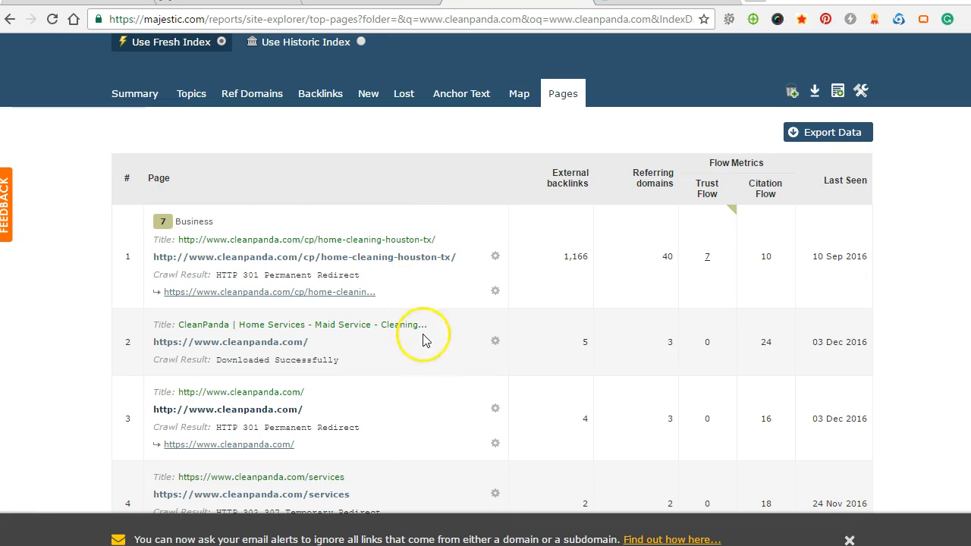
scroll(down, 3)
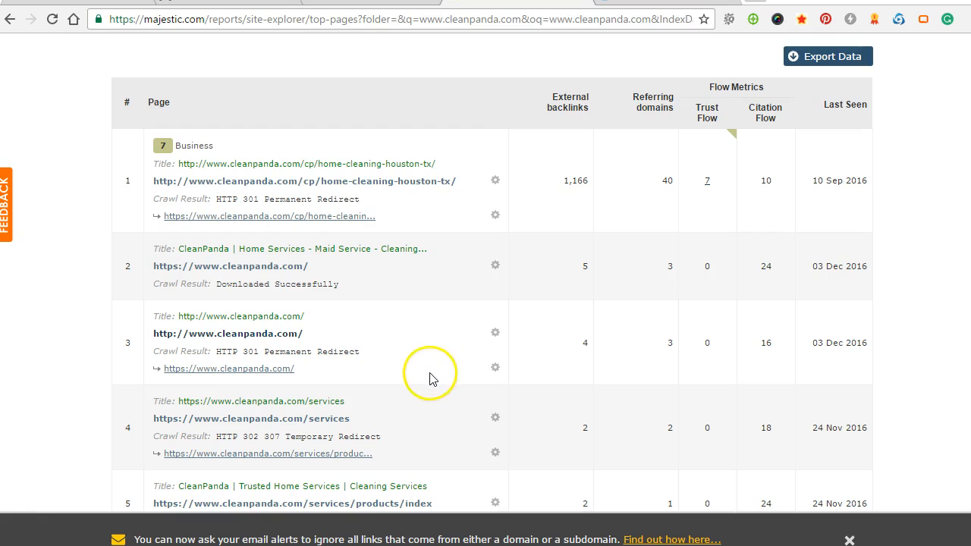
scroll(down, 3)
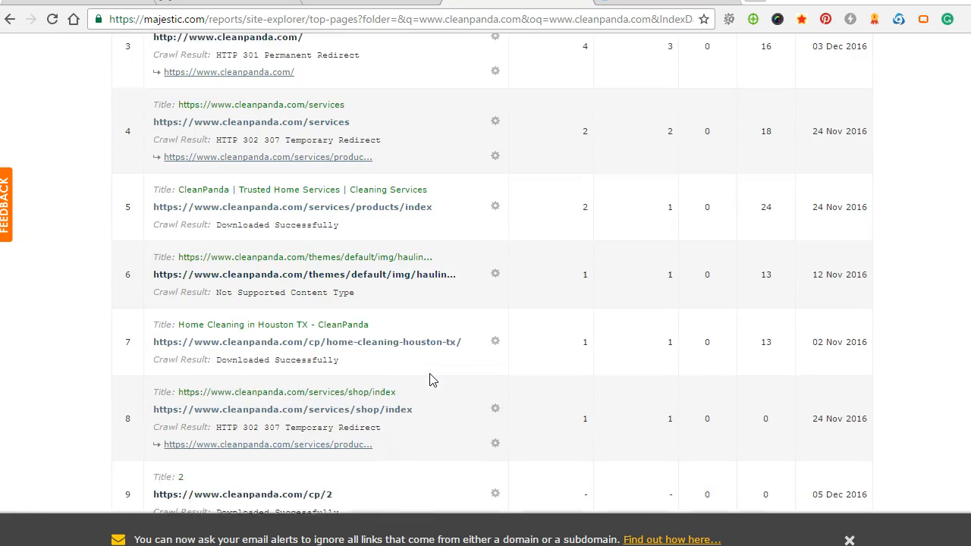
scroll(down, 3)
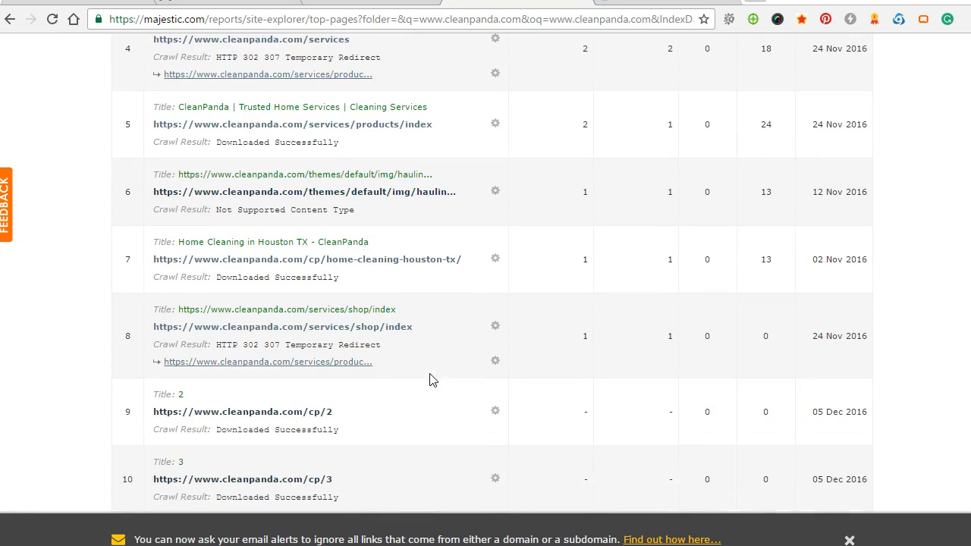
scroll(down, 3)
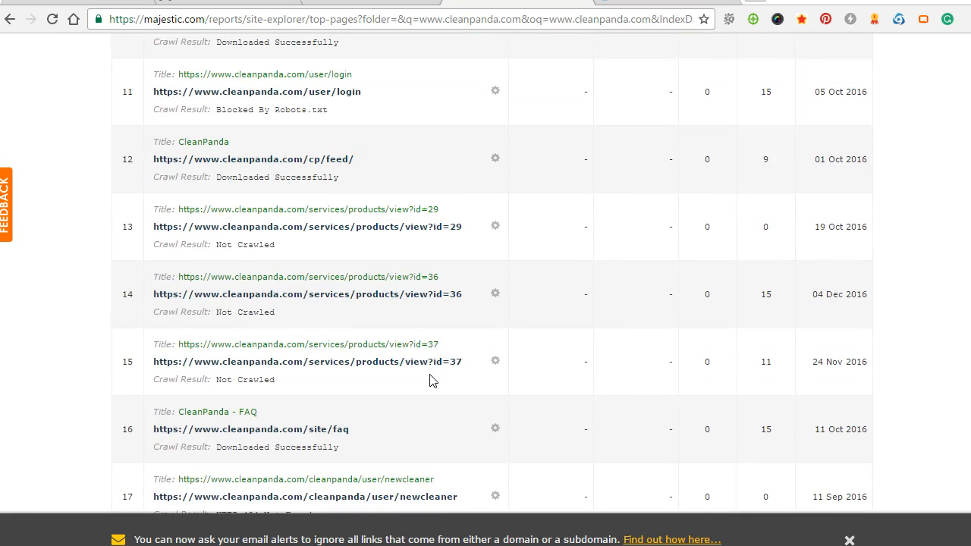
mouse_move(325, 294)
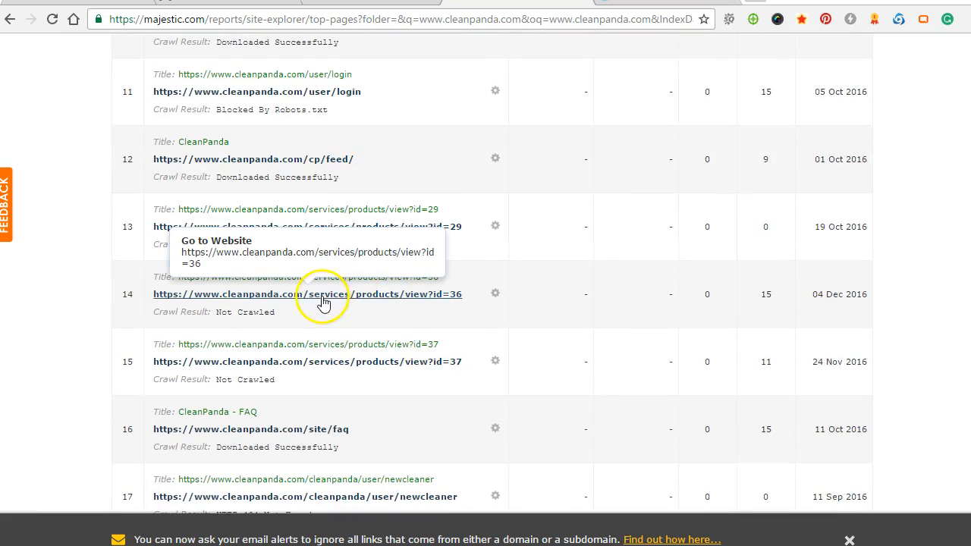
mouse_move(455, 297)
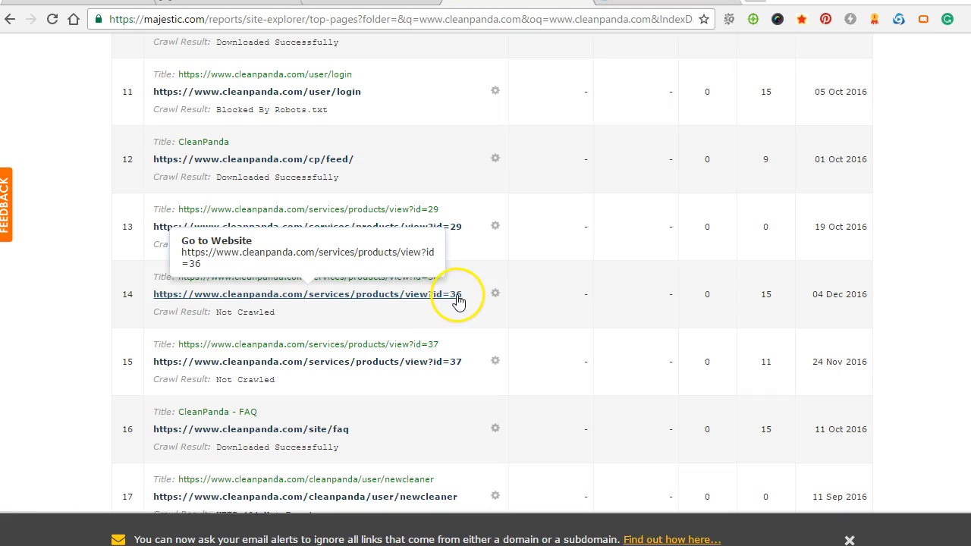
mouse_move(584, 364)
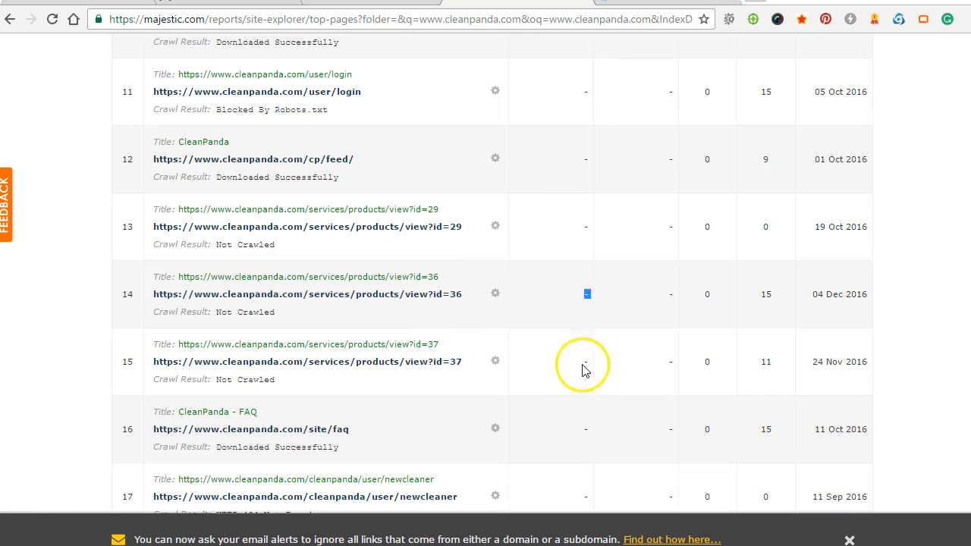
mouse_move(437, 361)
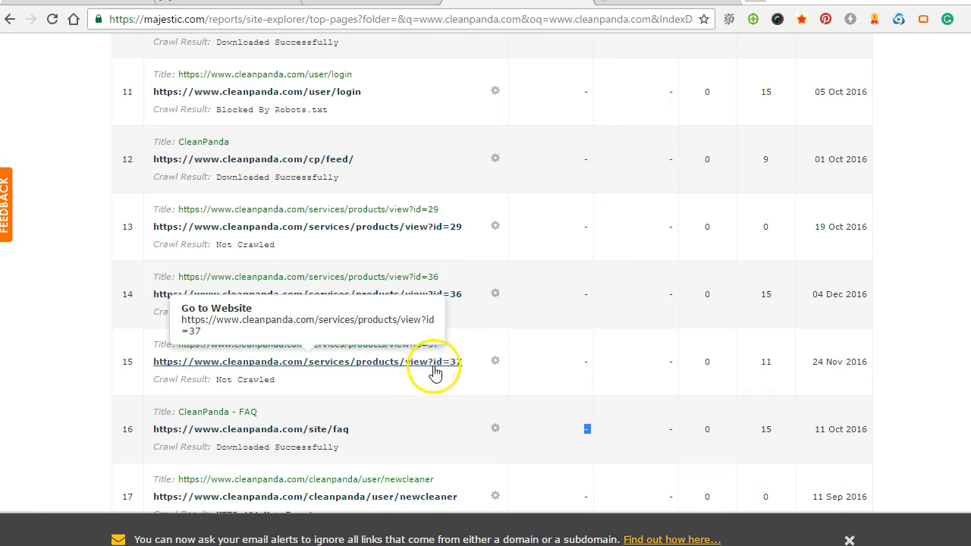
mouse_move(508, 376)
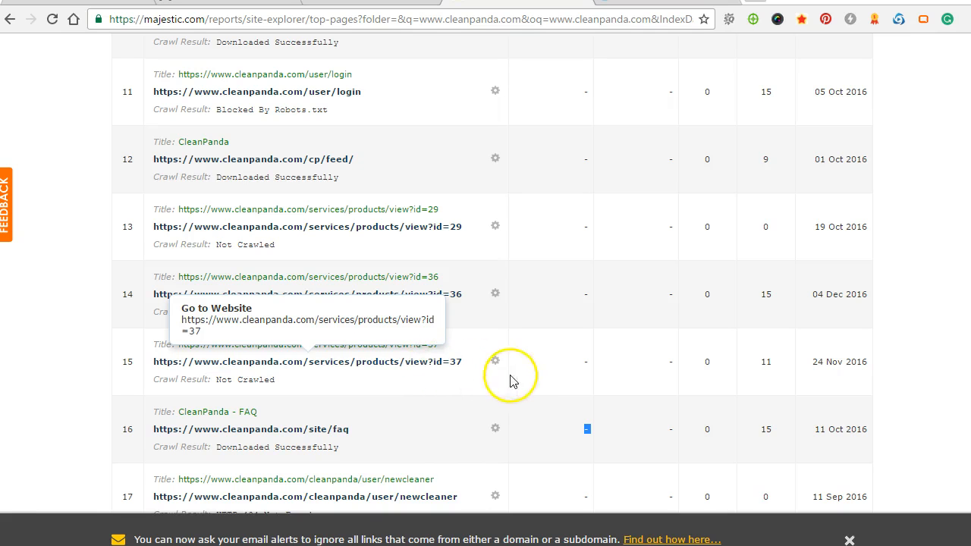
scroll(up, 3)
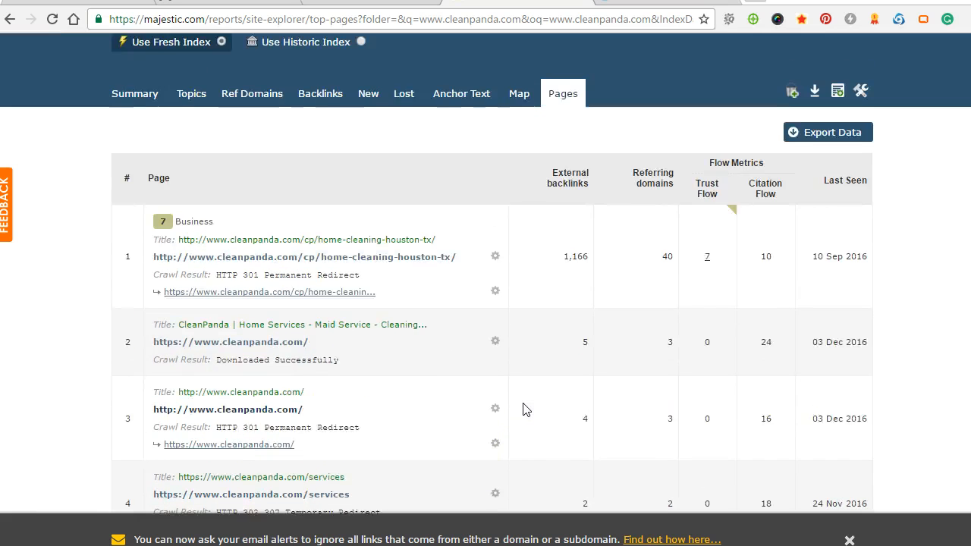
Check the uncrawled product URLs in the Pages report and review the services/products/view?id=28 Carpet Cleaning page
scroll(up, 3)
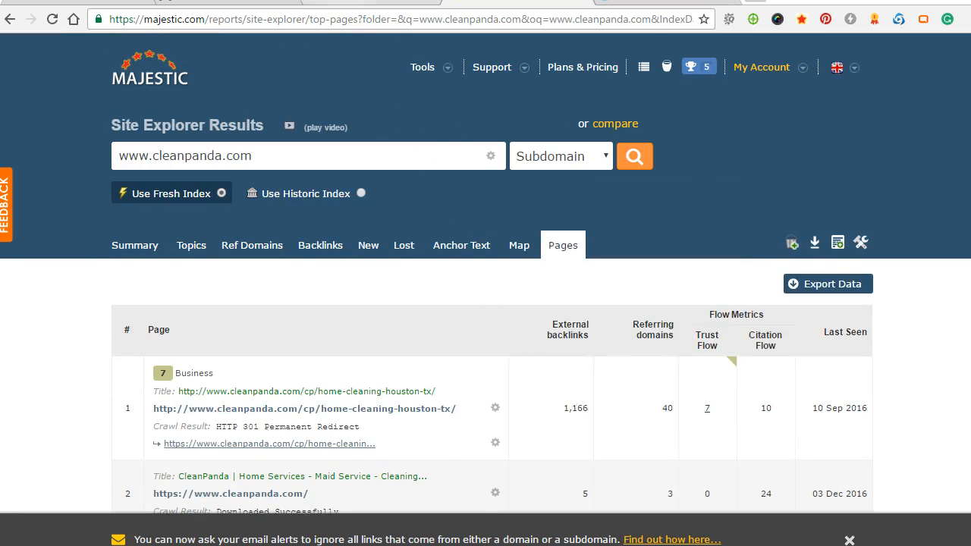
scroll(down, 3)
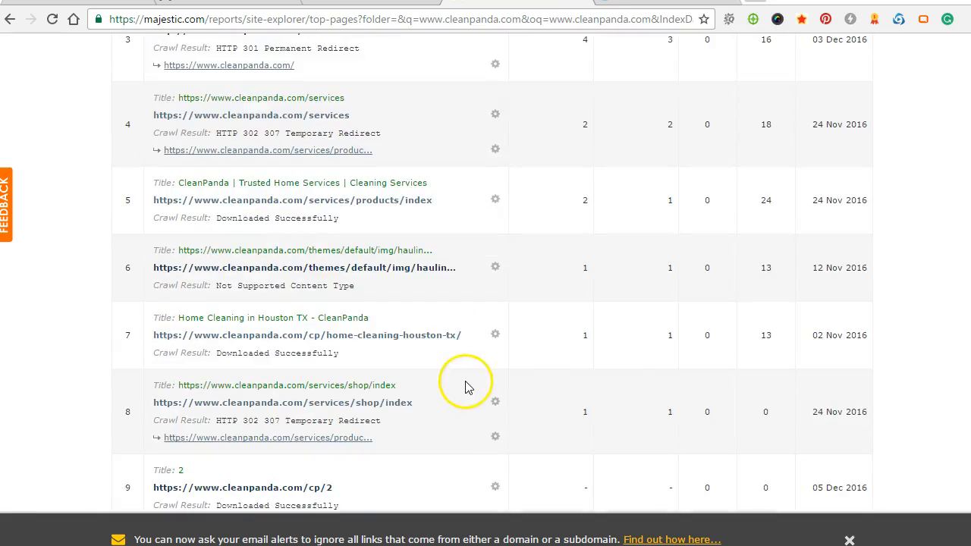
scroll(down, 3)
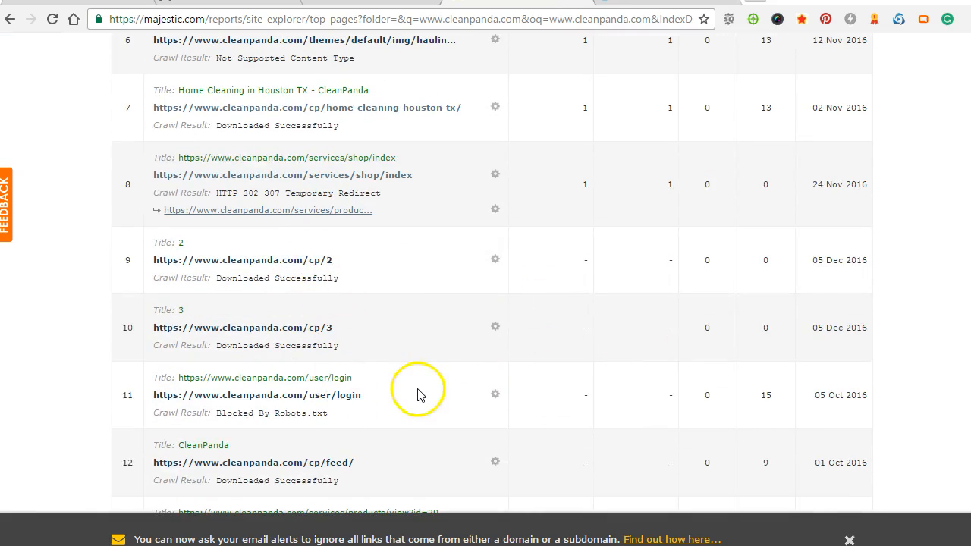
scroll(down, 3)
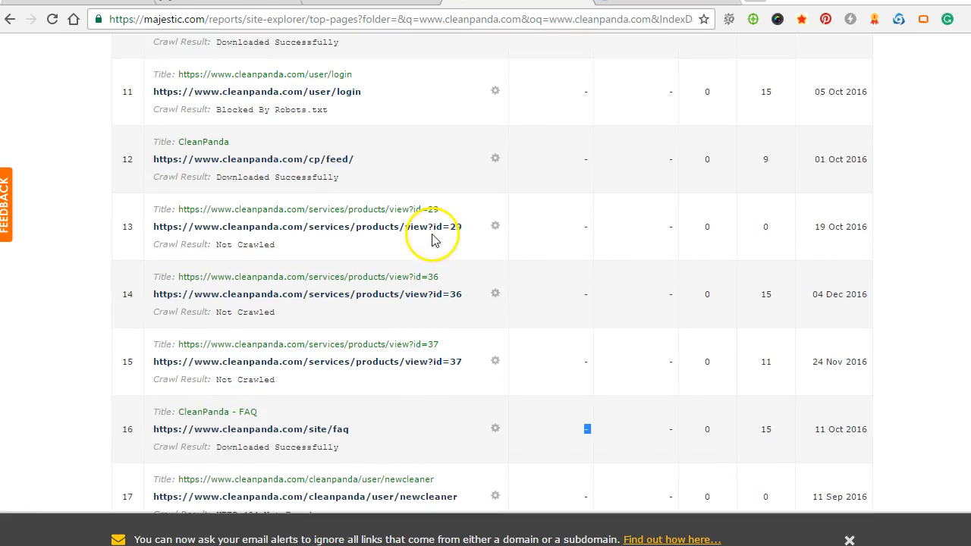
mouse_move(440, 228)
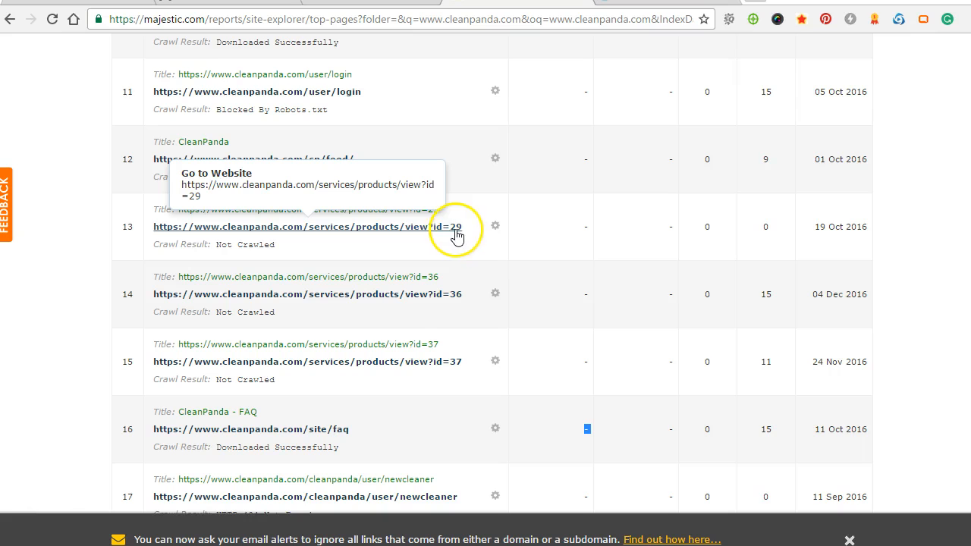
mouse_move(431, 249)
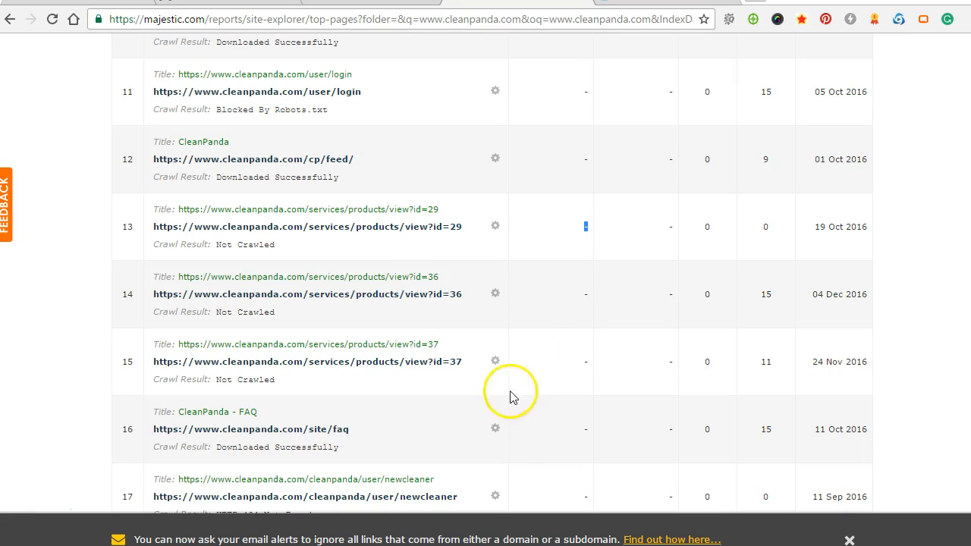
mouse_move(382, 228)
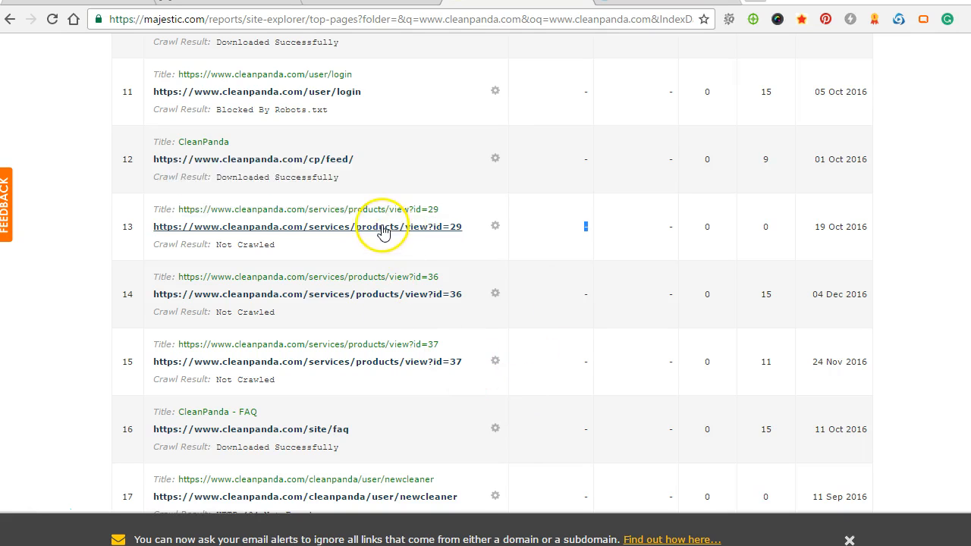
mouse_move(430, 237)
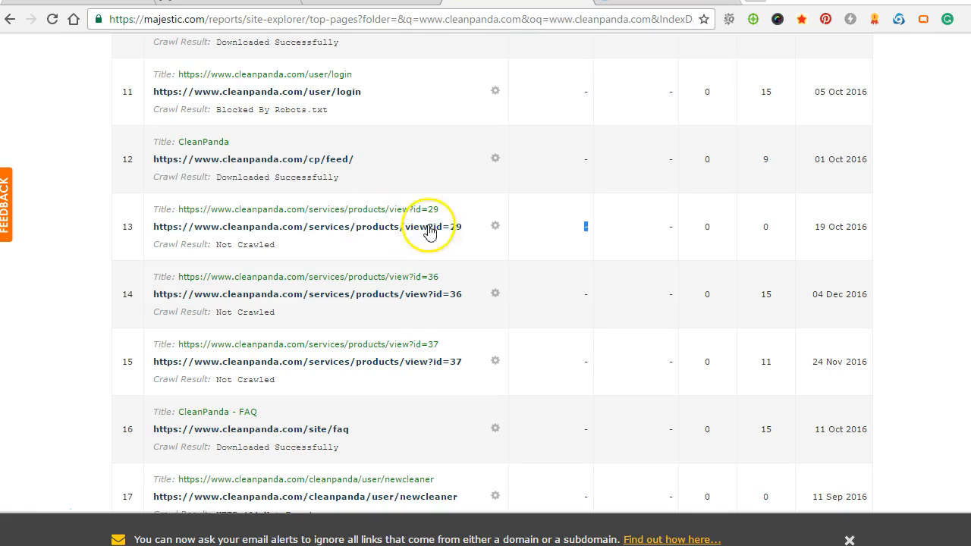
mouse_move(595, 182)
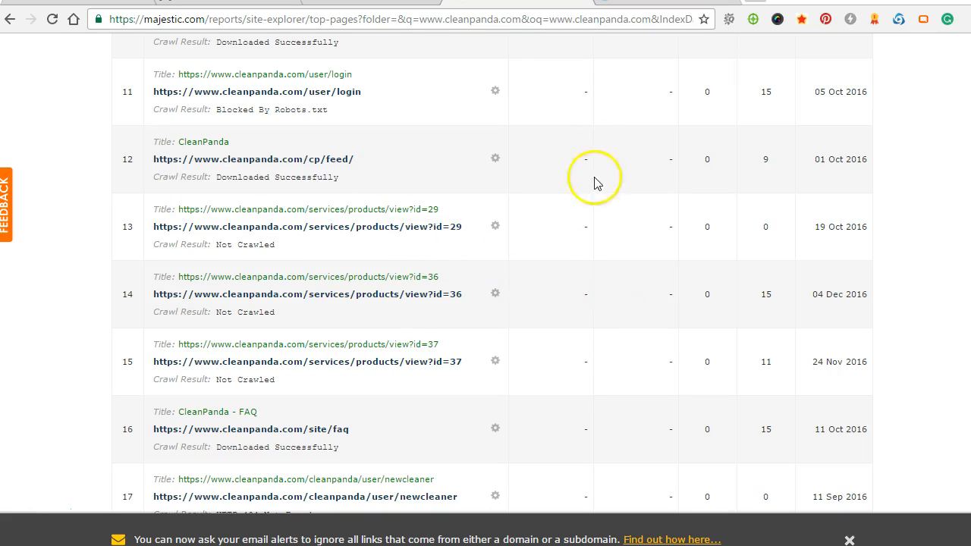
scroll(down, 3)
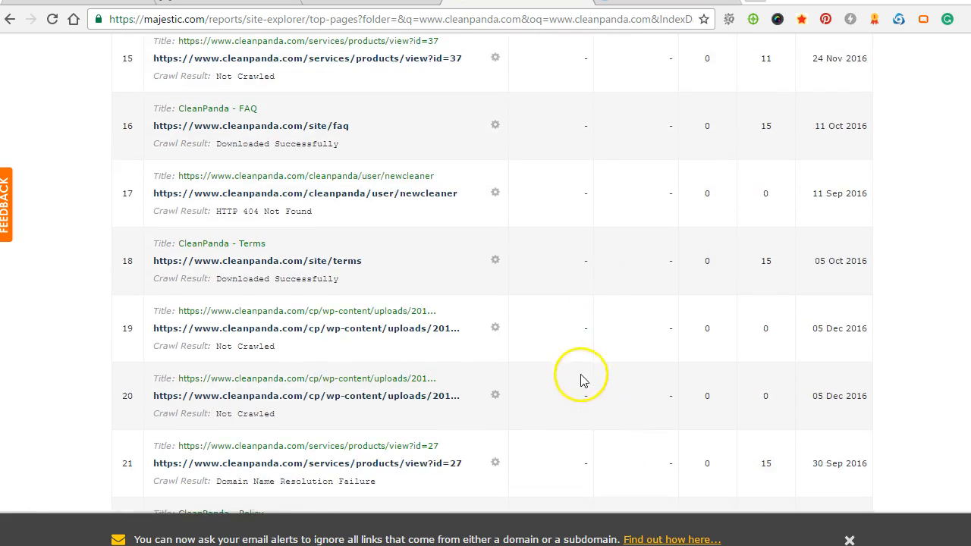
scroll(up, 3)
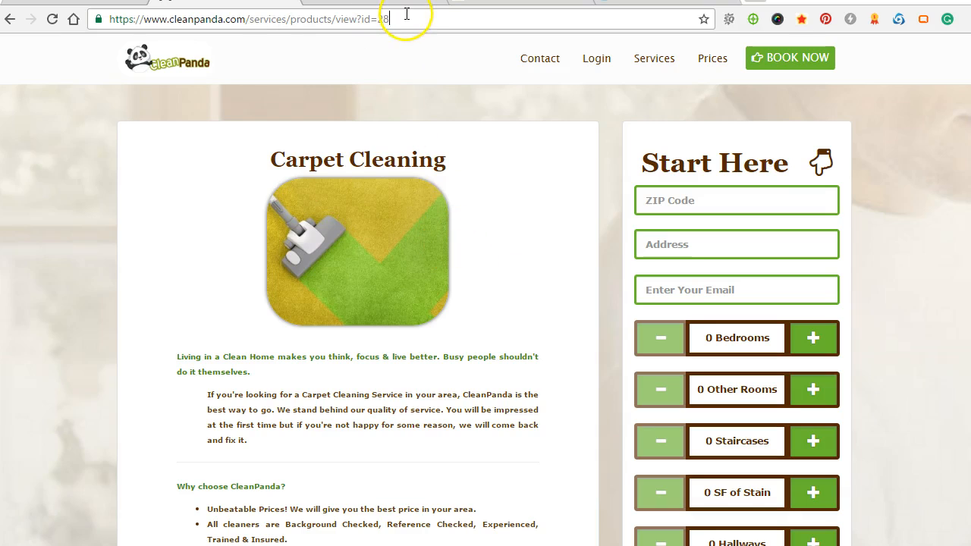
double_click(361, 18)
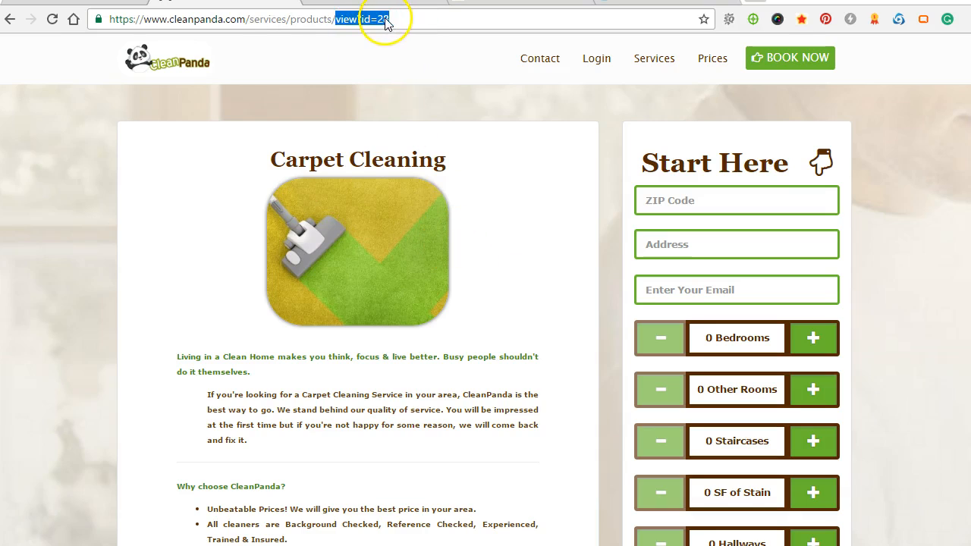
mouse_move(379, 63)
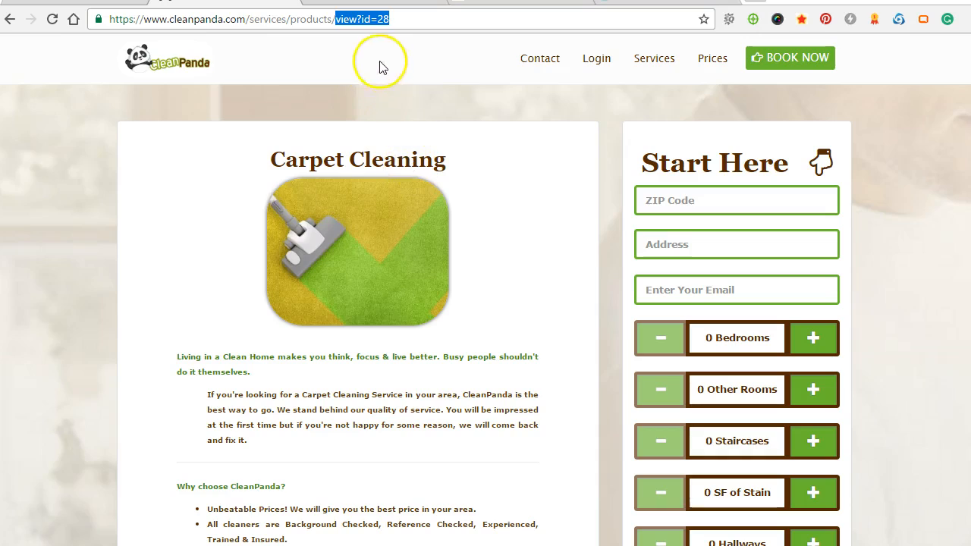
scroll(down, 3)
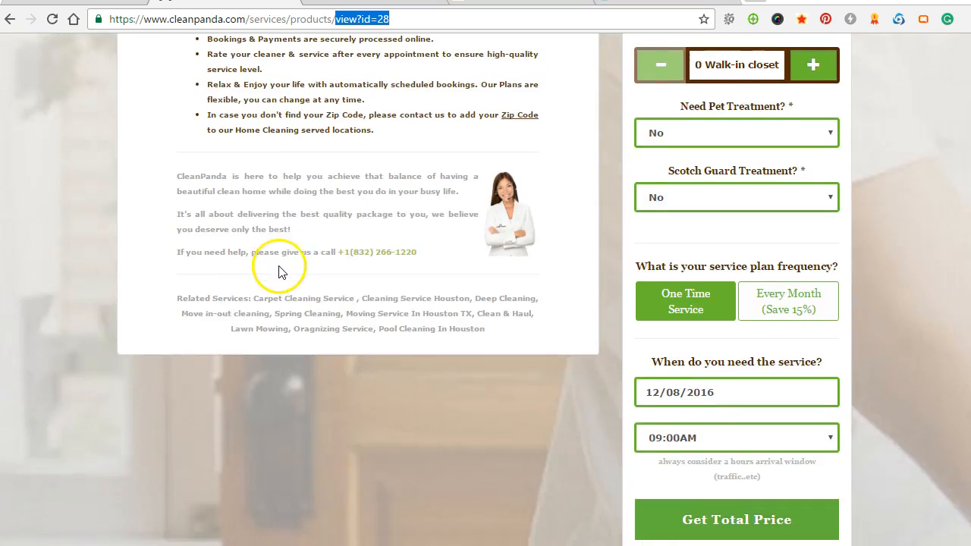
scroll(up, 3)
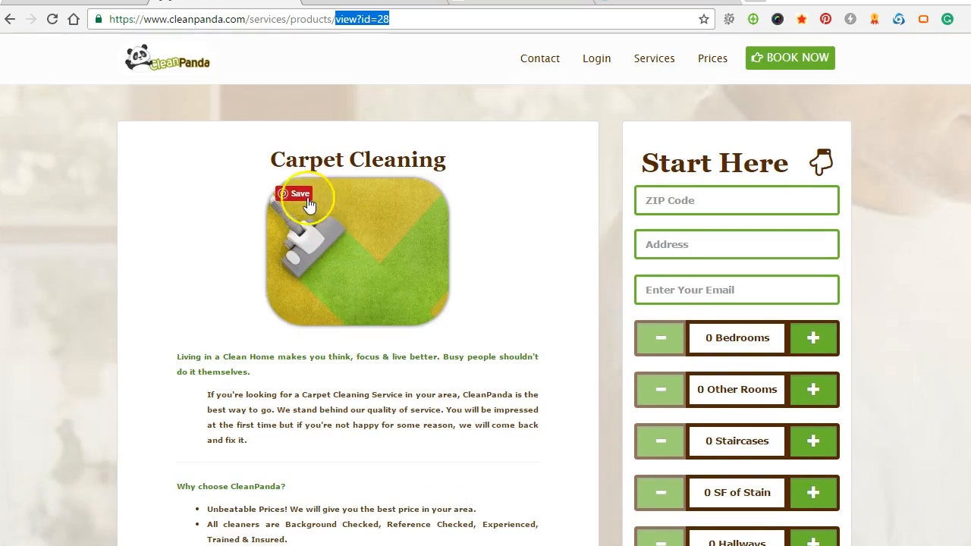
mouse_move(362, 256)
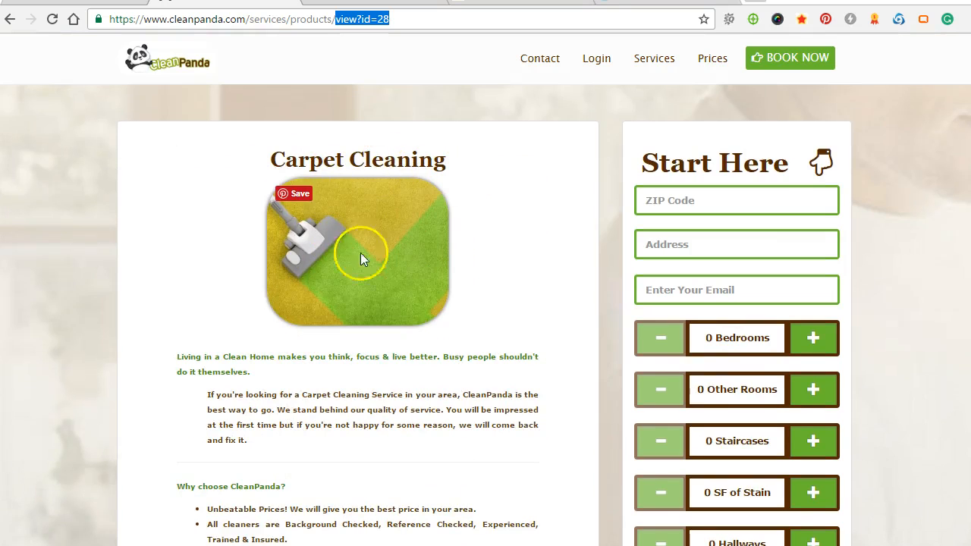
right_click(361, 255)
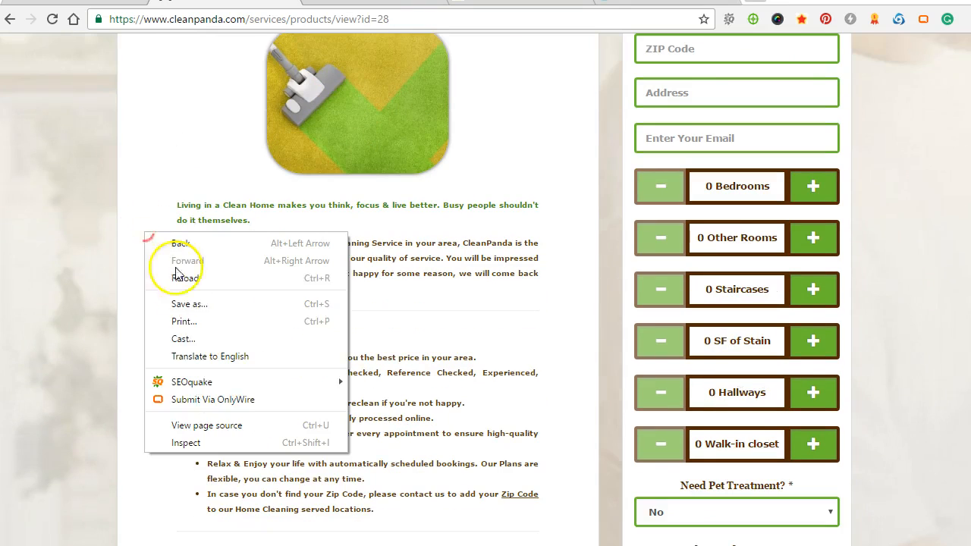
click(206, 425)
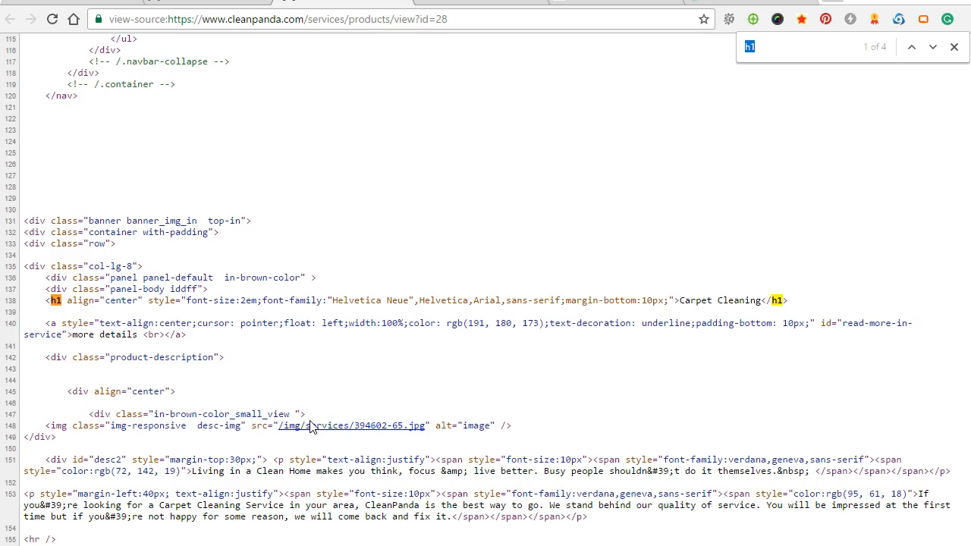
mouse_move(750, 299)
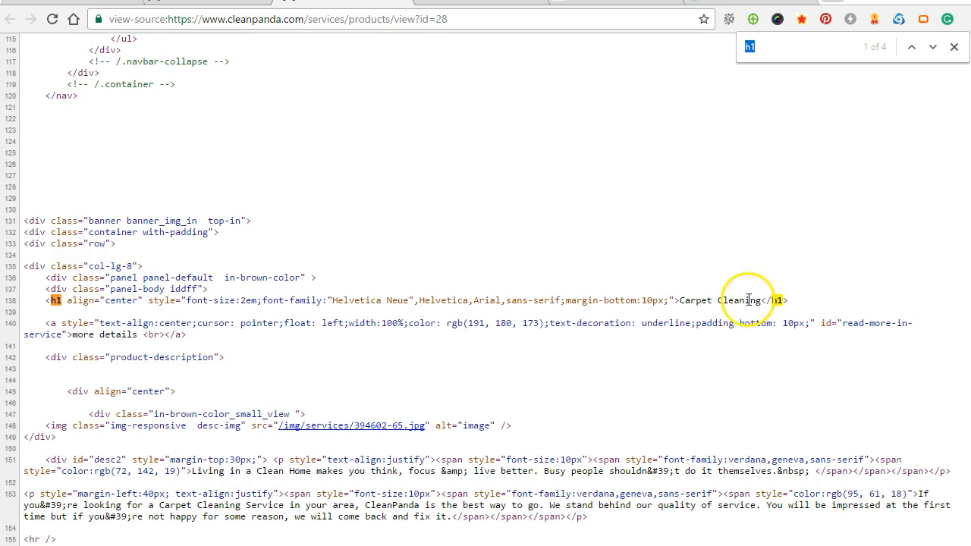
mouse_move(523, 319)
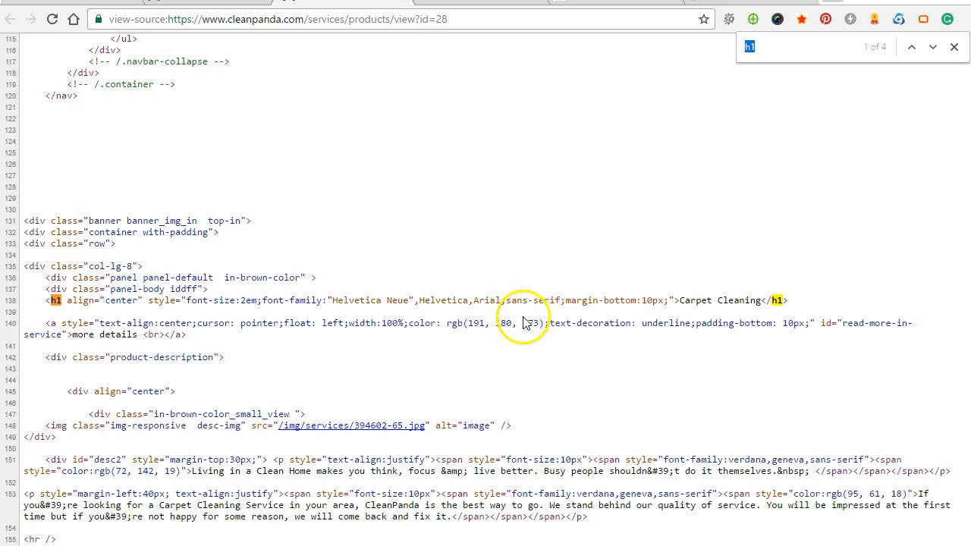
mouse_move(679, 297)
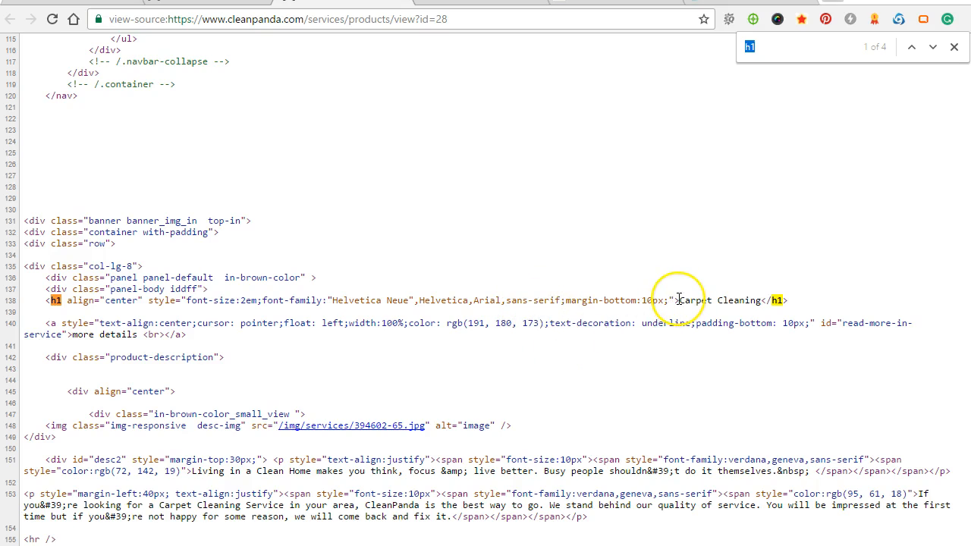
mouse_move(685, 300)
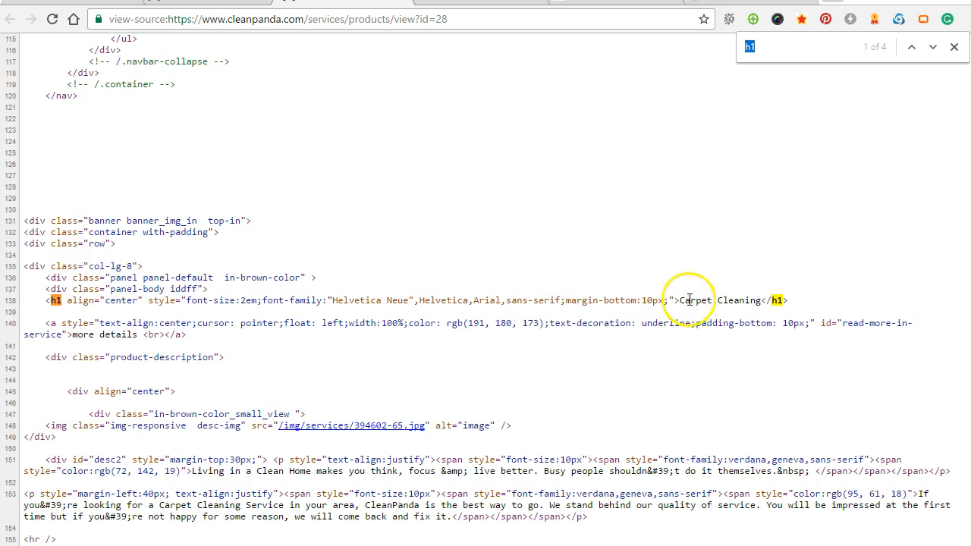
mouse_move(868, 316)
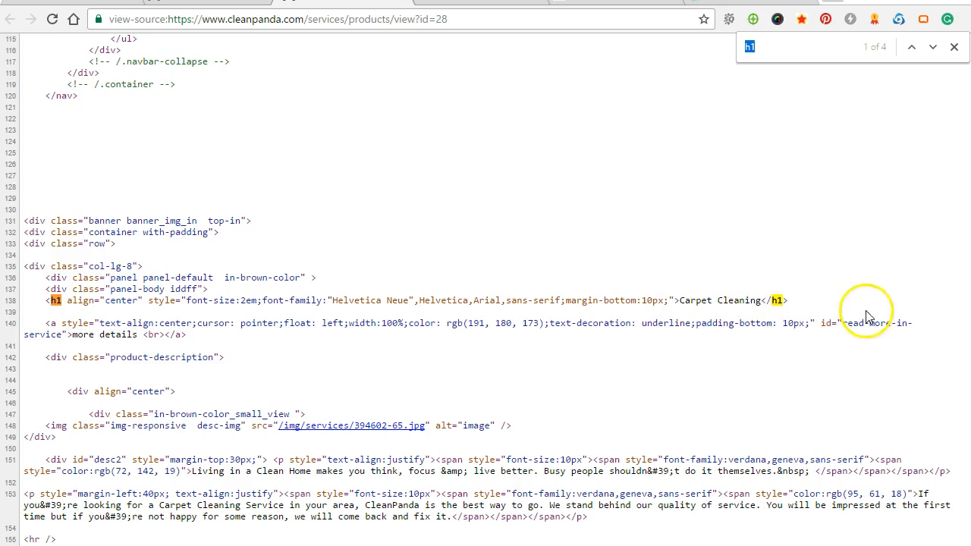
mouse_move(762, 312)
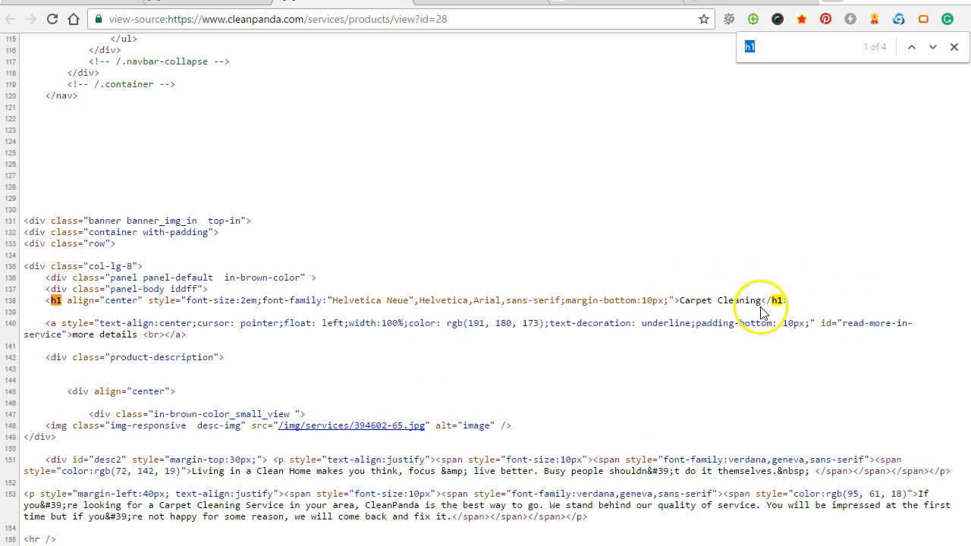
scroll(down, 3)
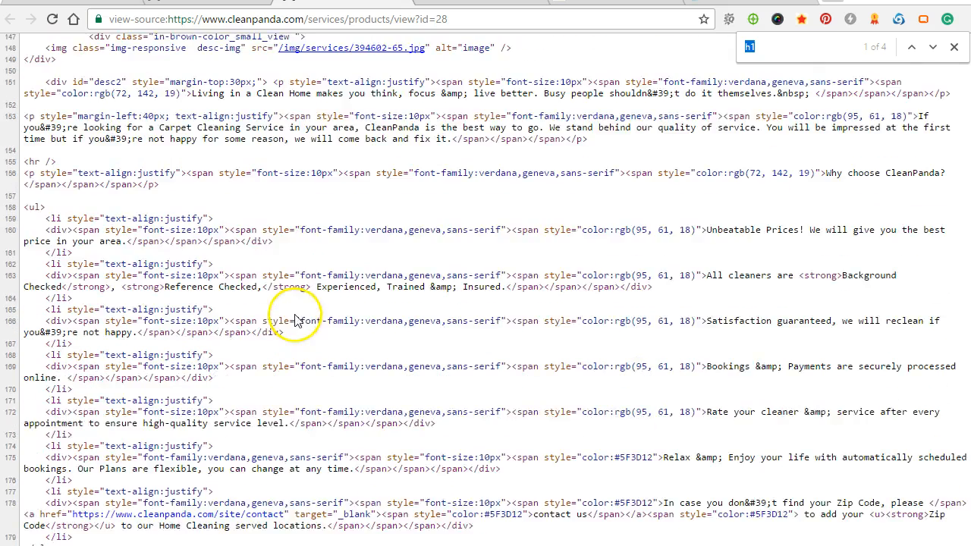
scroll(down, 3)
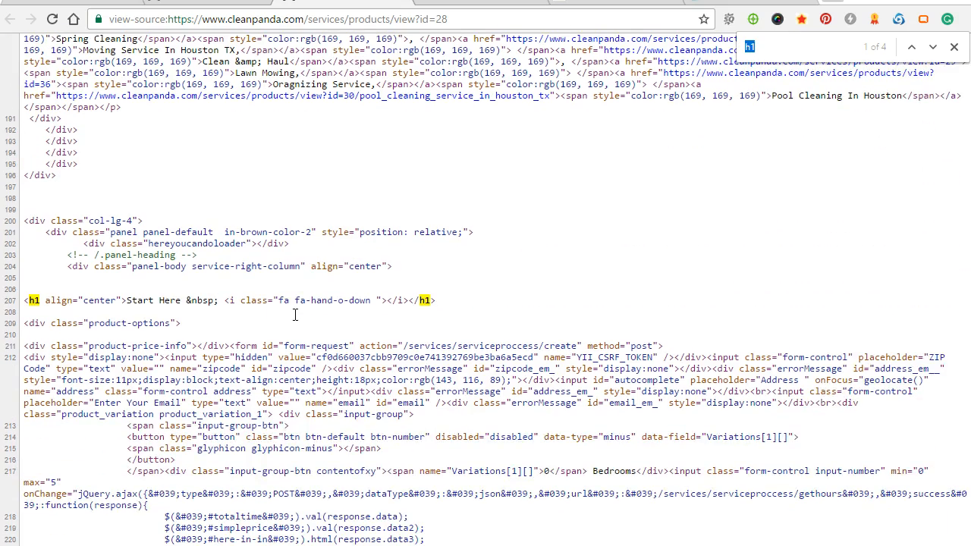
mouse_move(311, 341)
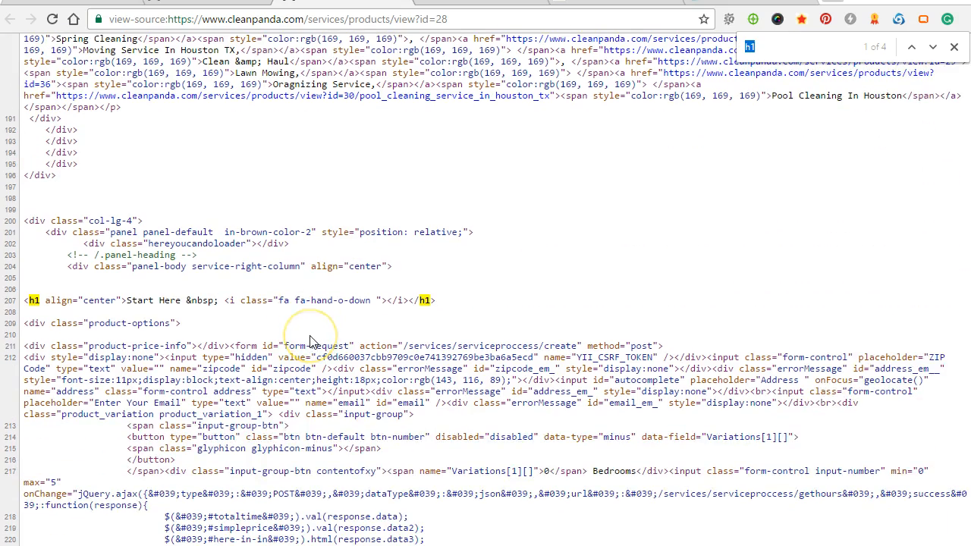
mouse_move(33, 301)
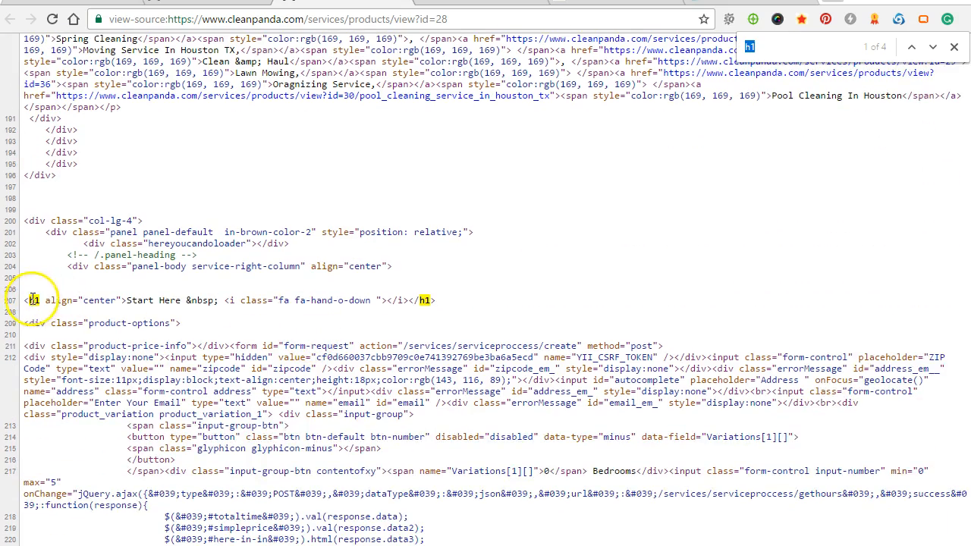
mouse_move(234, 314)
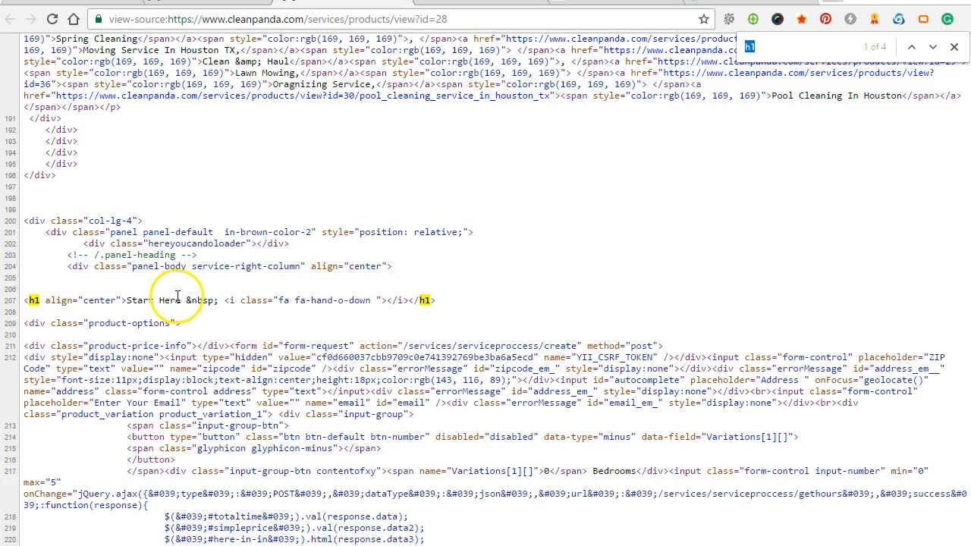
scroll(up, 3)
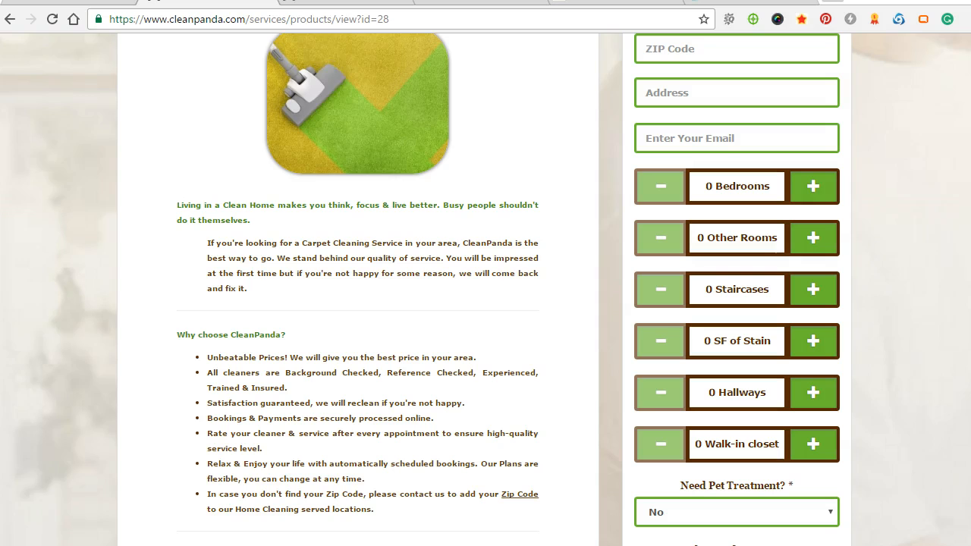
scroll(down, 3)
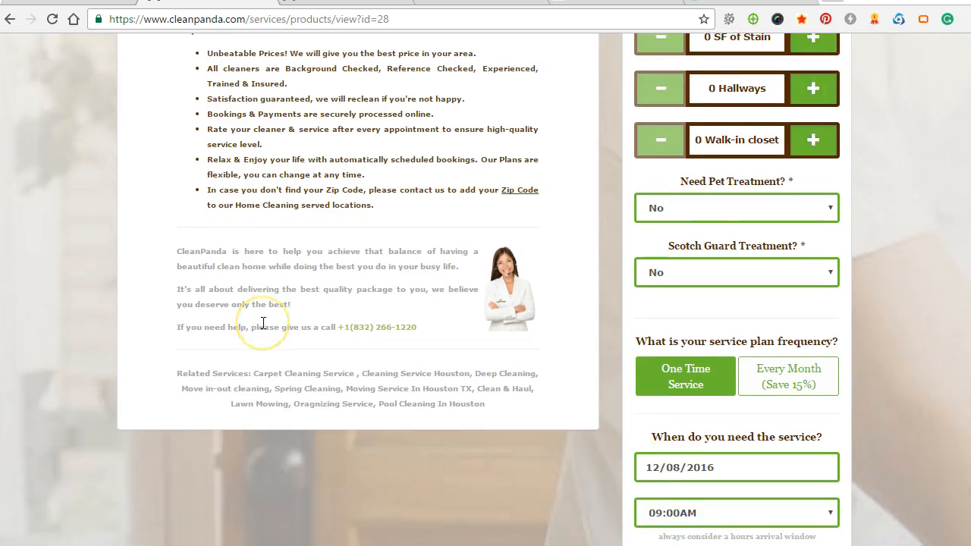
scroll(up, 3)
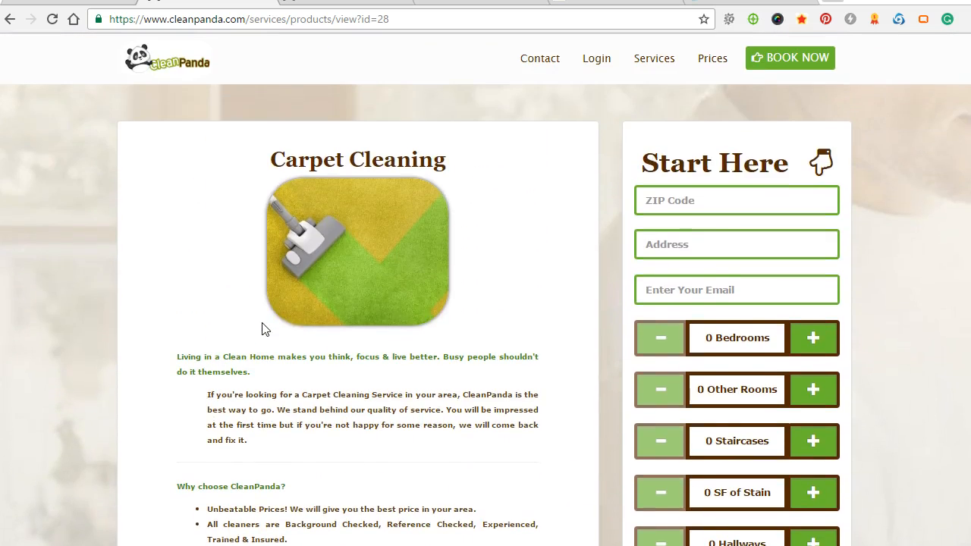
mouse_move(677, 161)
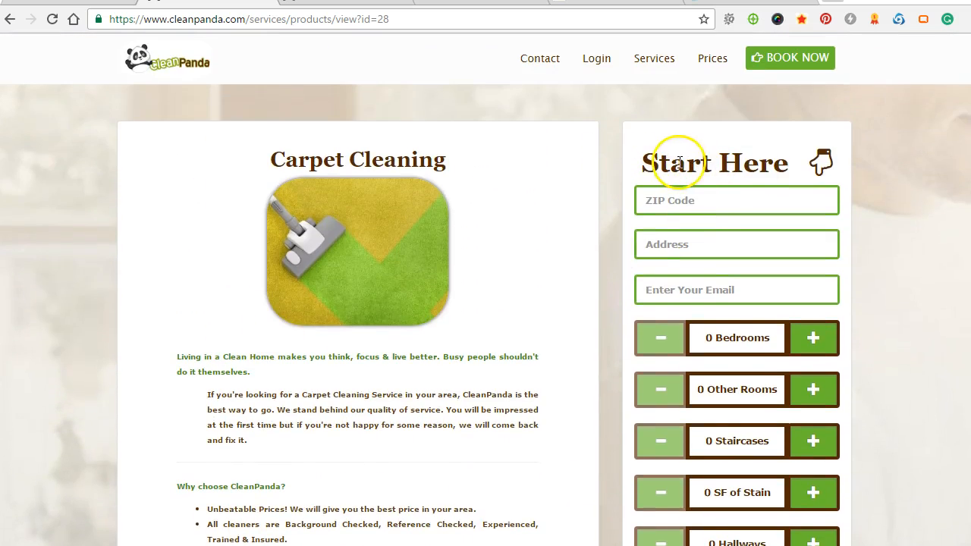
mouse_move(559, 281)
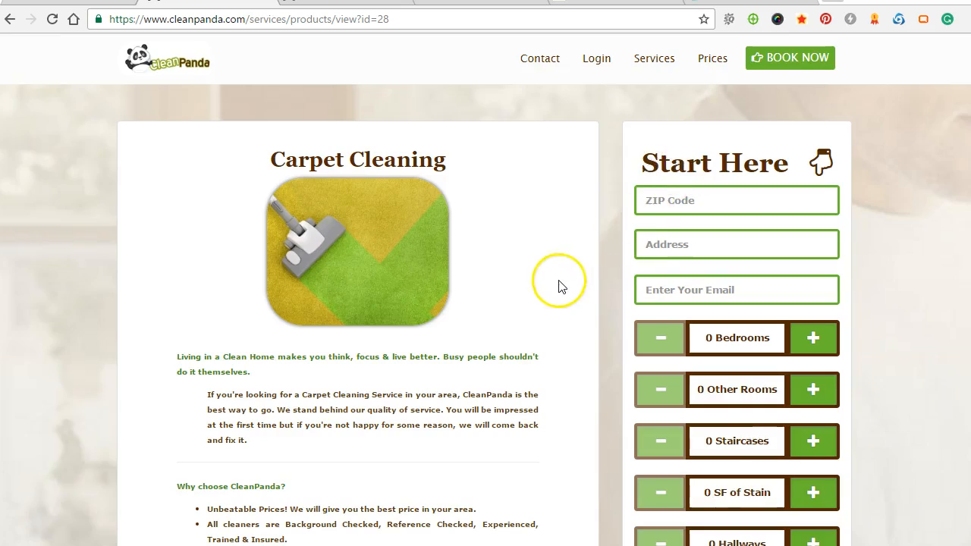
scroll(down, 3)
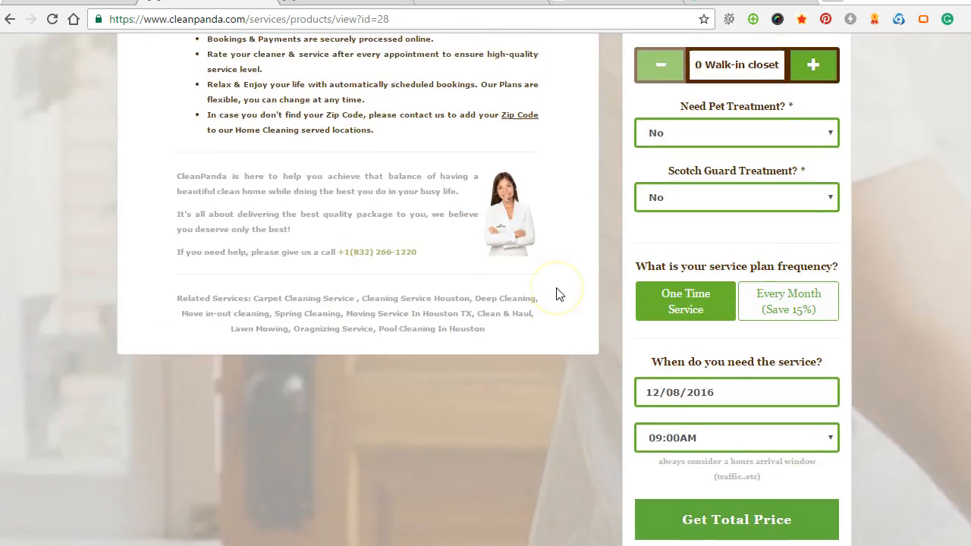
scroll(up, 3)
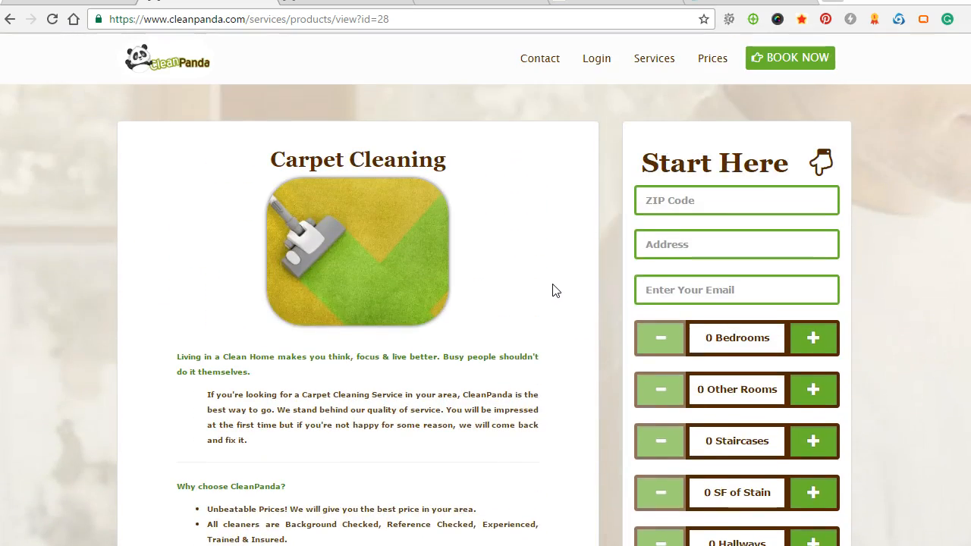
mouse_move(458, 330)
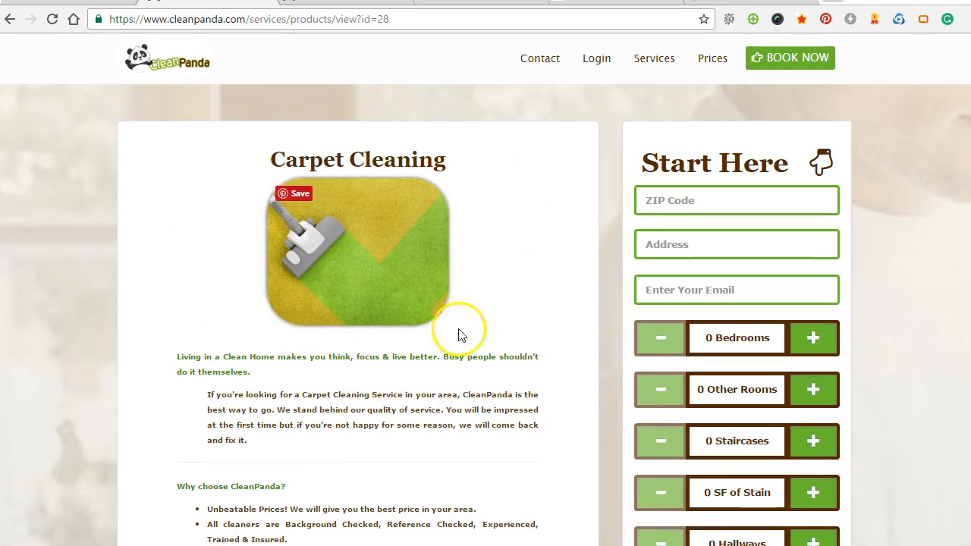
scroll(down, 3)
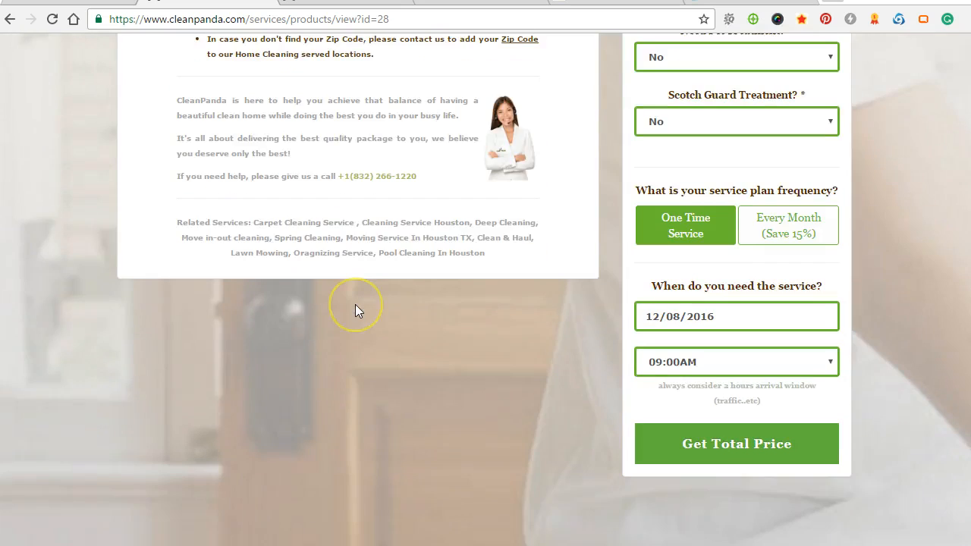
scroll(up, 3)
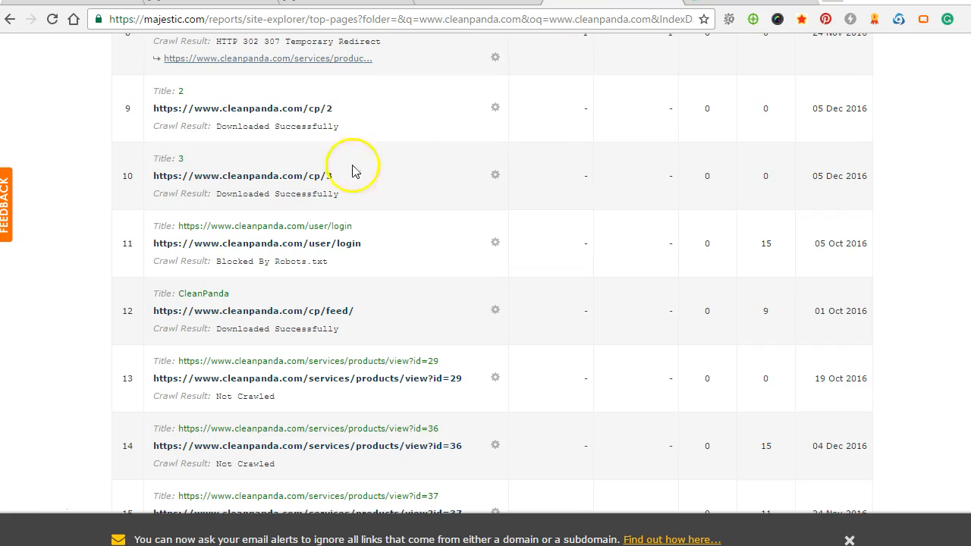
Return to the Summary report's Backlink Breakdown and Anchor Text chart led by 'cleaning service houston' at 40.82%
scroll(up, 3)
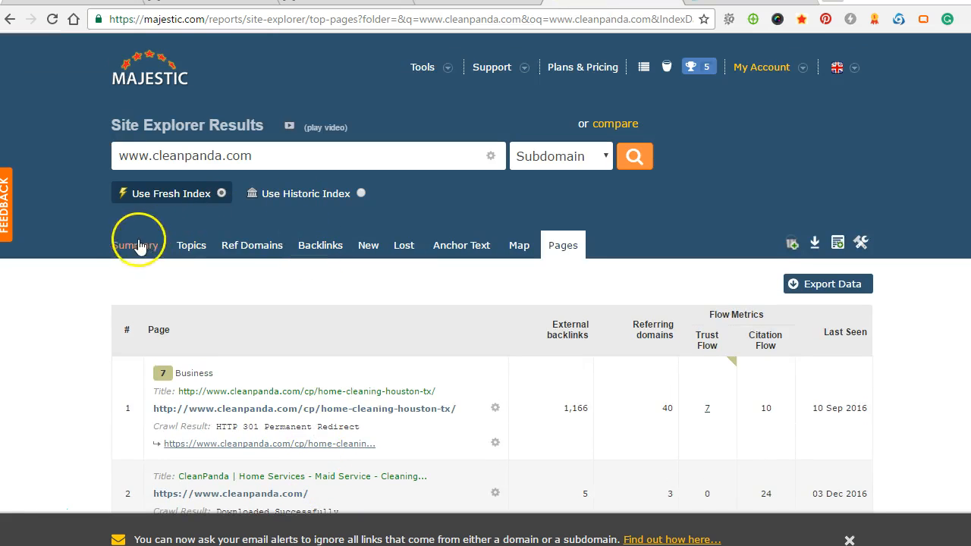
click(136, 246)
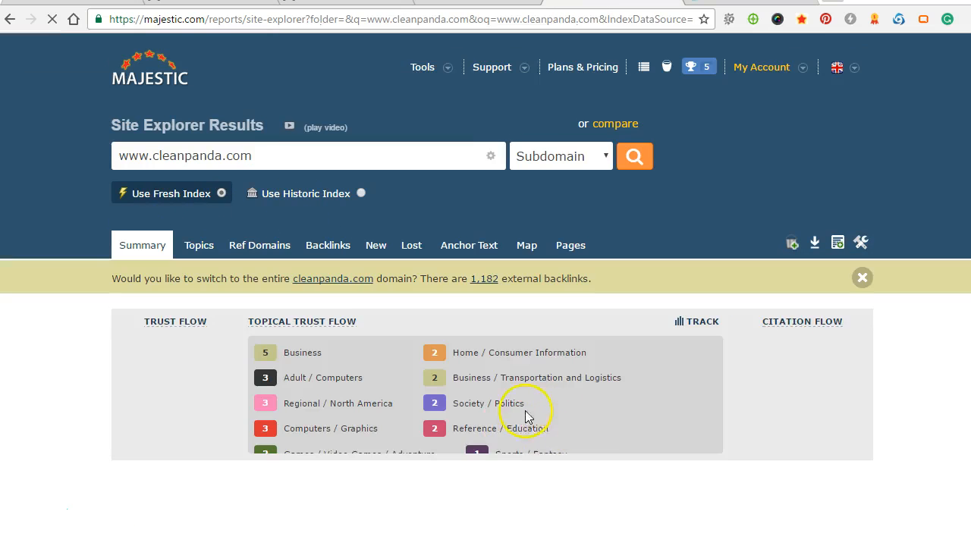
scroll(down, 3)
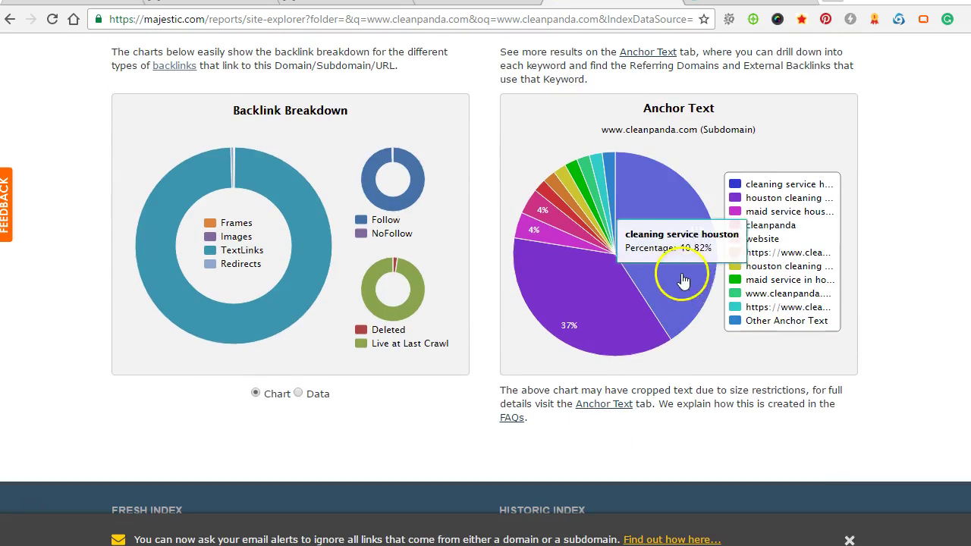
mouse_move(683, 290)
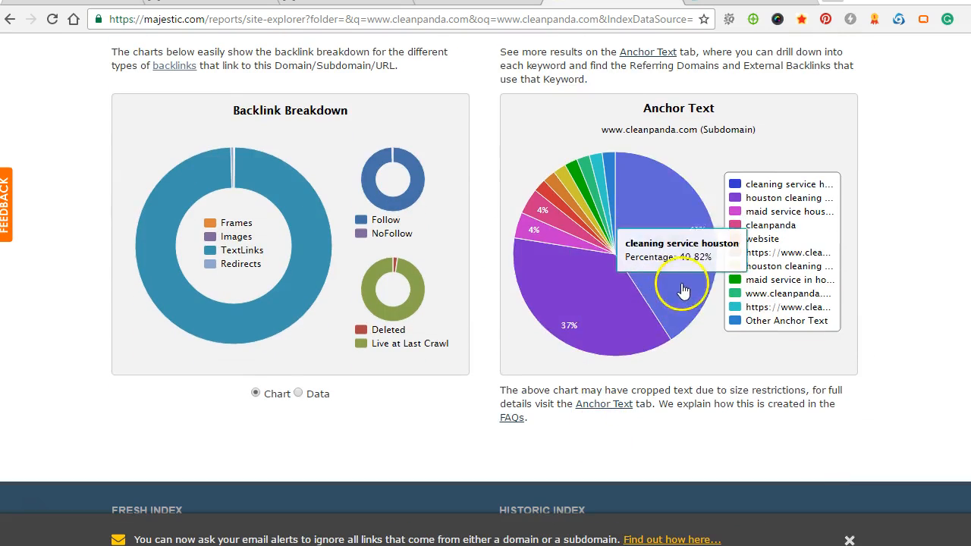
mouse_move(619, 322)
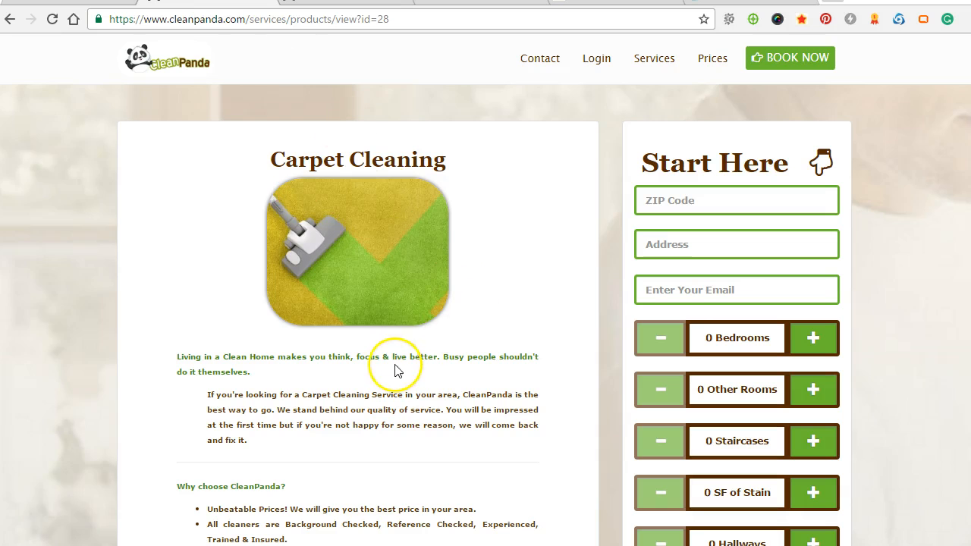
scroll(down, 3)
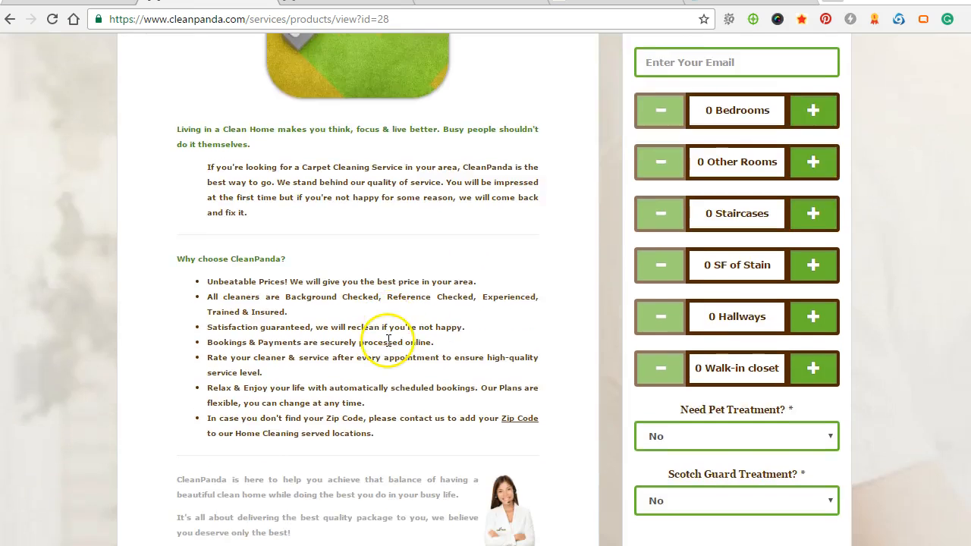
scroll(down, 3)
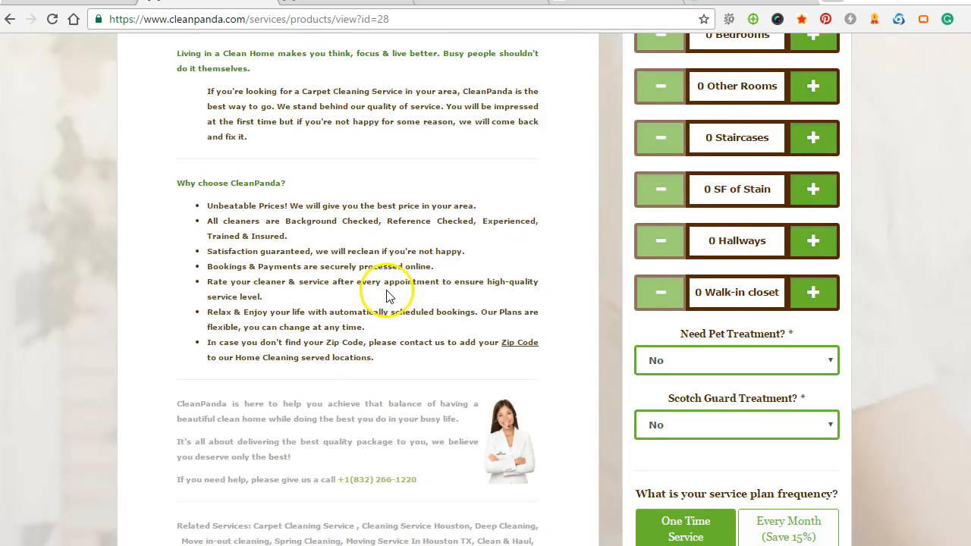
scroll(down, 3)
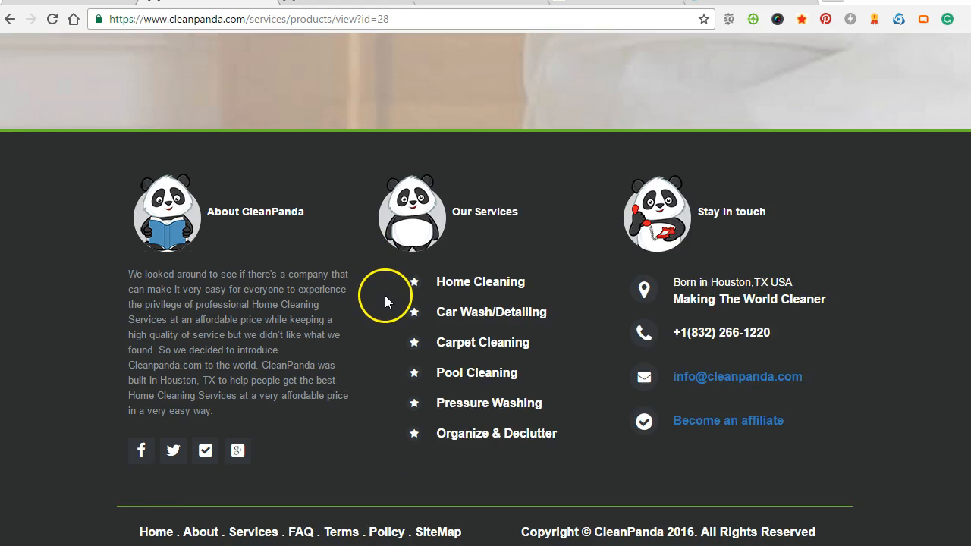
scroll(up, 3)
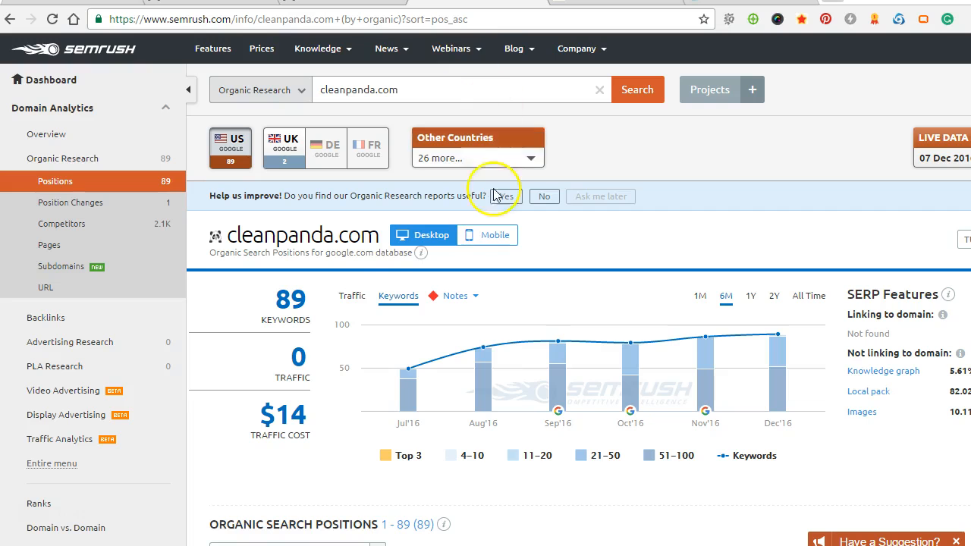
scroll(down, 3)
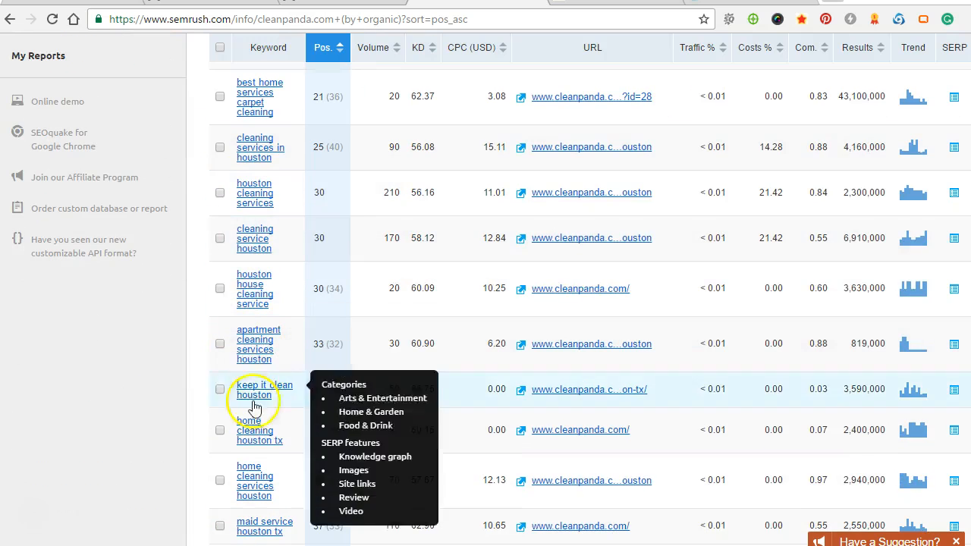
scroll(down, 3)
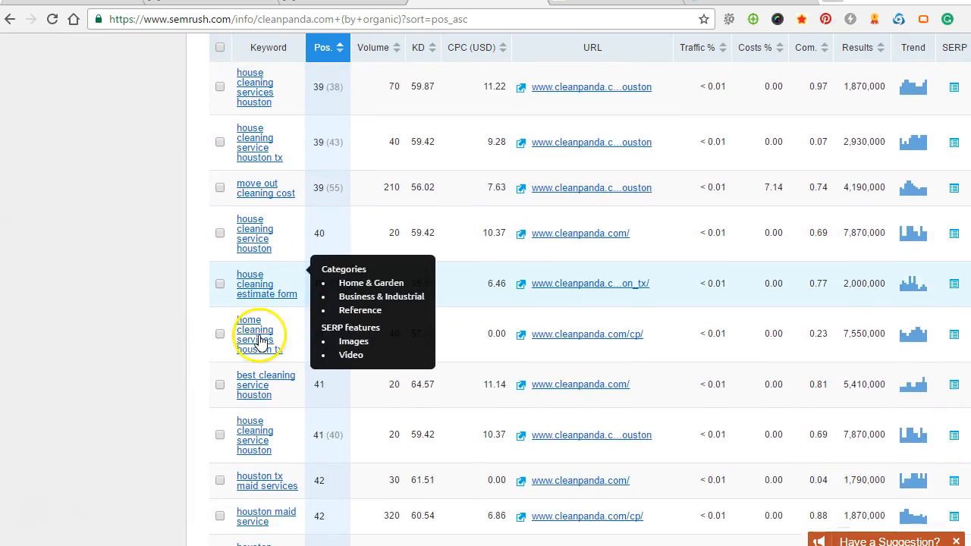
scroll(down, 3)
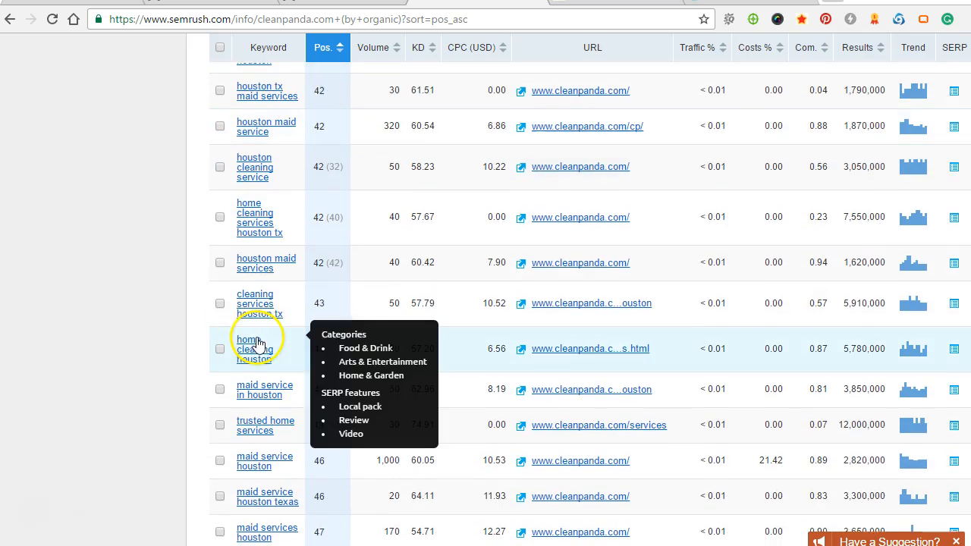
scroll(down, 3)
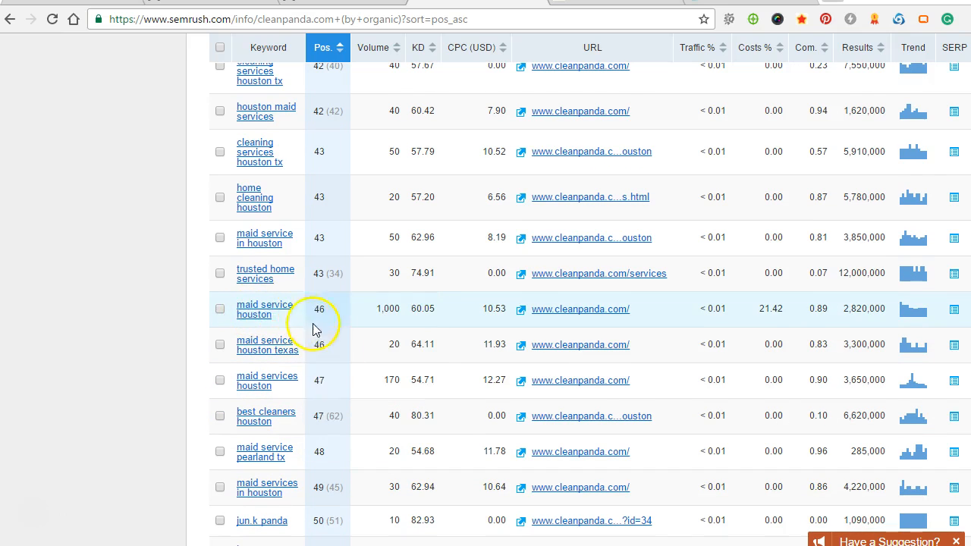
scroll(down, 3)
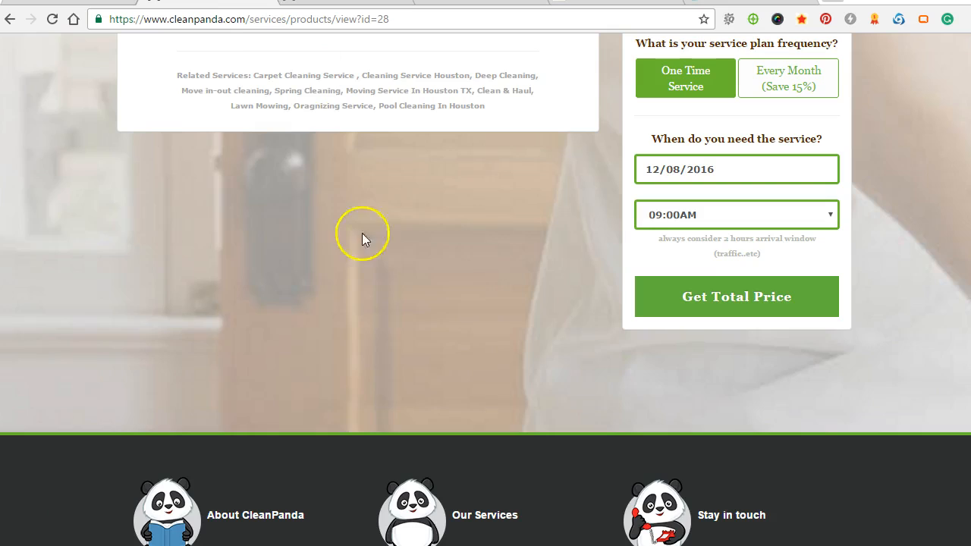
Go from the Carpet Cleaning page back to the CleanPanda homepage via the logo
scroll(up, 3)
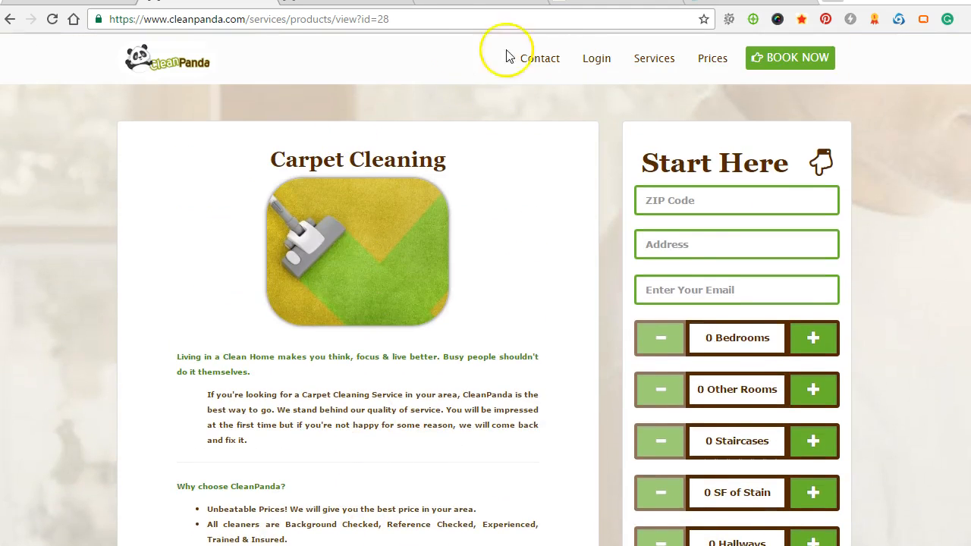
click(167, 61)
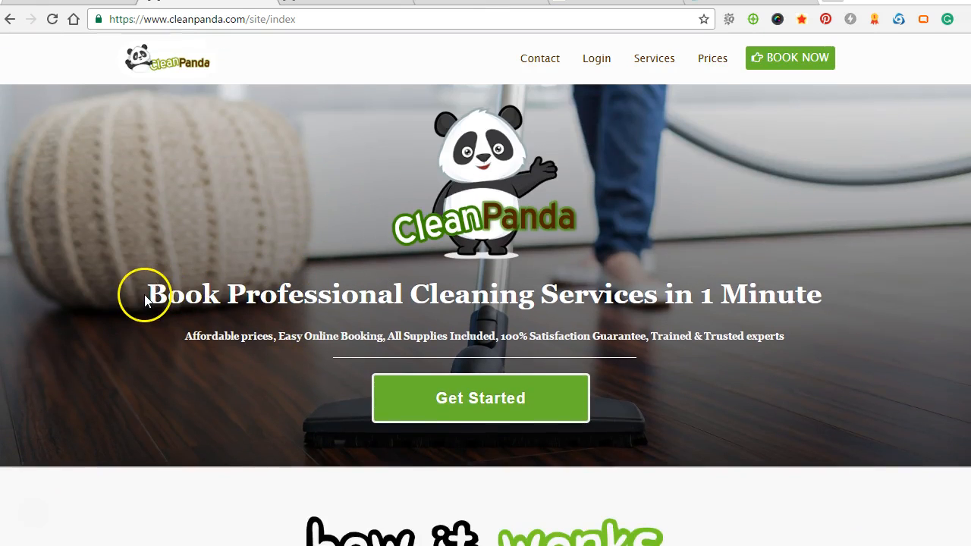
mouse_move(504, 294)
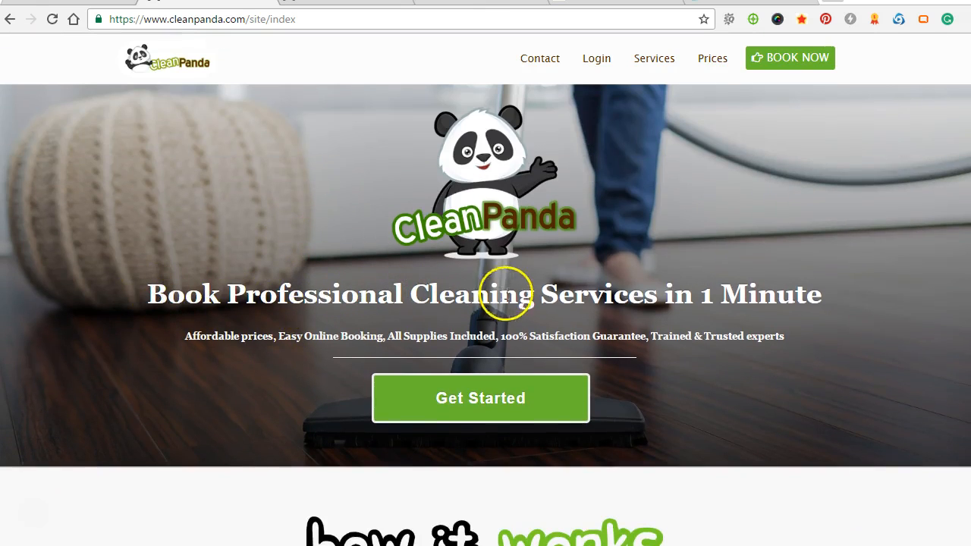
mouse_move(113, 291)
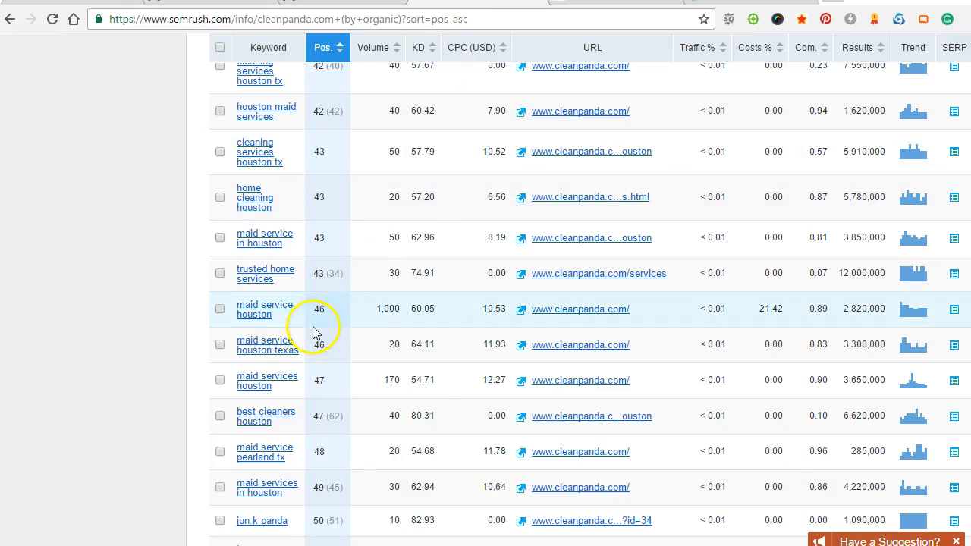
Scan the SEMrush positions table and switch the overview chart to organic traffic over time
scroll(down, 3)
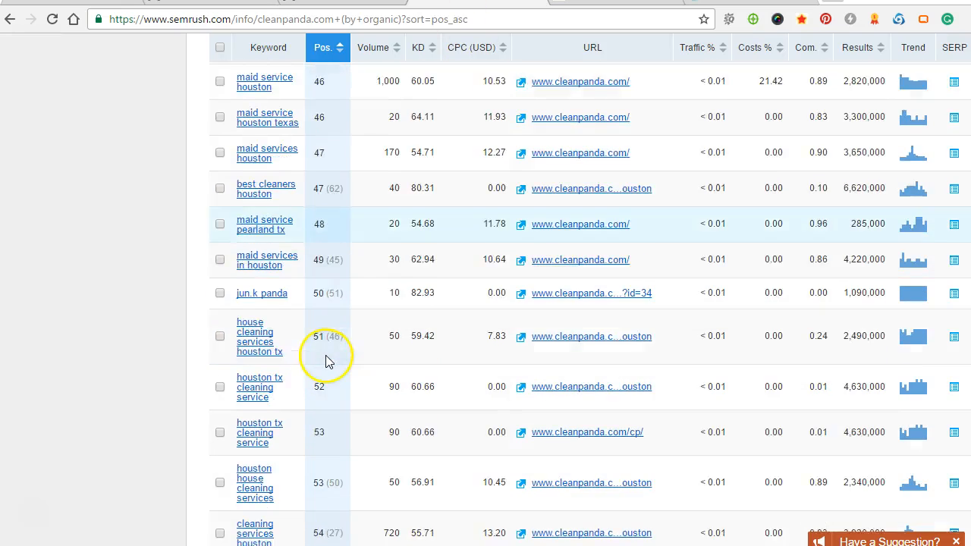
scroll(down, 3)
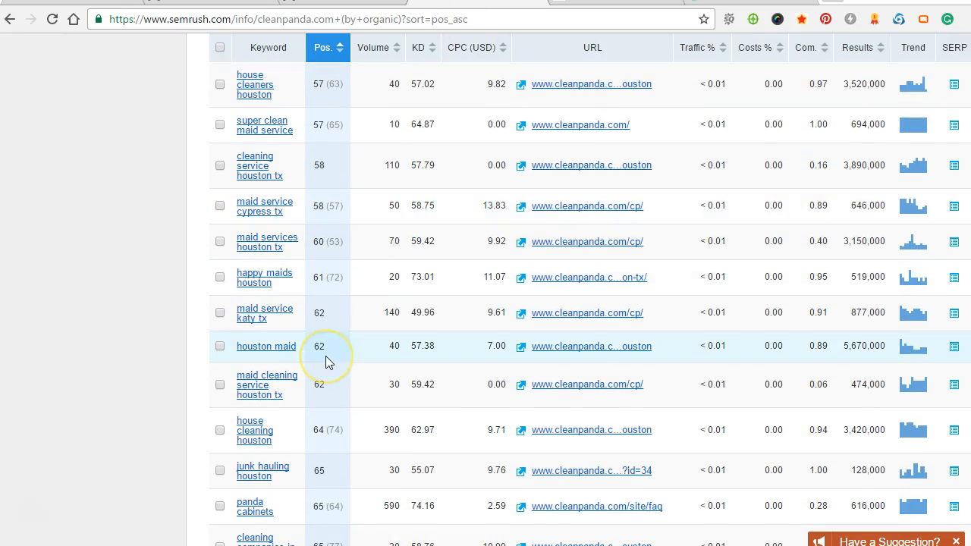
scroll(up, 3)
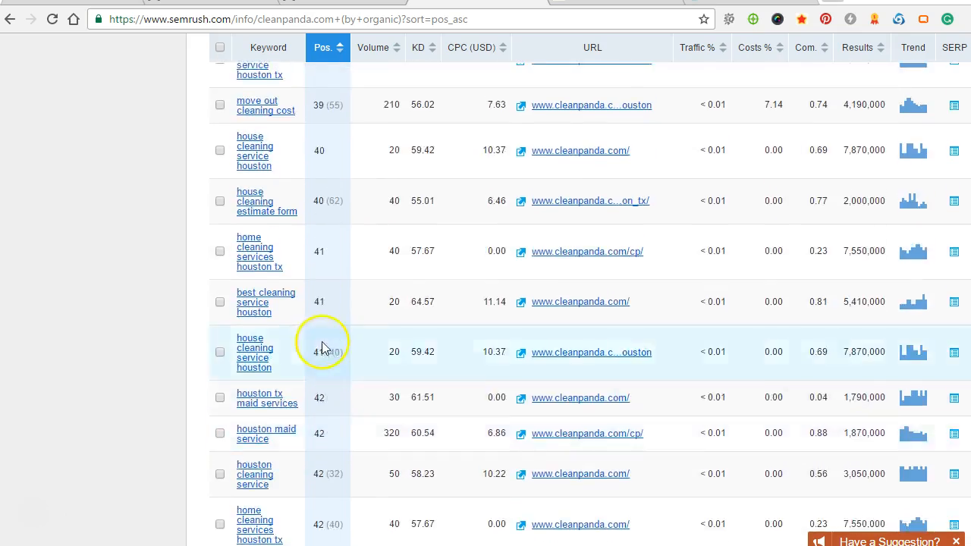
scroll(up, 3)
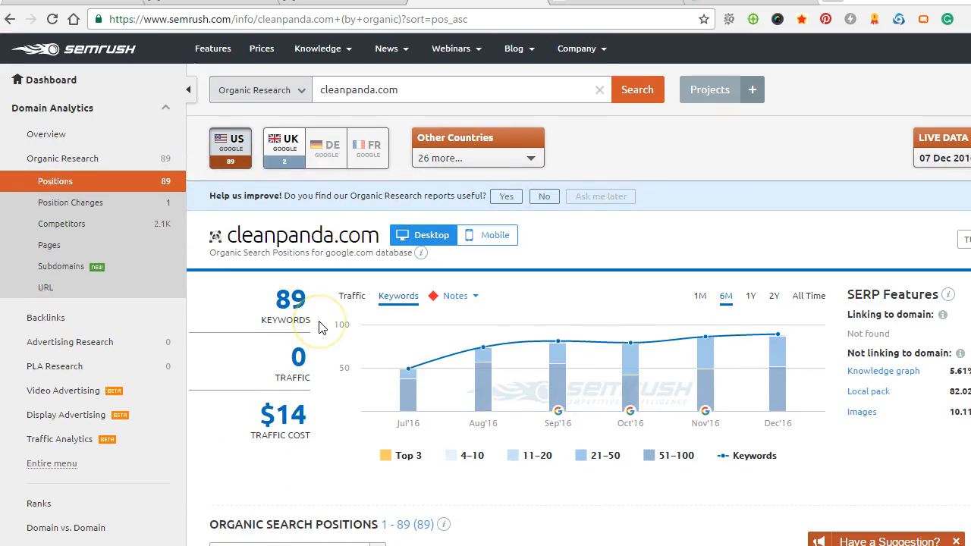
mouse_move(361, 314)
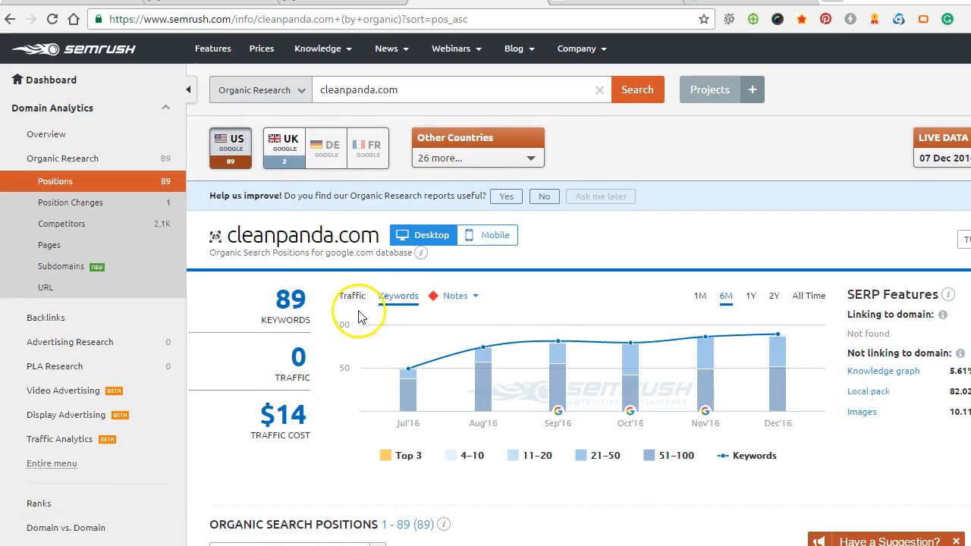
click(352, 296)
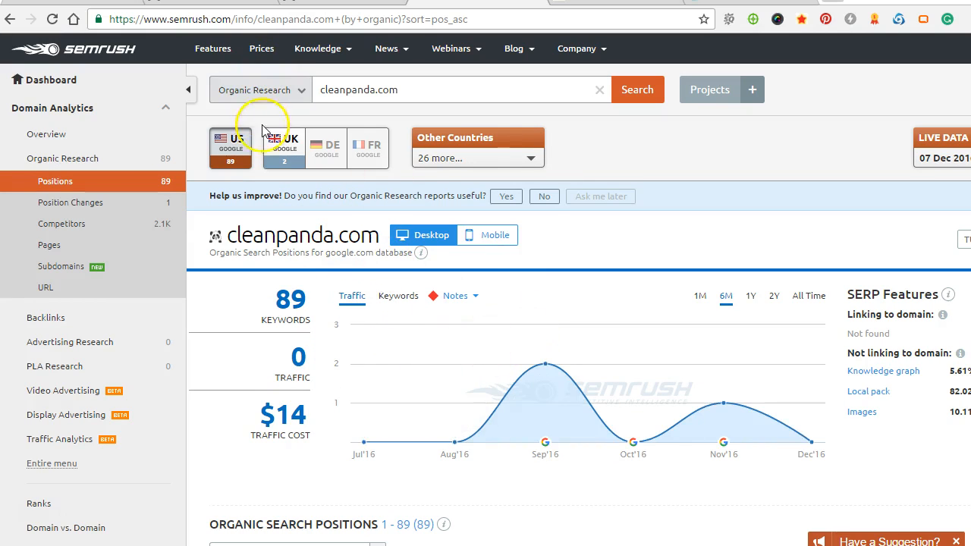
Scroll the CleanPanda homepage down to its how-it-works steps and Quality Lifestyle section
scroll(down, 3)
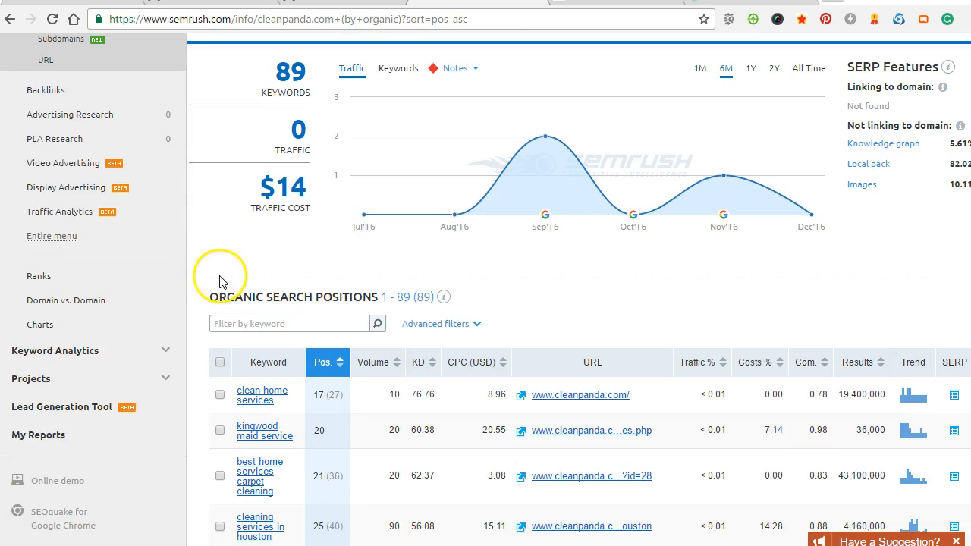
scroll(up, 3)
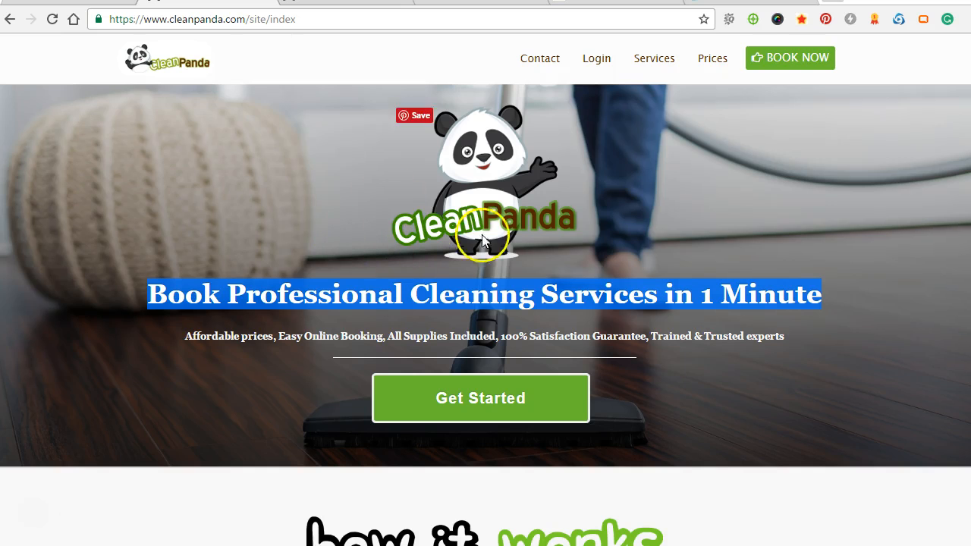
scroll(down, 3)
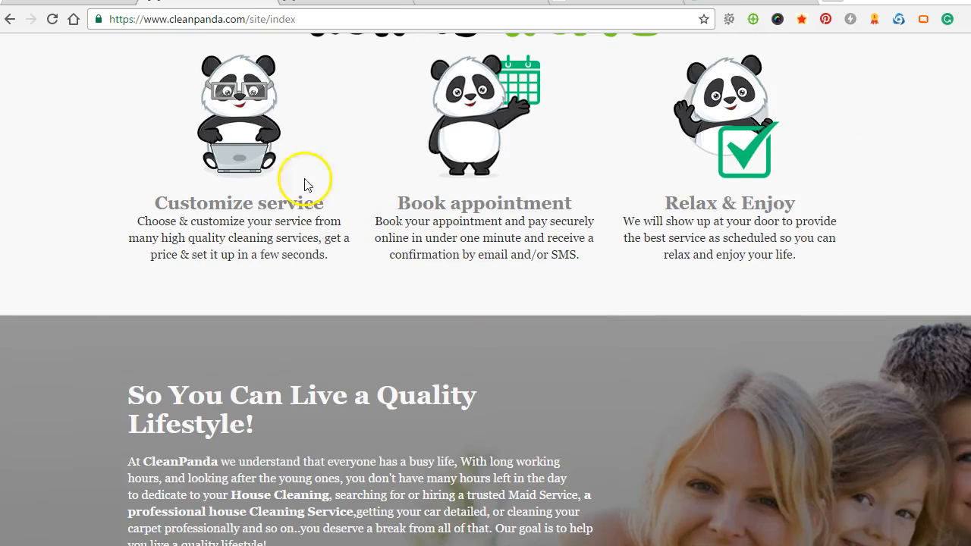